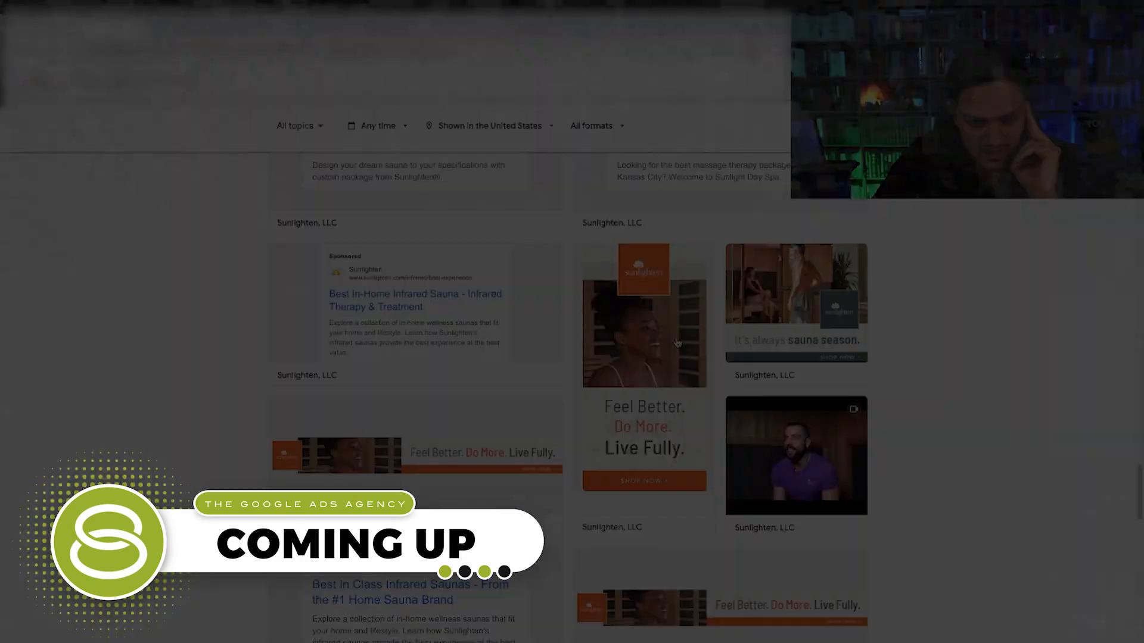
- Scroll the home page that is filtered to Sep 1–30, 2018 United States ads
{"action": "scroll", "scroll_direction": "down", "scroll_amount": 3}
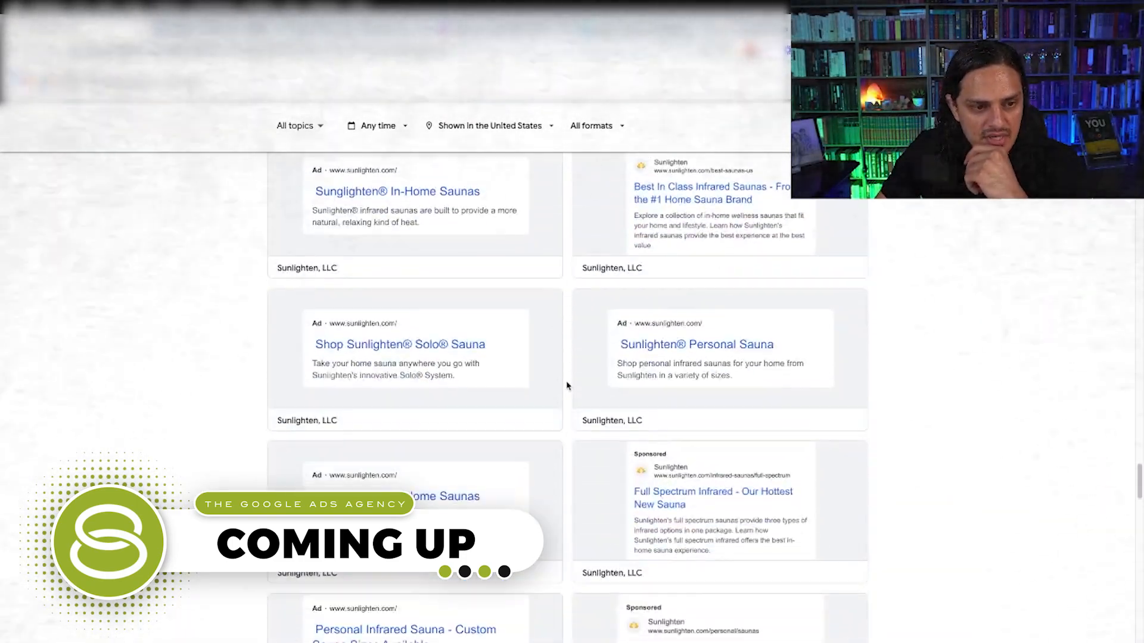
{"action": "scroll", "scroll_direction": "down", "scroll_amount": 3}
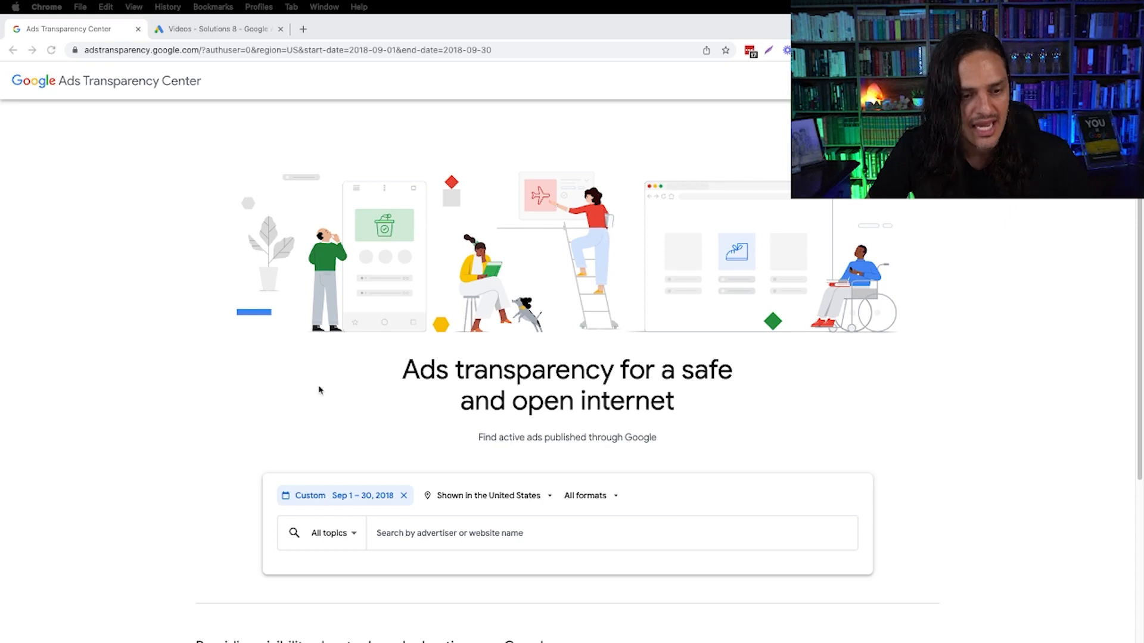
- Set the custom date range to June 1–30, 2018, then search for GEICO Corporation
{"action": "scroll", "scroll_direction": "down", "scroll_amount": 3}
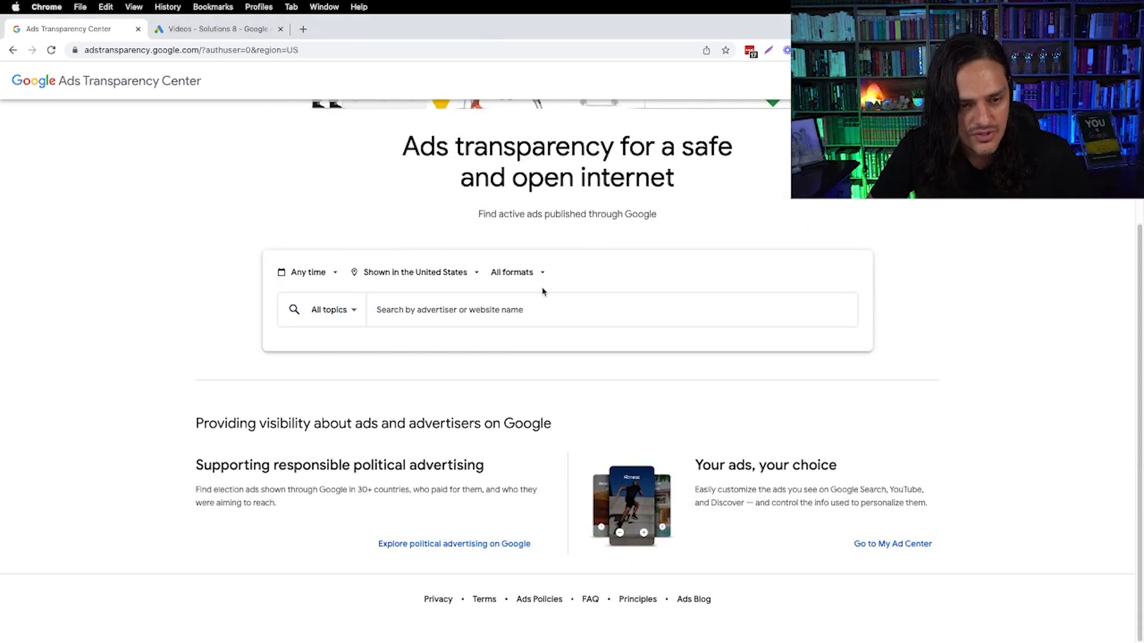
{"action": "left_click", "coordinate": [305, 272]}
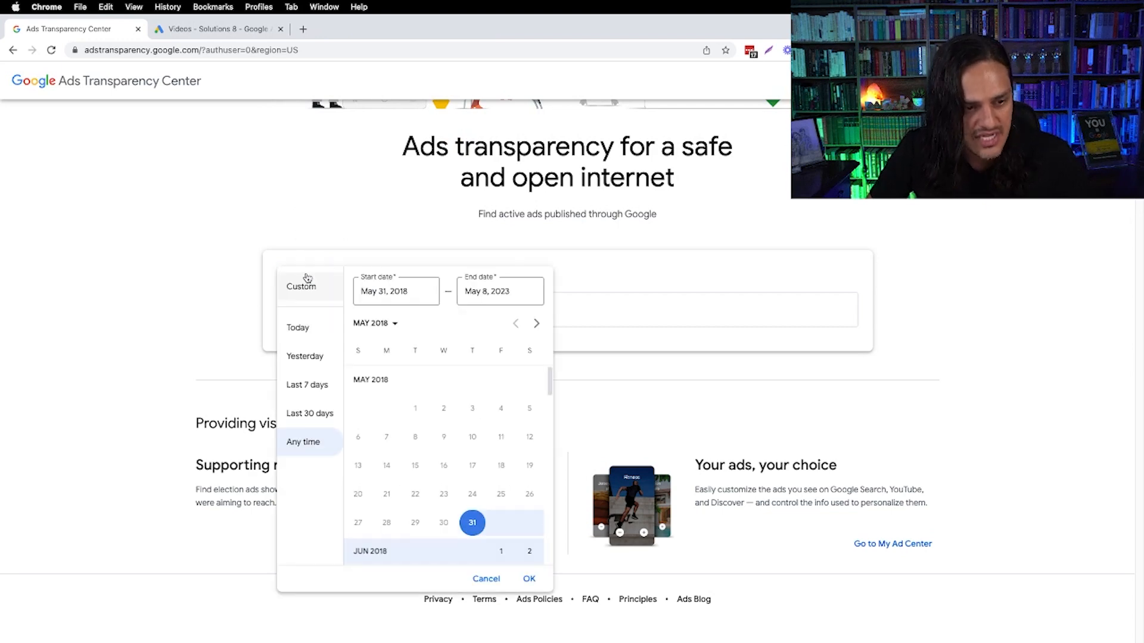
{"action": "mouse_move", "coordinate": [440, 451]}
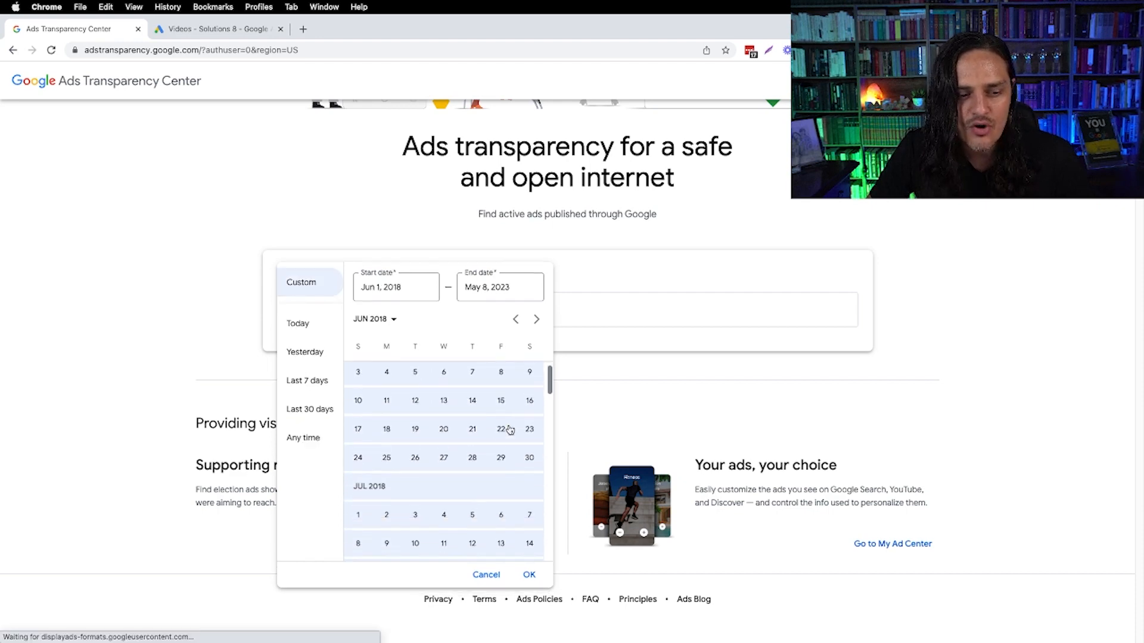
{"action": "left_click", "coordinate": [529, 457]}
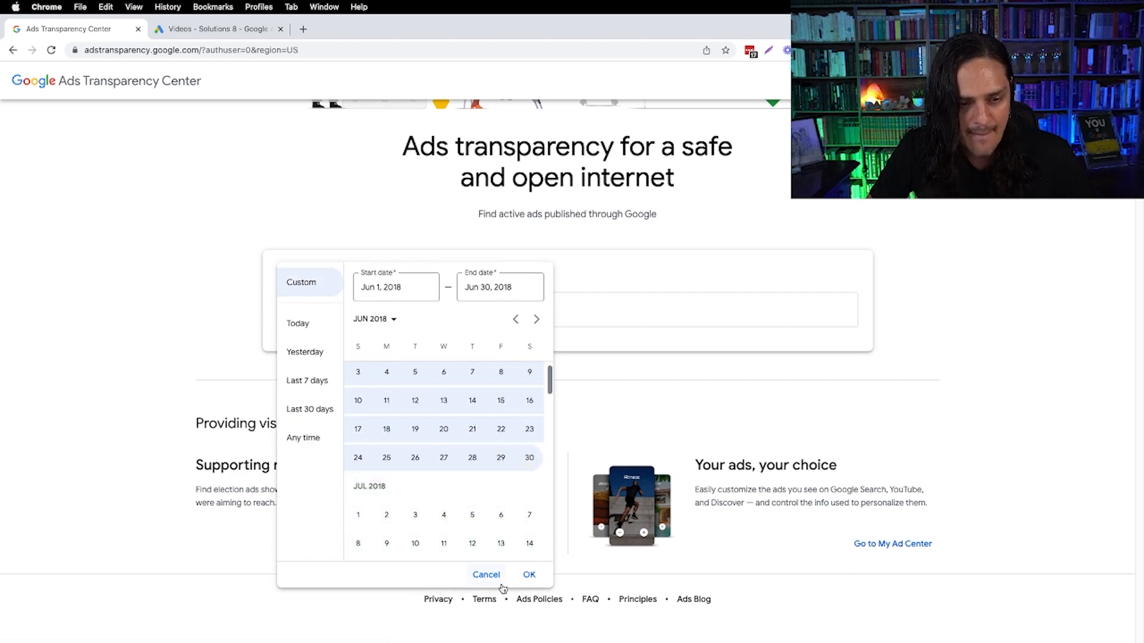
{"action": "left_click", "coordinate": [529, 575]}
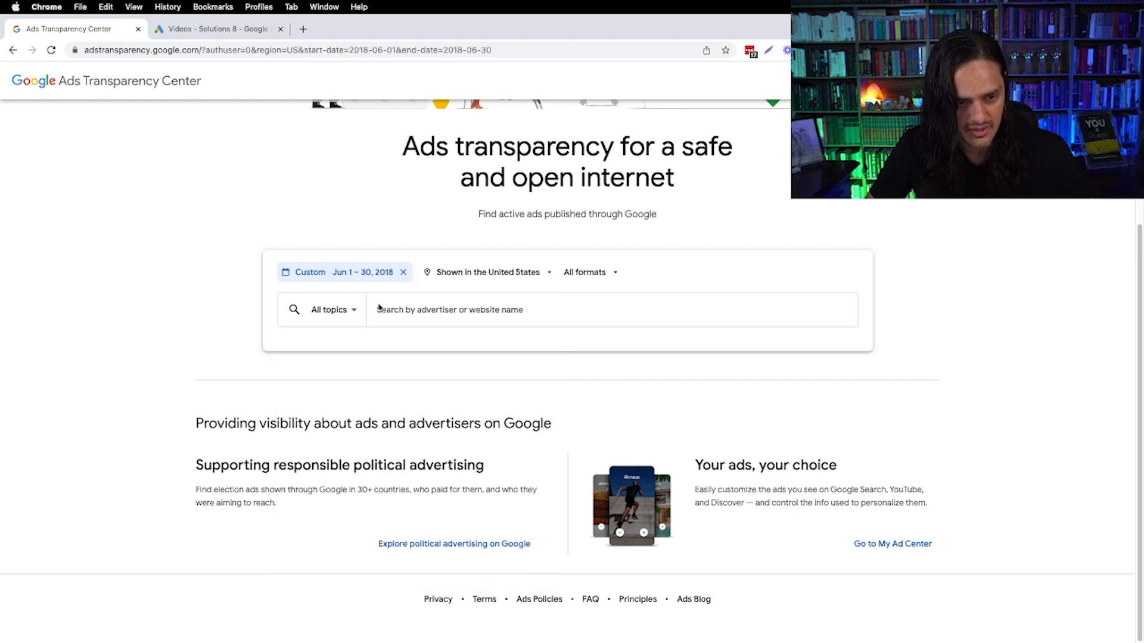
{"action": "type", "text": "geico"}
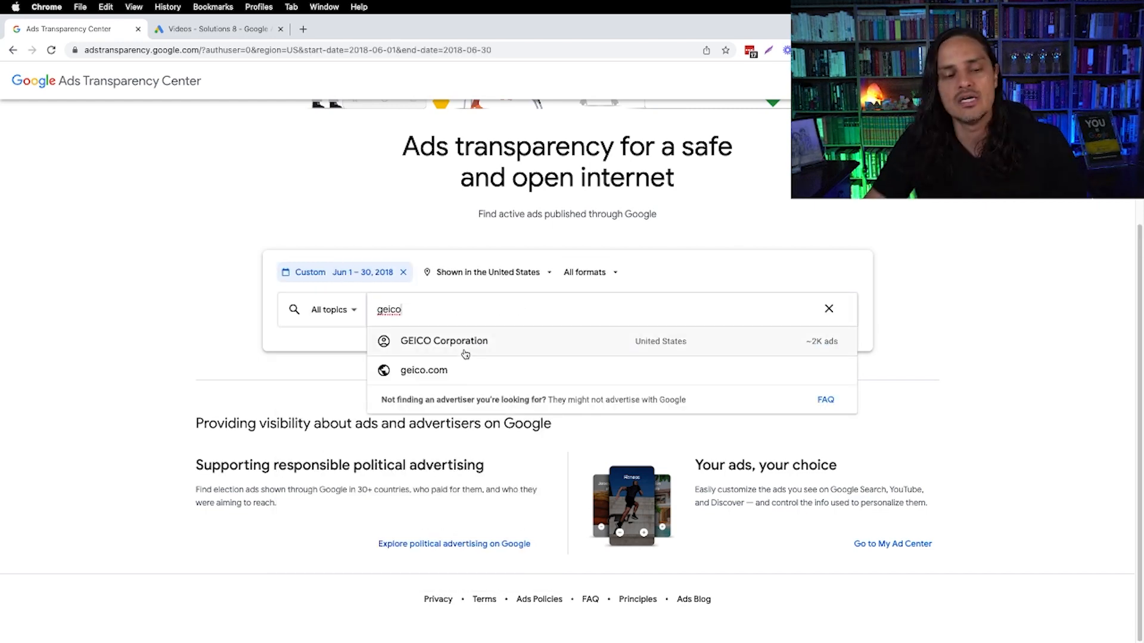
{"action": "left_click", "coordinate": [444, 341]}
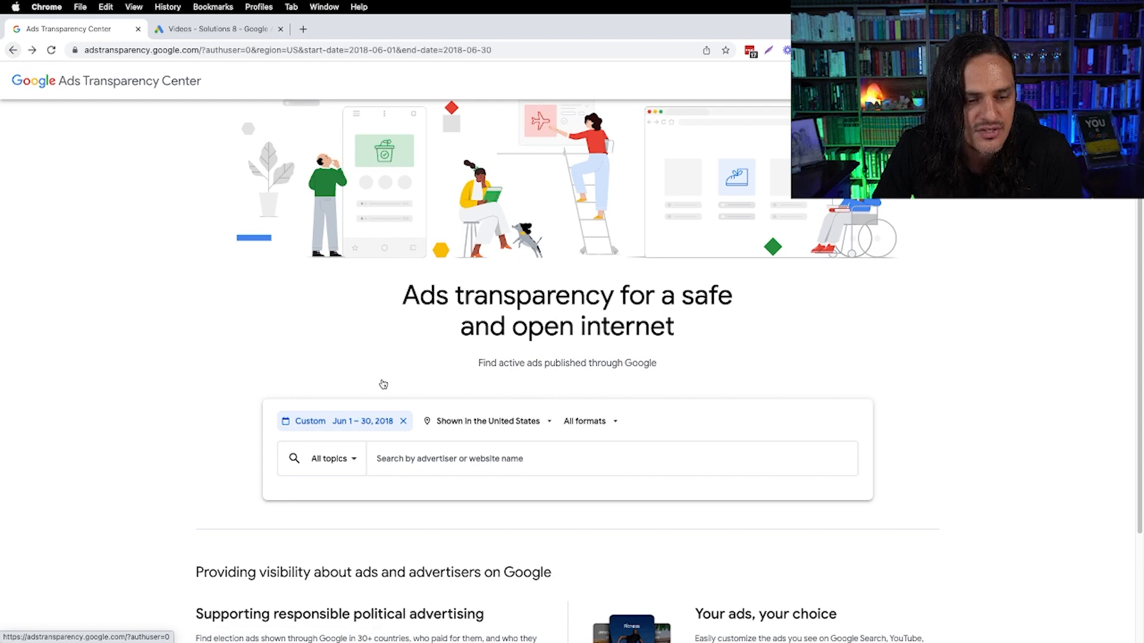
- Clear the June 2018 date chip and set the range to Any time after trying Last 30 days
{"action": "left_click", "coordinate": [403, 421]}
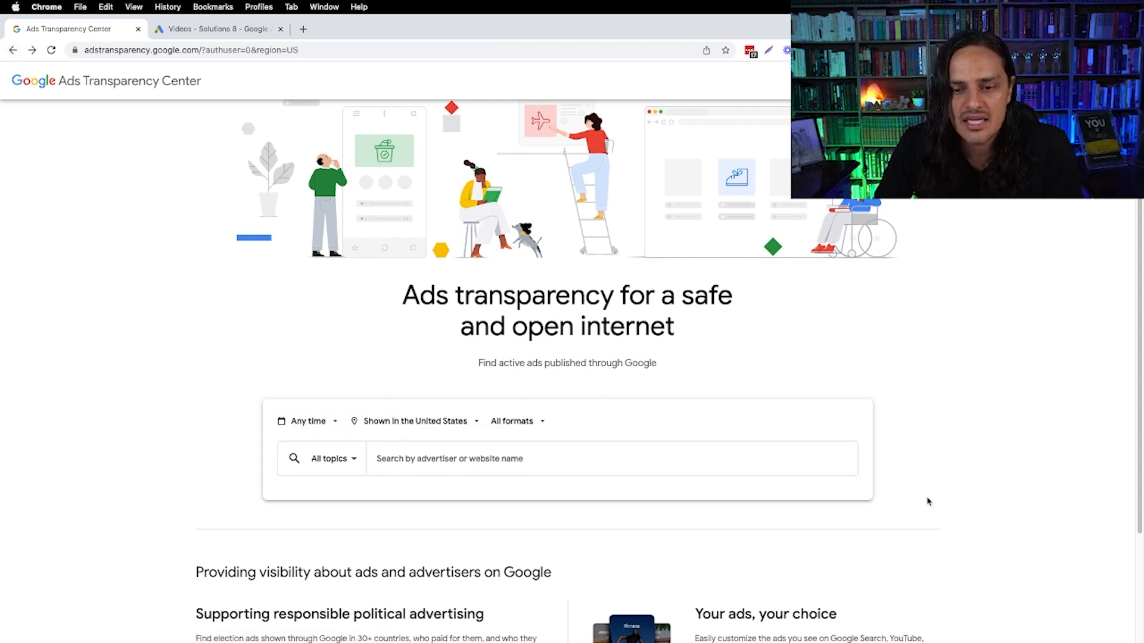
{"action": "mouse_move", "coordinate": [887, 396]}
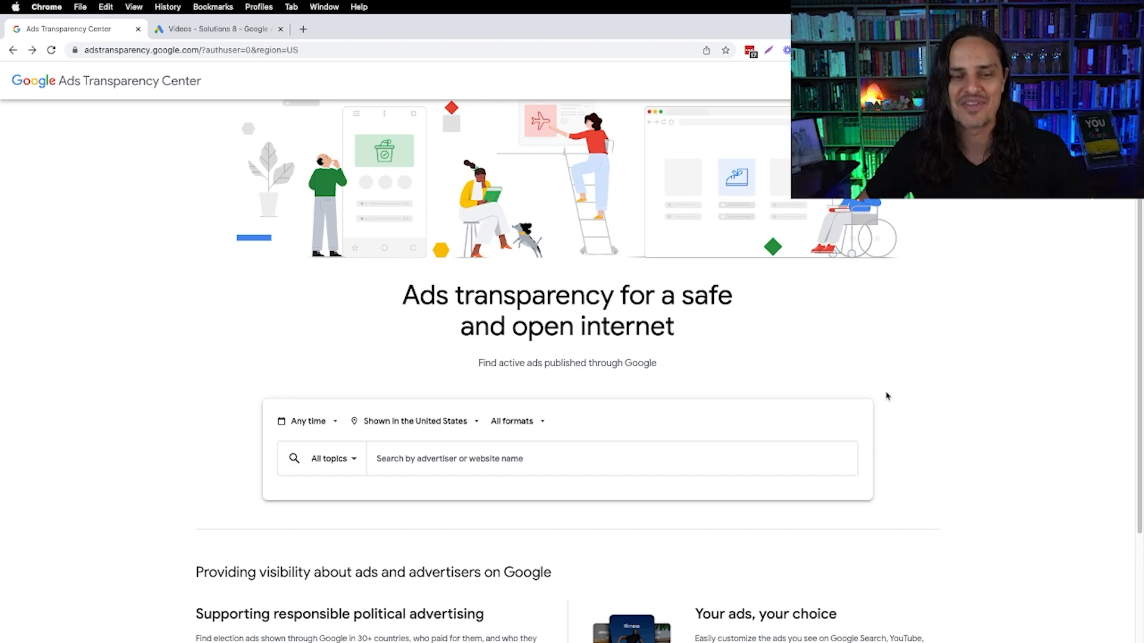
{"action": "left_click", "coordinate": [306, 421]}
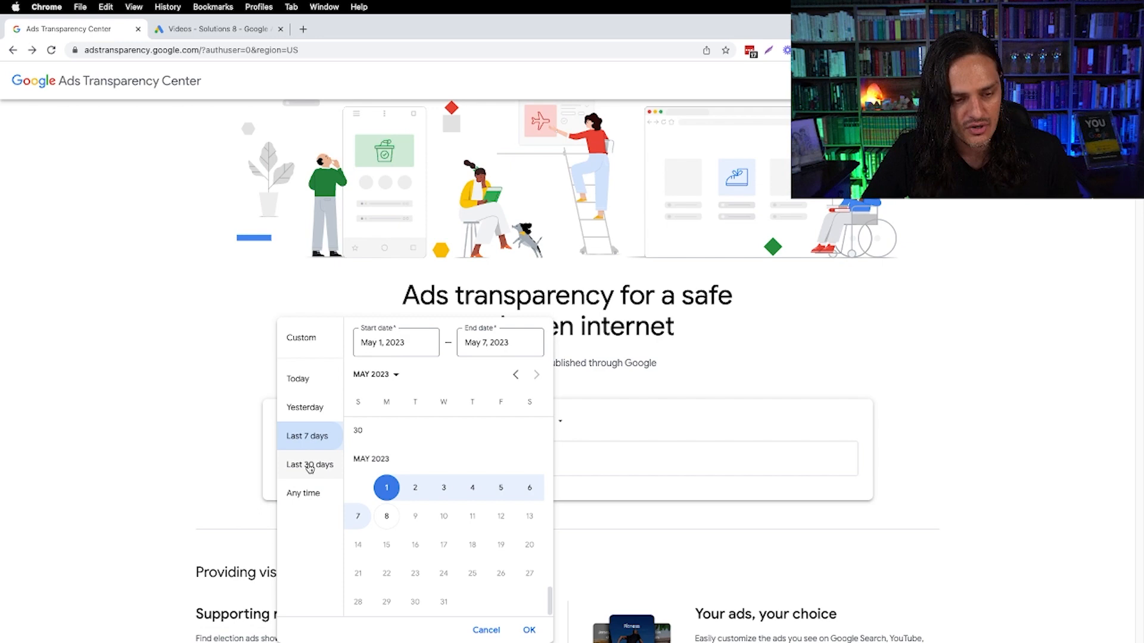
{"action": "left_click", "coordinate": [309, 464]}
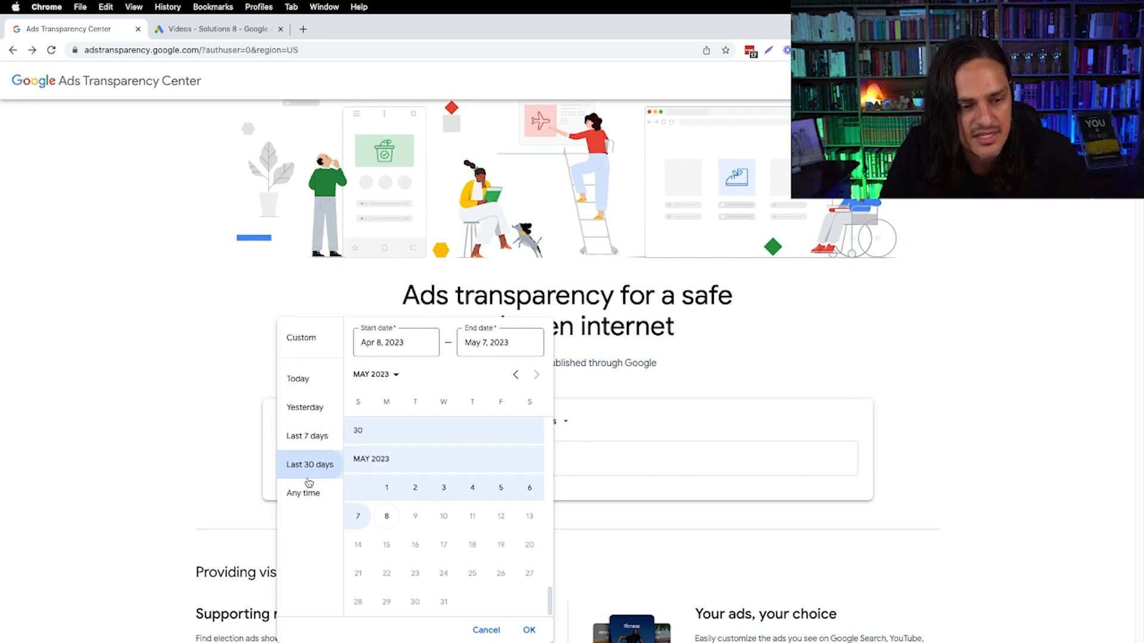
{"action": "left_click", "coordinate": [303, 493]}
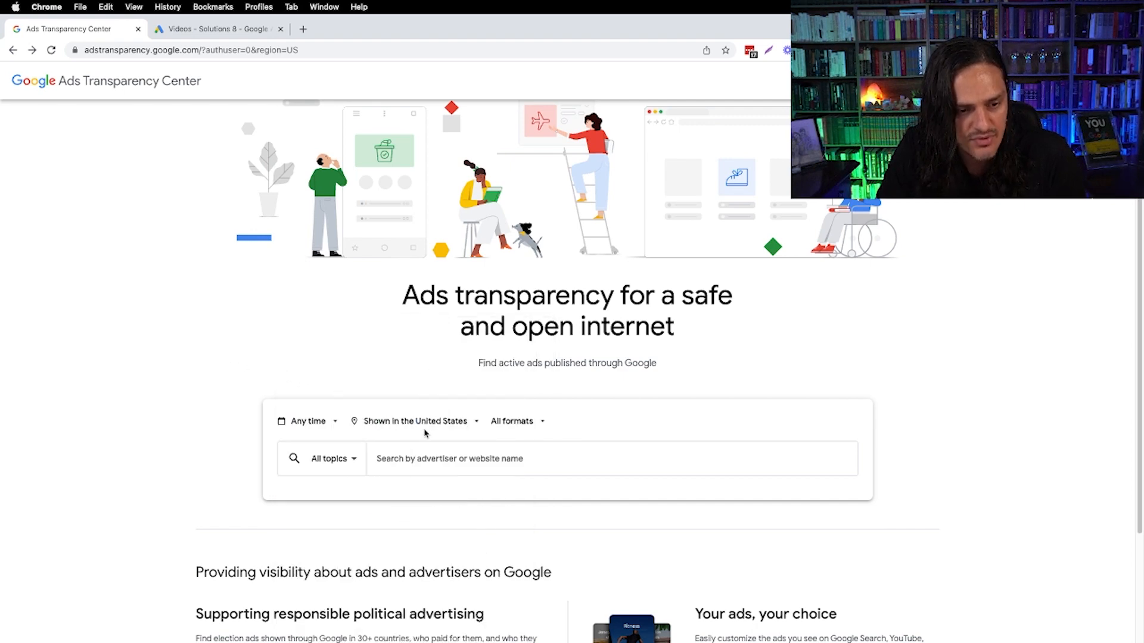
{"action": "left_click", "coordinate": [416, 422]}
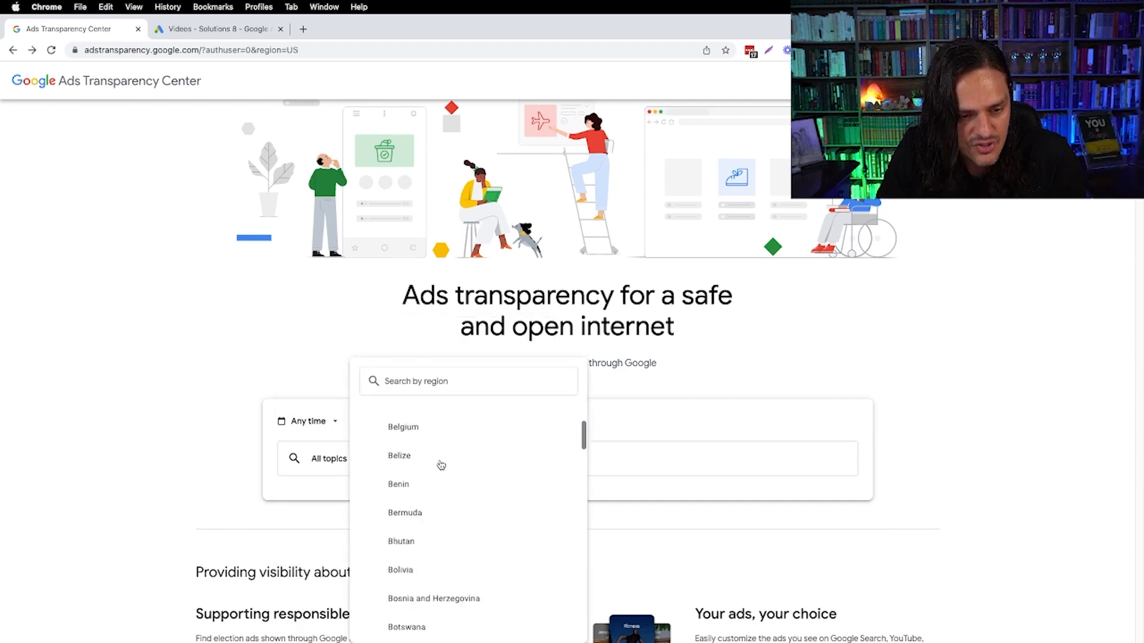
{"action": "scroll", "scroll_direction": "down", "scroll_amount": 3}
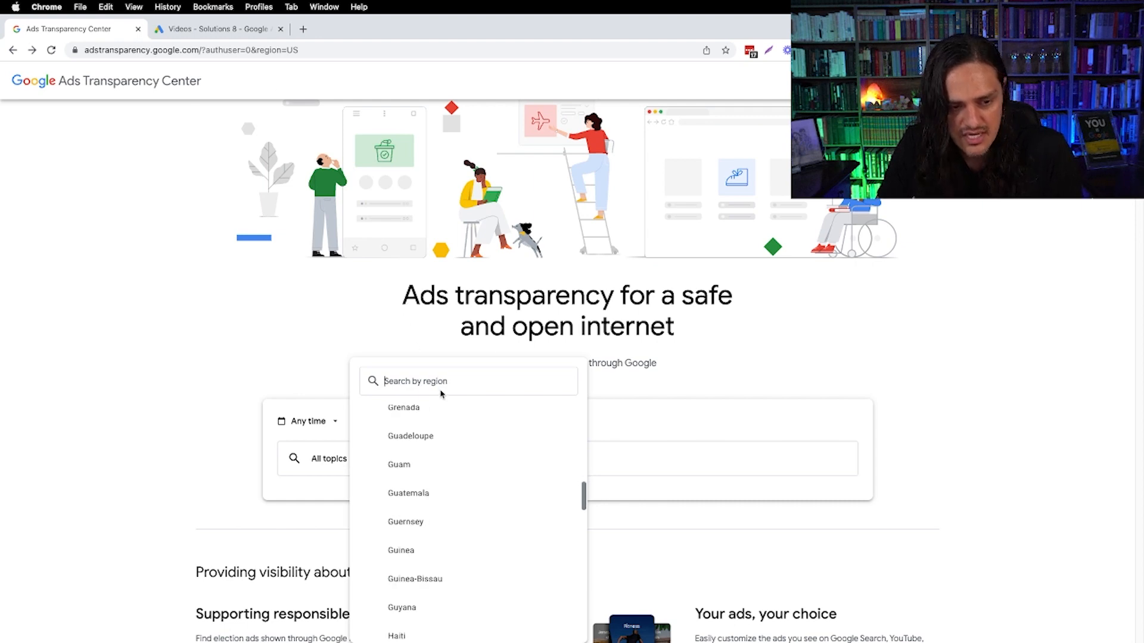
{"action": "type", "text": "85260"}
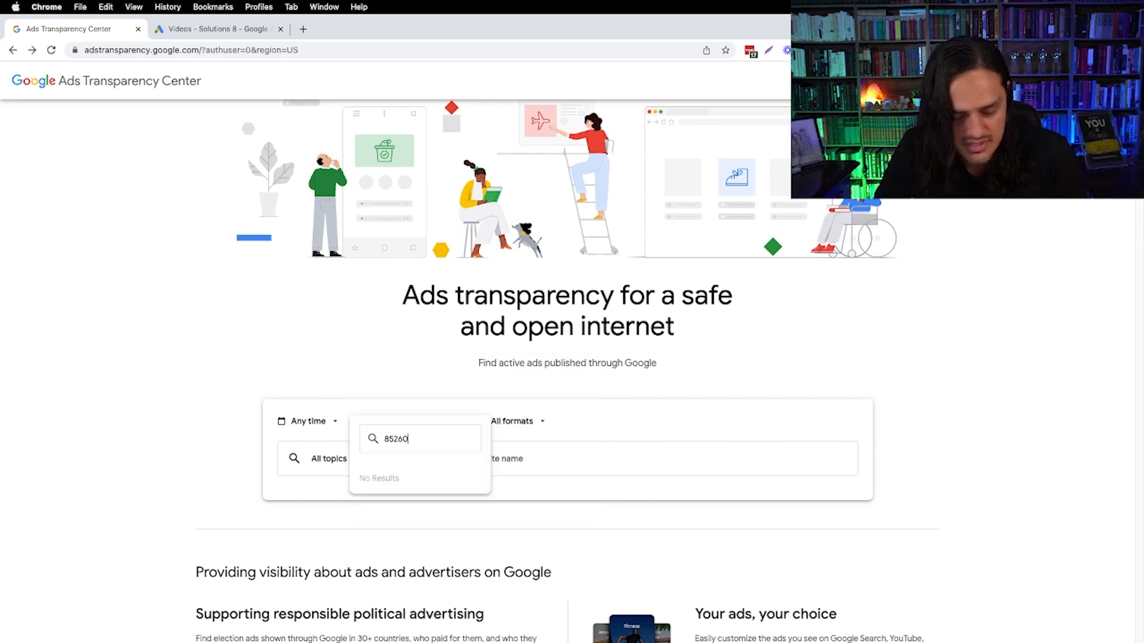
{"action": "type", "text": "so"}
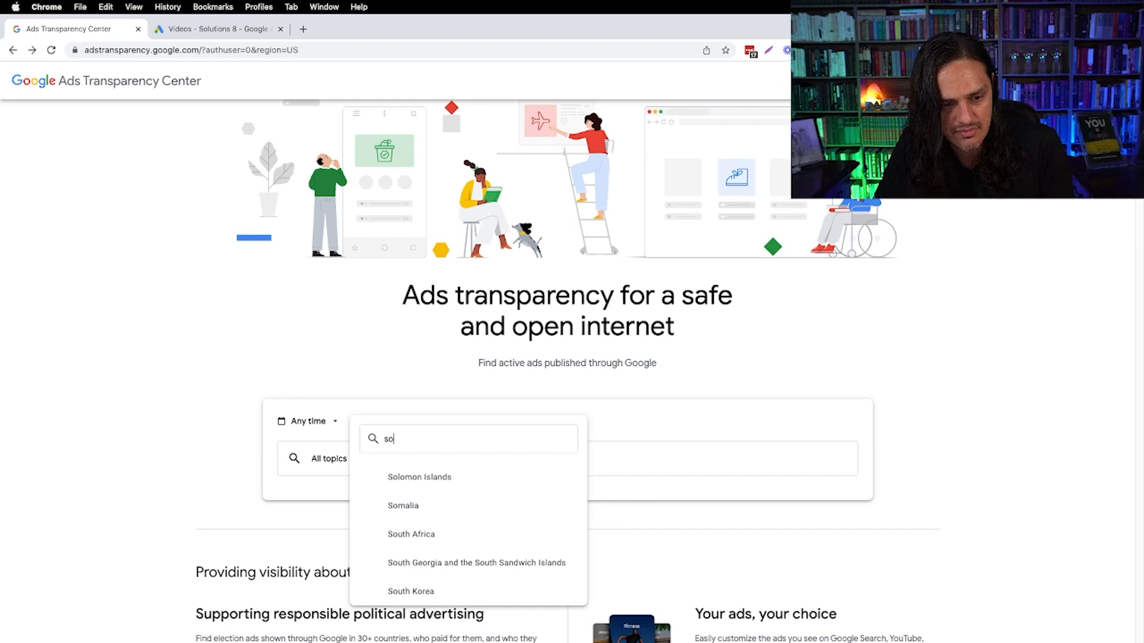
{"action": "type", "text": "scottsdale"}
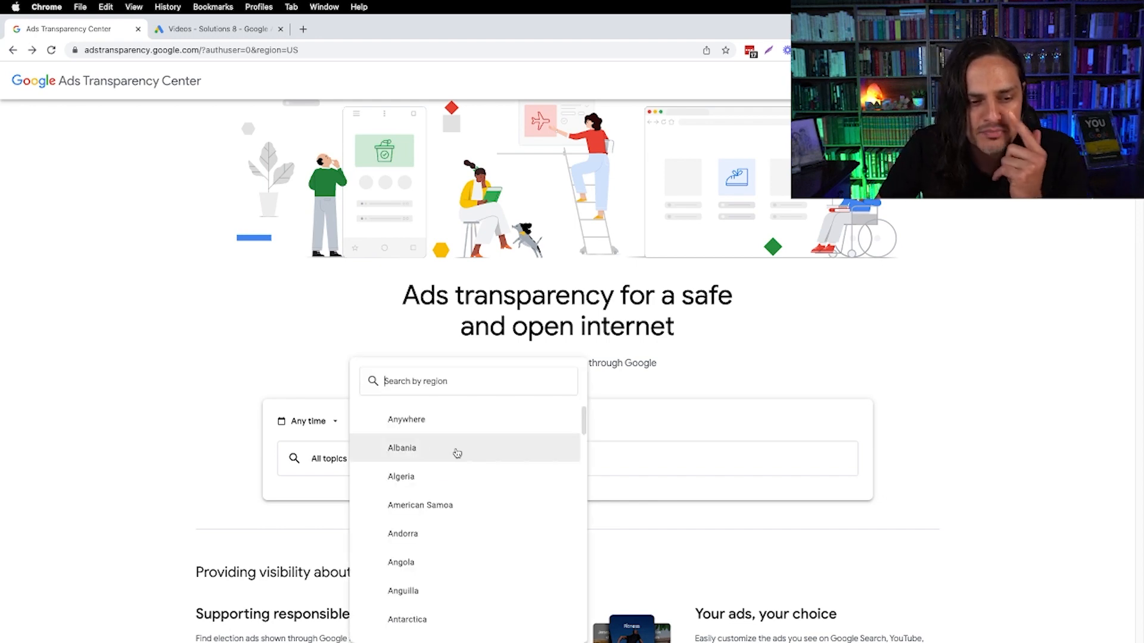
{"action": "scroll", "scroll_direction": "down", "scroll_amount": 3}
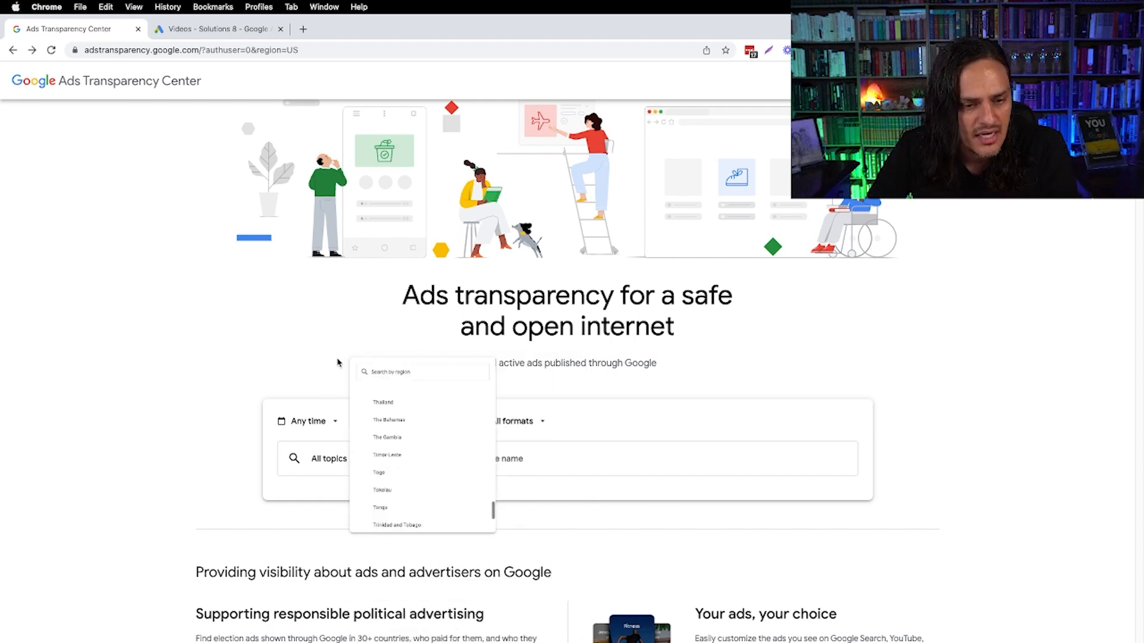
{"action": "left_click", "coordinate": [519, 421]}
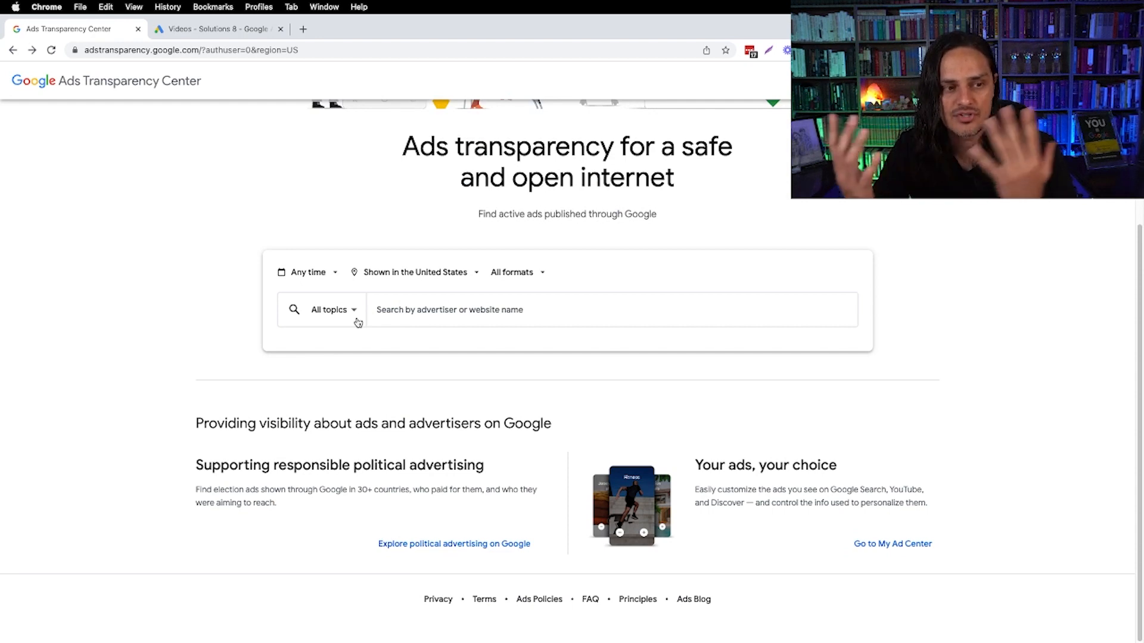
{"action": "mouse_move", "coordinate": [376, 389]}
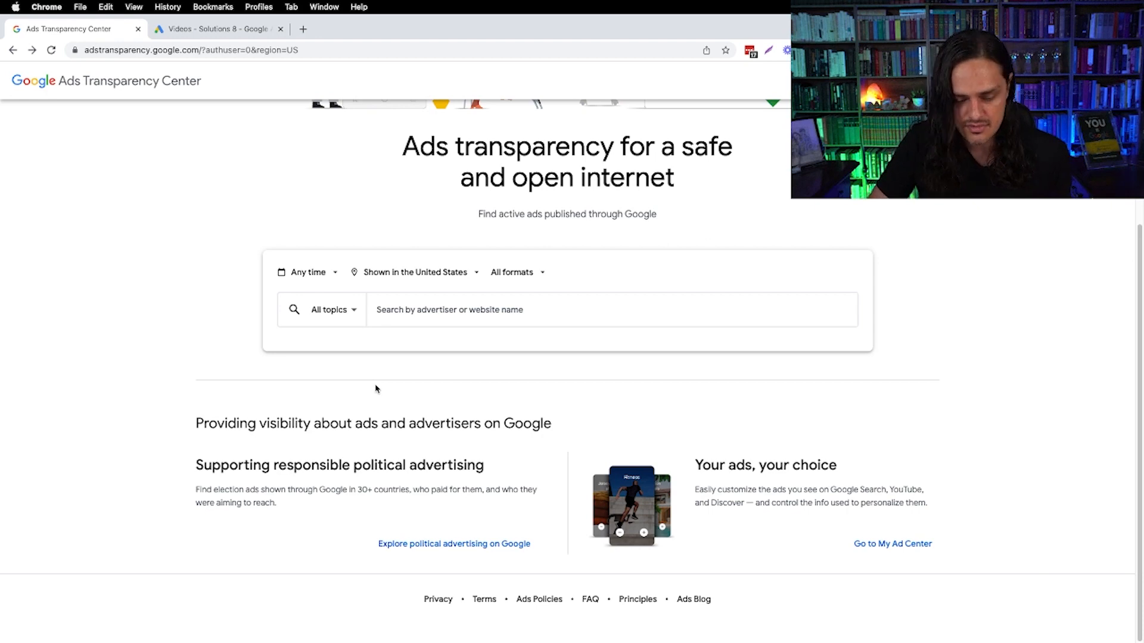
{"action": "type", "text": "ppcadlab.com"}
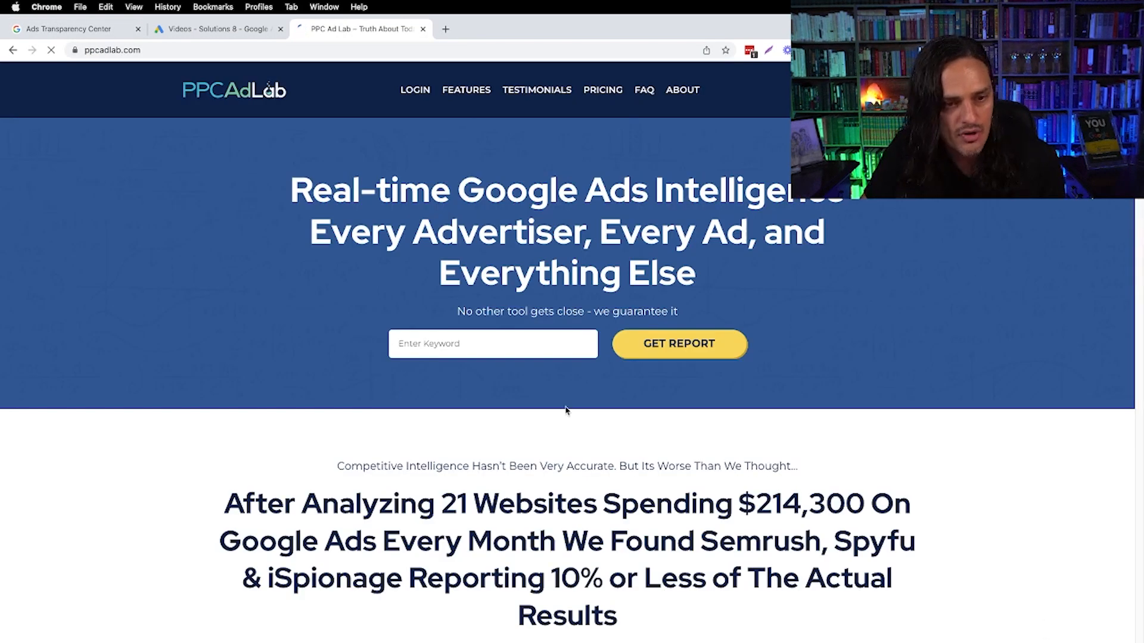
- Scroll through ppcadlab.com, then go back to the Ads Transparency Center tab
{"action": "scroll", "scroll_direction": "down", "scroll_amount": 3}
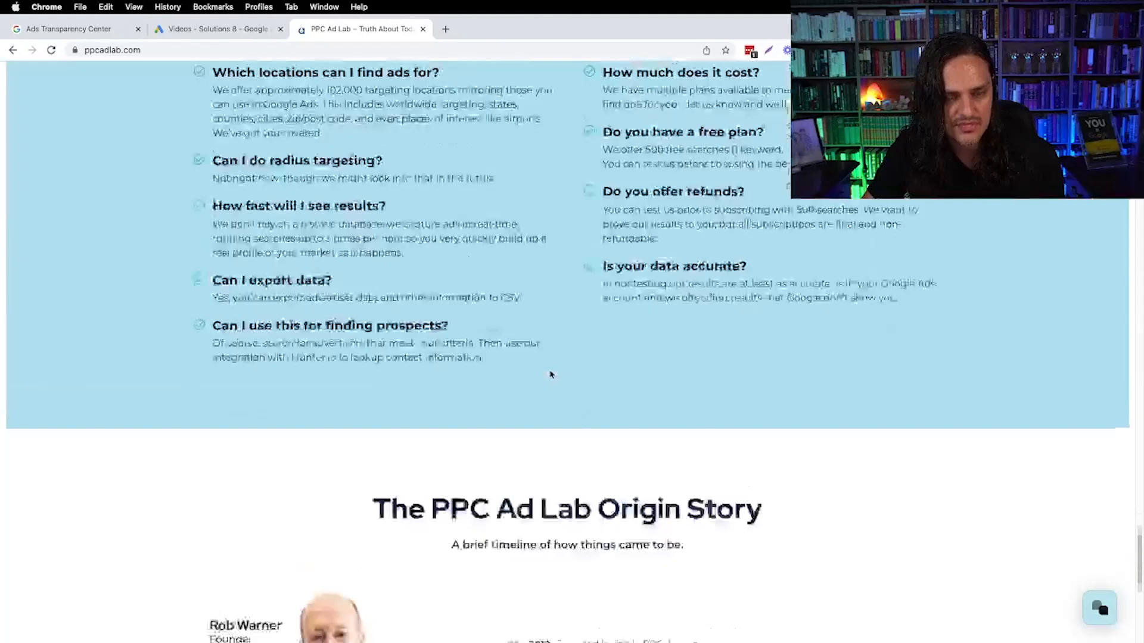
{"action": "scroll", "scroll_direction": "up", "scroll_amount": 3}
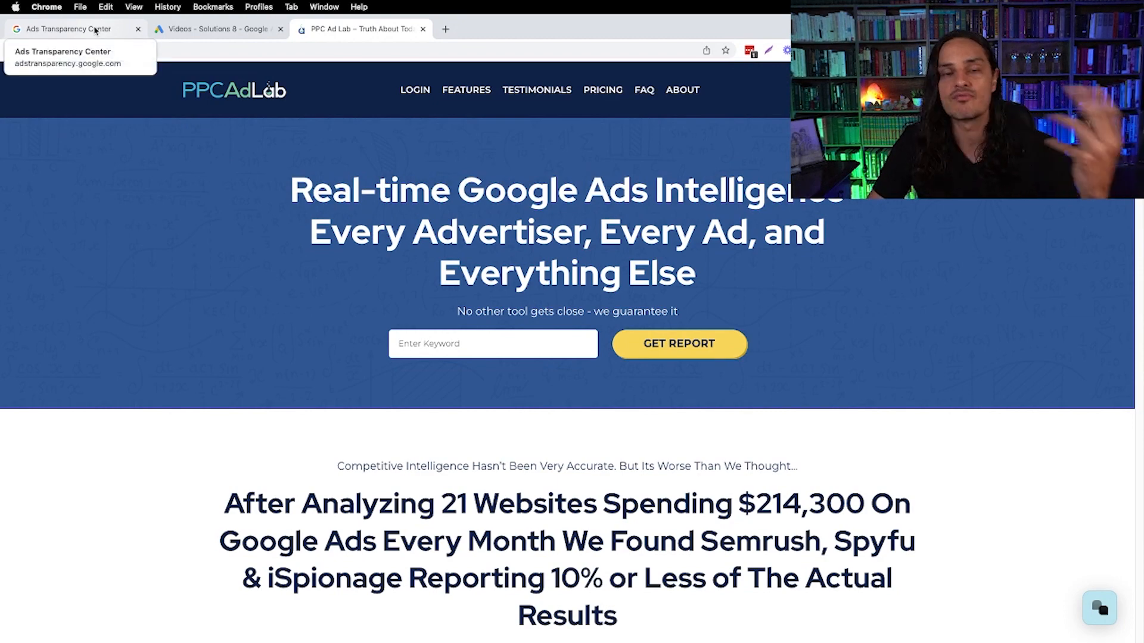
{"action": "left_click", "coordinate": [69, 29]}
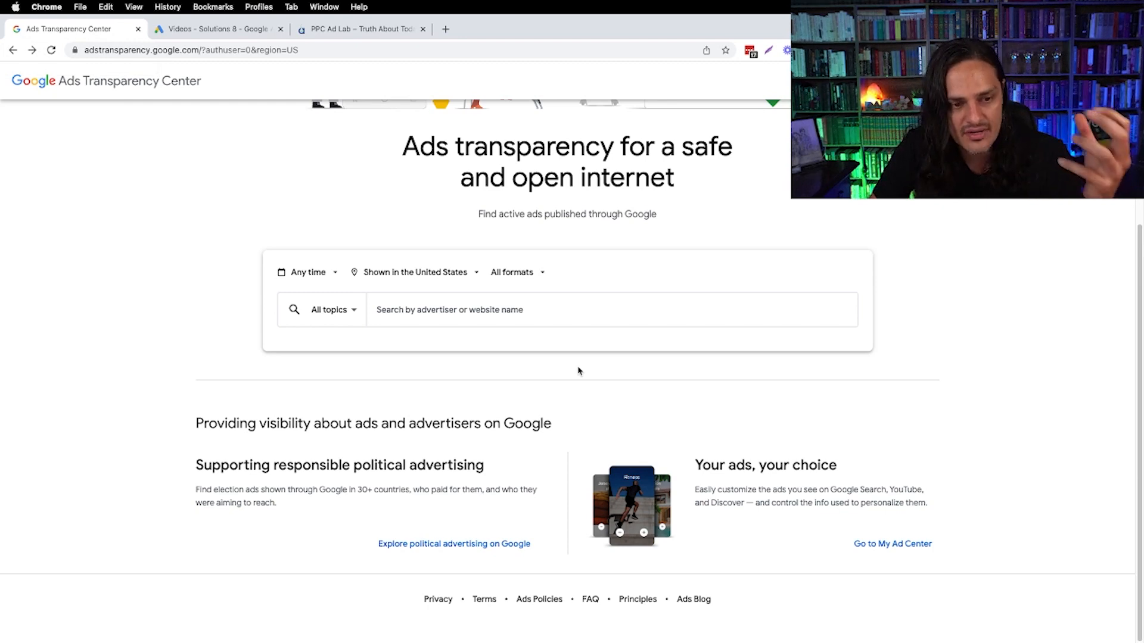
- Leave political ads for general search and view ads from the wordstream.com website
{"action": "left_click", "coordinate": [328, 309]}
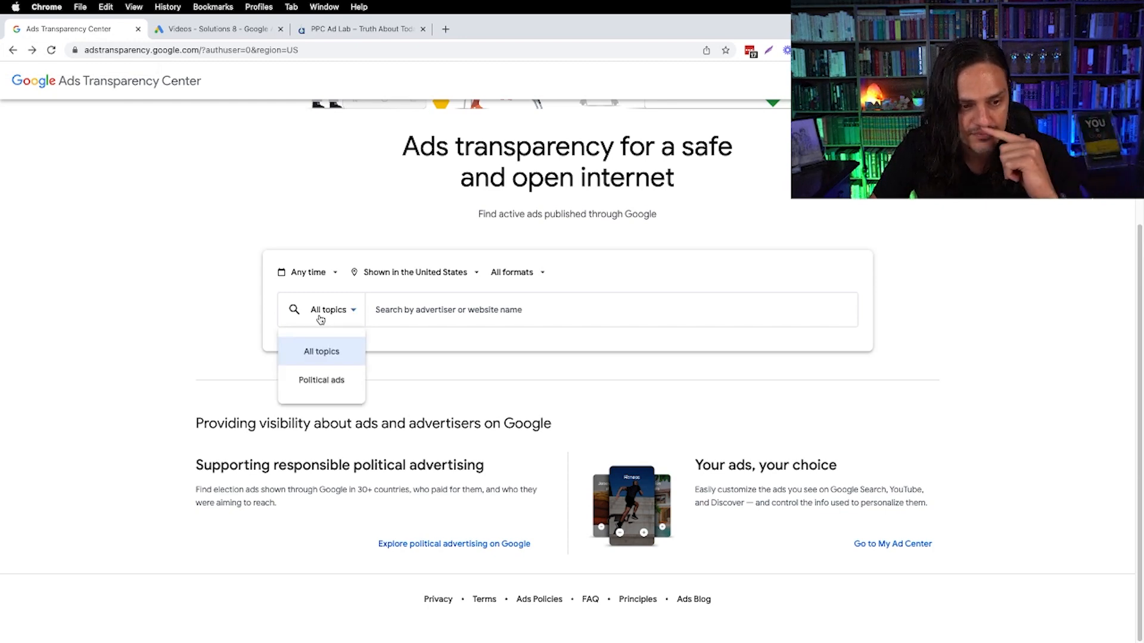
{"action": "left_click", "coordinate": [321, 380]}
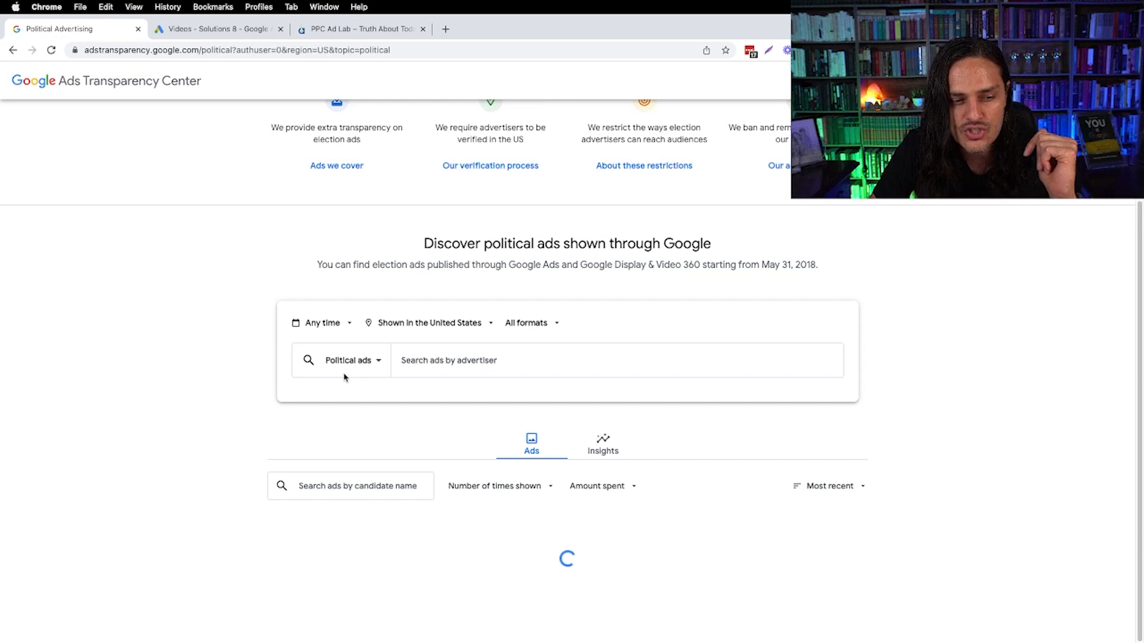
{"action": "scroll", "scroll_direction": "down", "scroll_amount": 3}
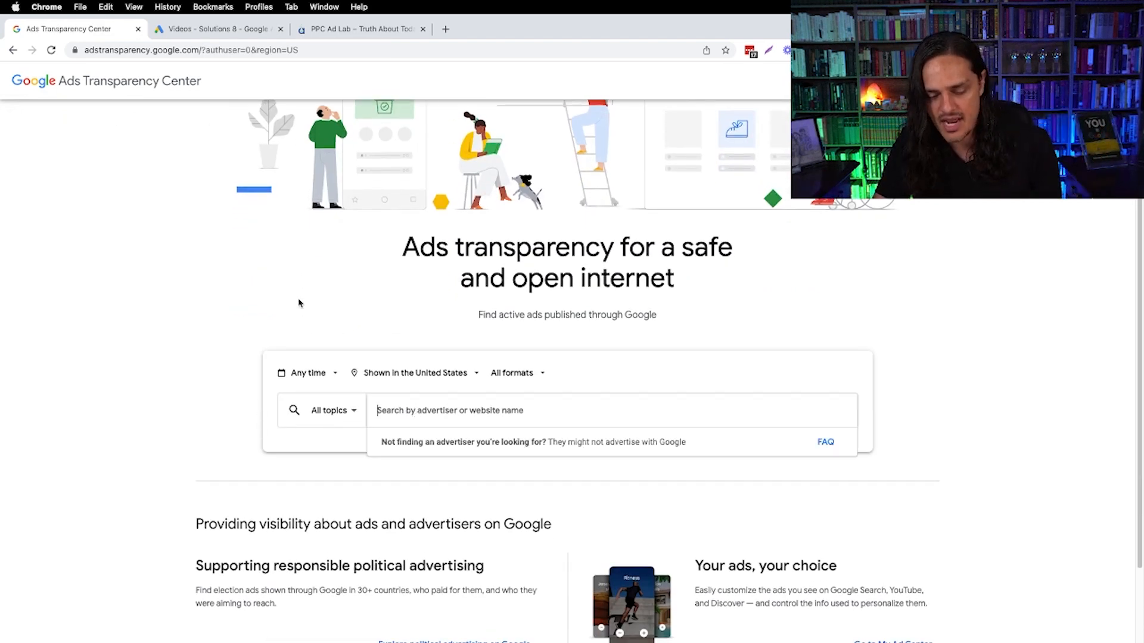
{"action": "type", "text": "wordstream"}
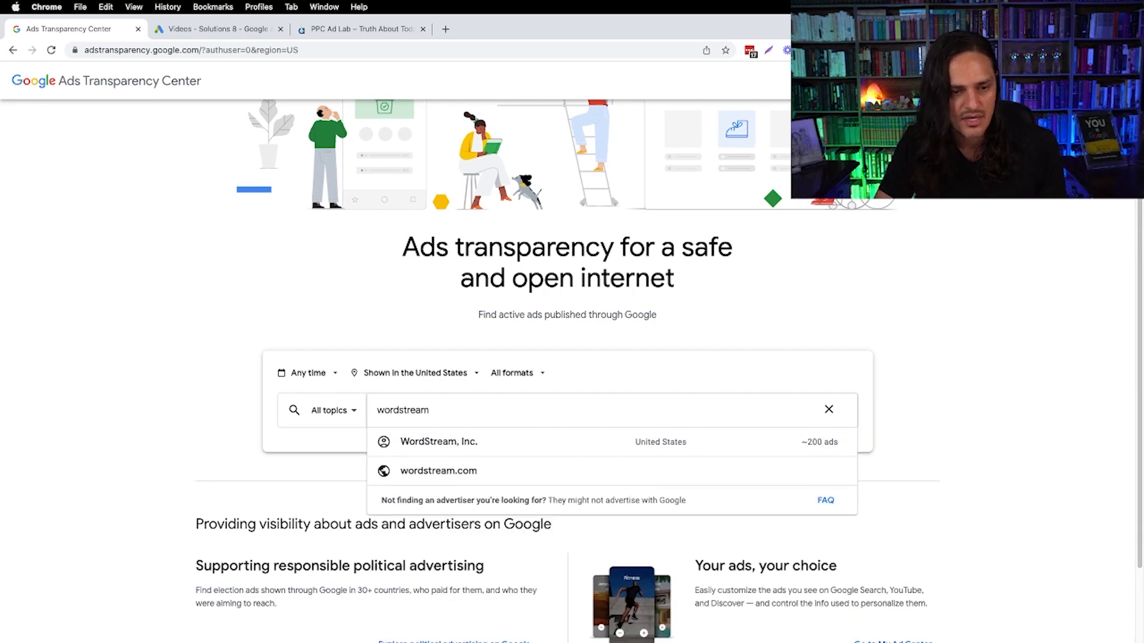
{"action": "left_click", "coordinate": [438, 471]}
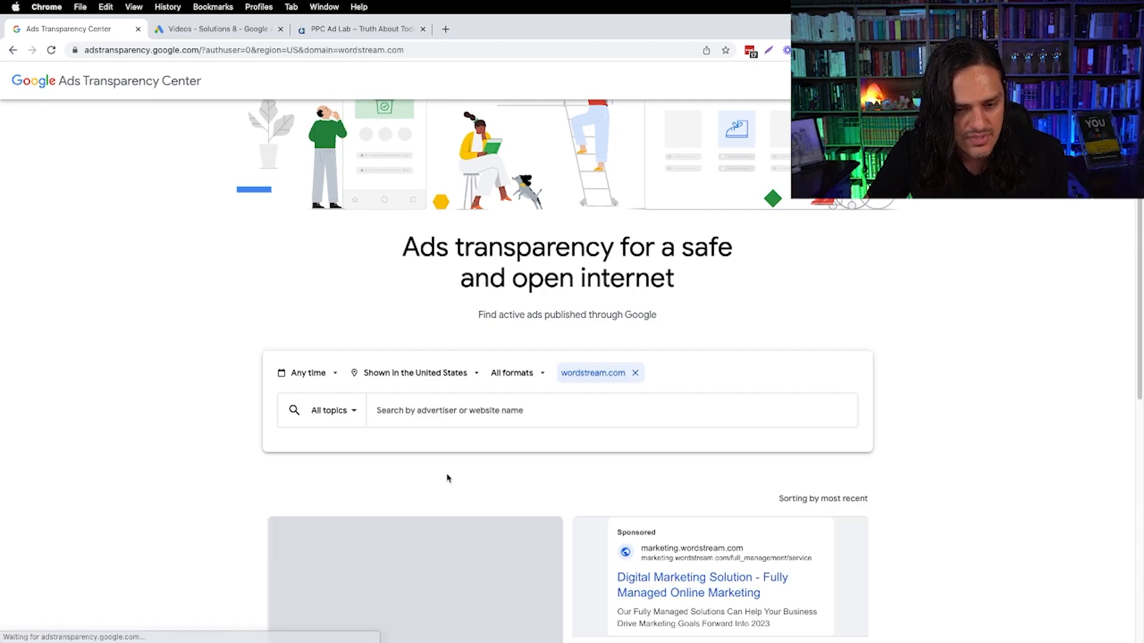
- Search 'words' again and choose the WordStream, Inc. advertiser
{"action": "scroll", "scroll_direction": "down", "scroll_amount": 3}
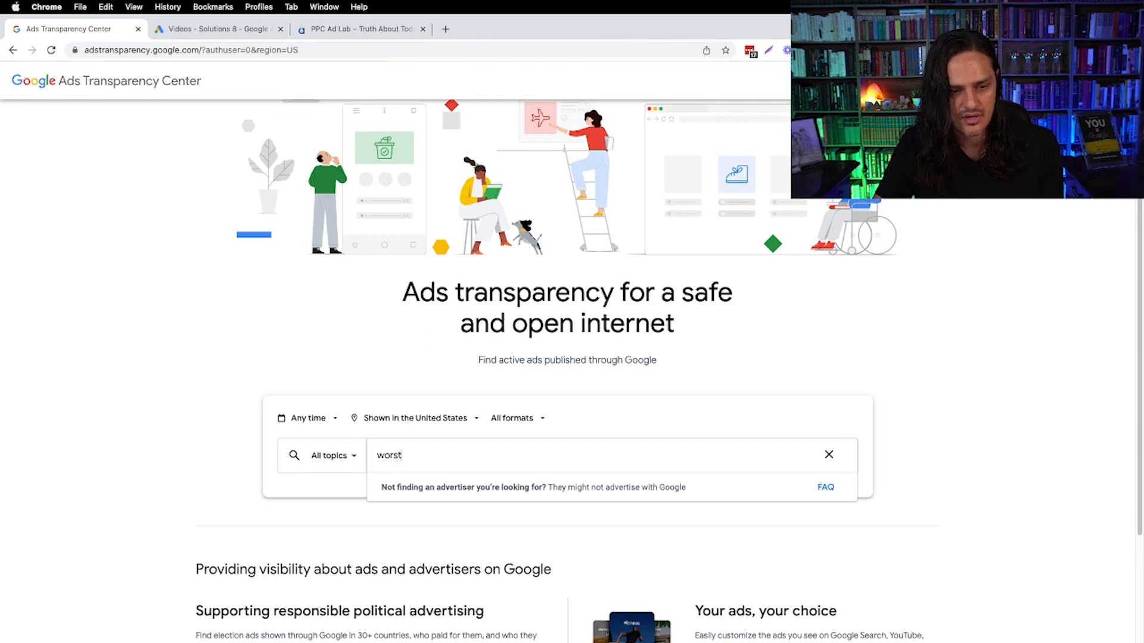
{"action": "type", "text": "wordstream"}
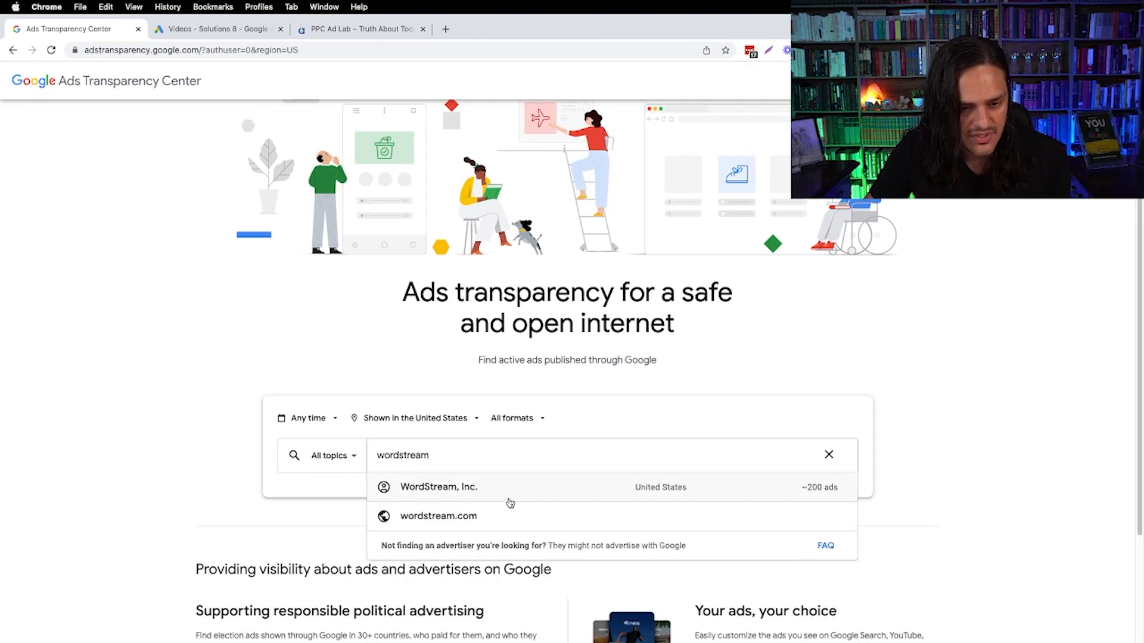
{"action": "left_click", "coordinate": [439, 487]}
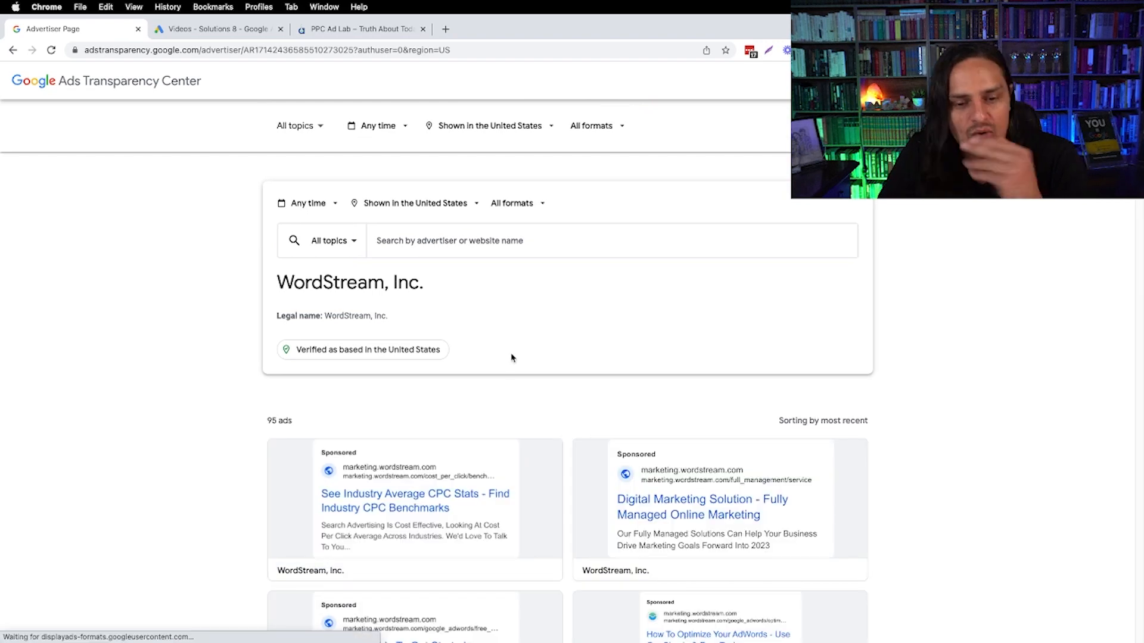
{"action": "scroll", "scroll_direction": "down", "scroll_amount": 3}
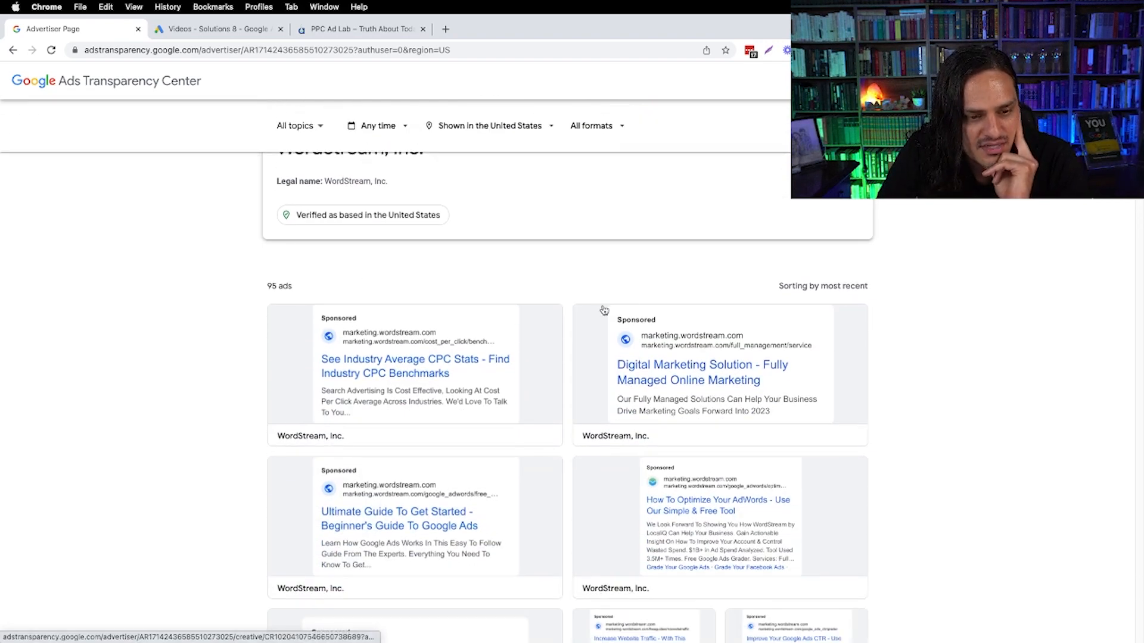
{"action": "scroll", "scroll_direction": "down", "scroll_amount": 3}
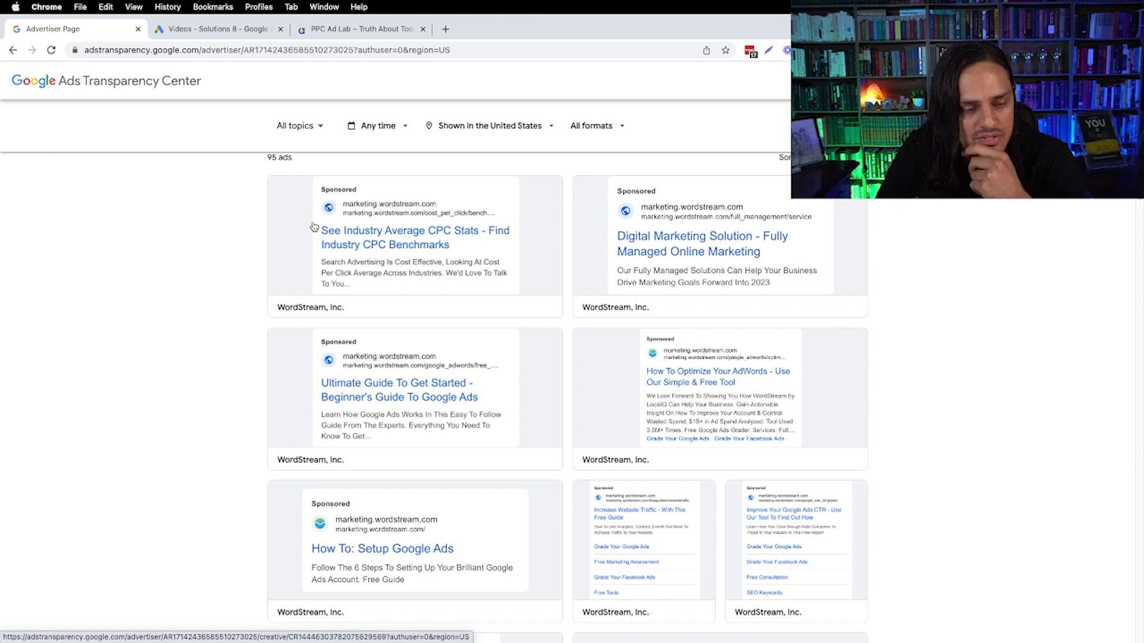
{"action": "mouse_move", "coordinate": [402, 221]}
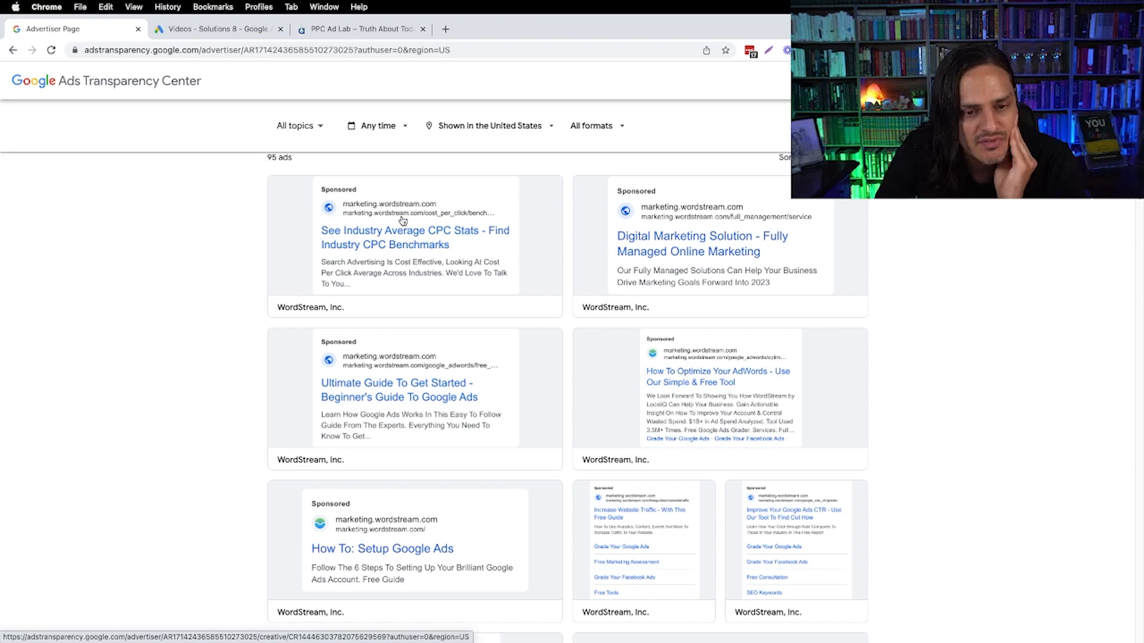
{"action": "scroll", "scroll_direction": "down", "scroll_amount": 3}
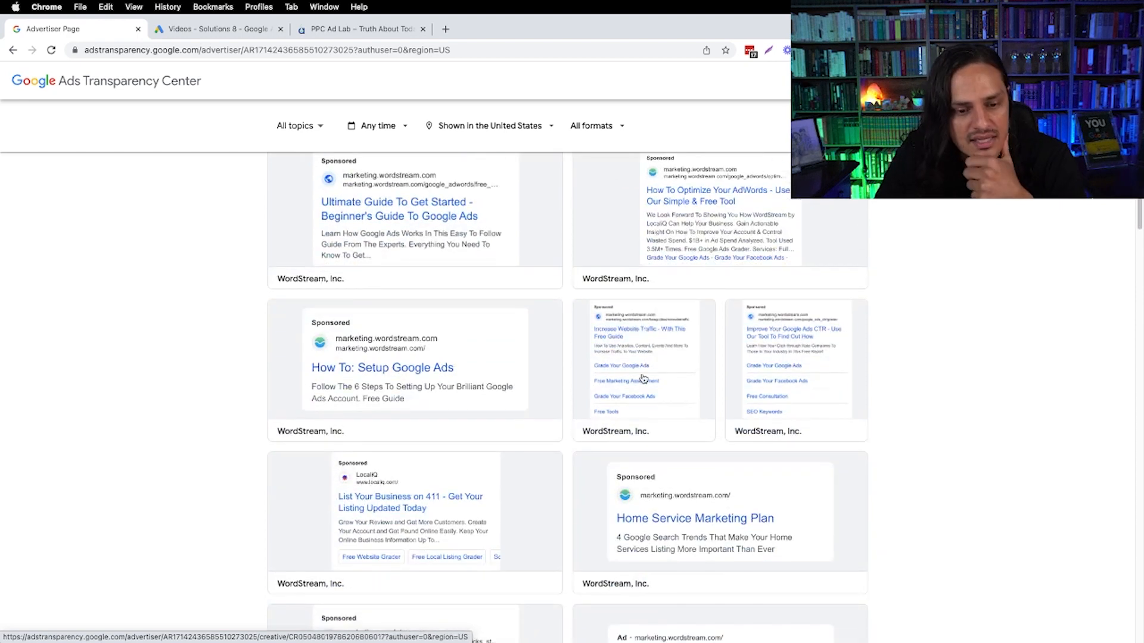
{"action": "scroll", "scroll_direction": "down", "scroll_amount": 3}
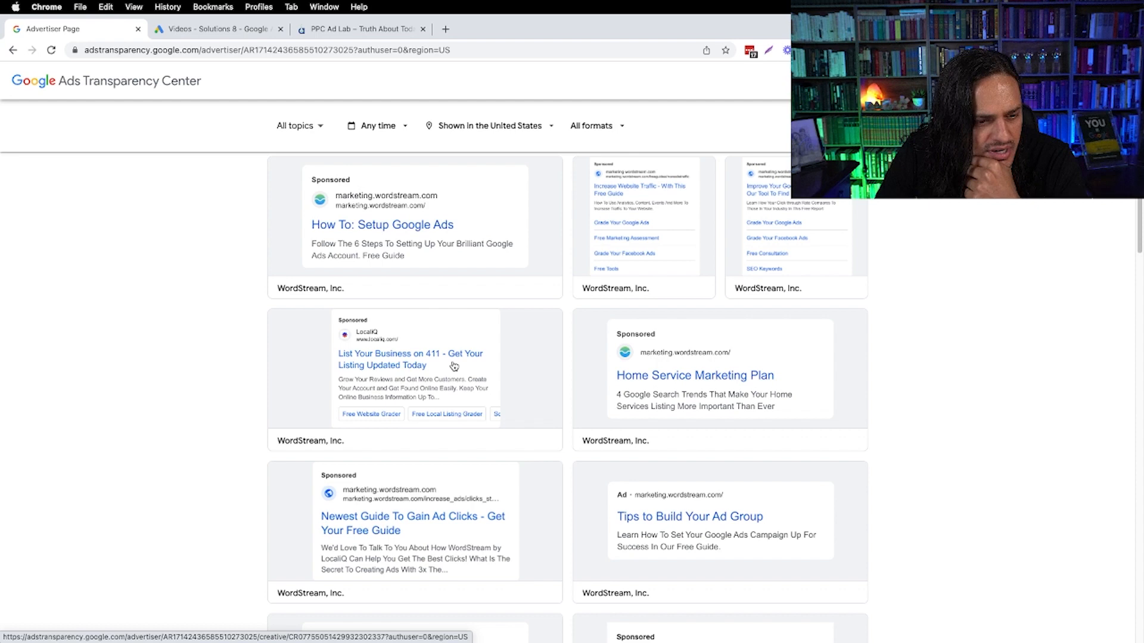
{"action": "scroll", "scroll_direction": "down", "scroll_amount": 3}
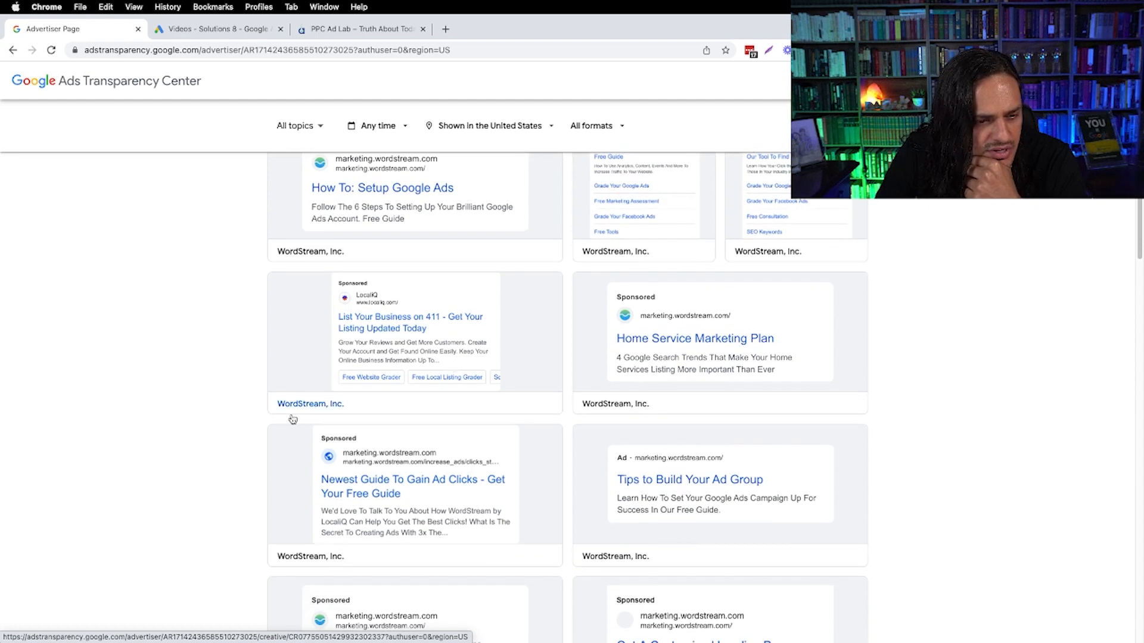
{"action": "right_click", "coordinate": [292, 404]}
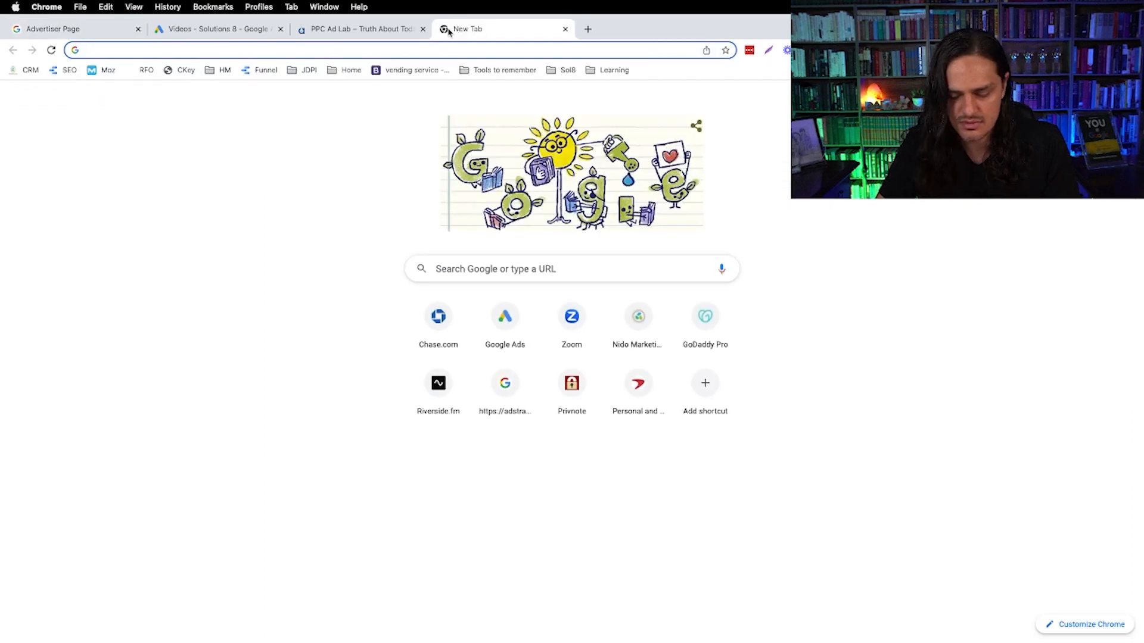
- Search Google for LocaliQ, open the LocaliQ homepage, and scroll it
{"action": "type", "text": "localit"}
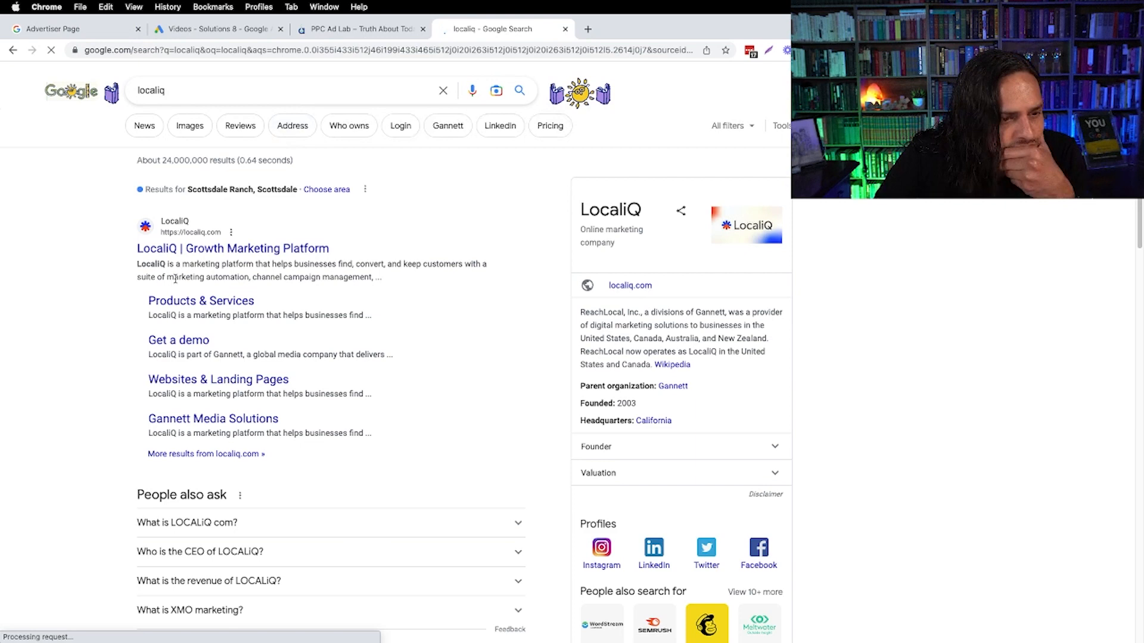
{"action": "left_click", "coordinate": [232, 247]}
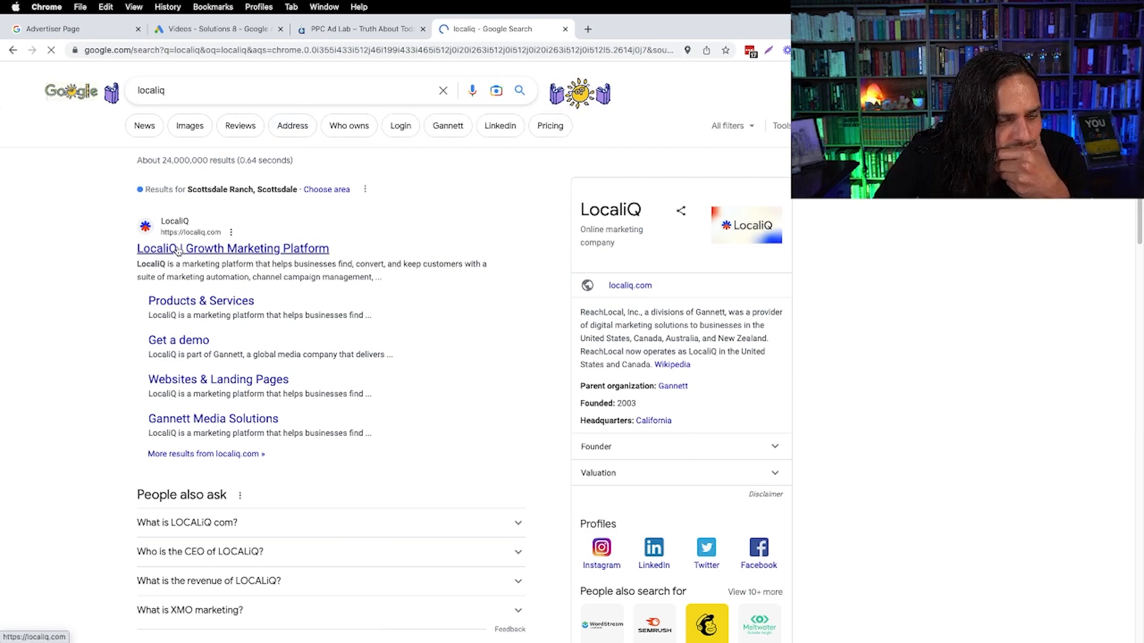
{"action": "left_click", "coordinate": [233, 248]}
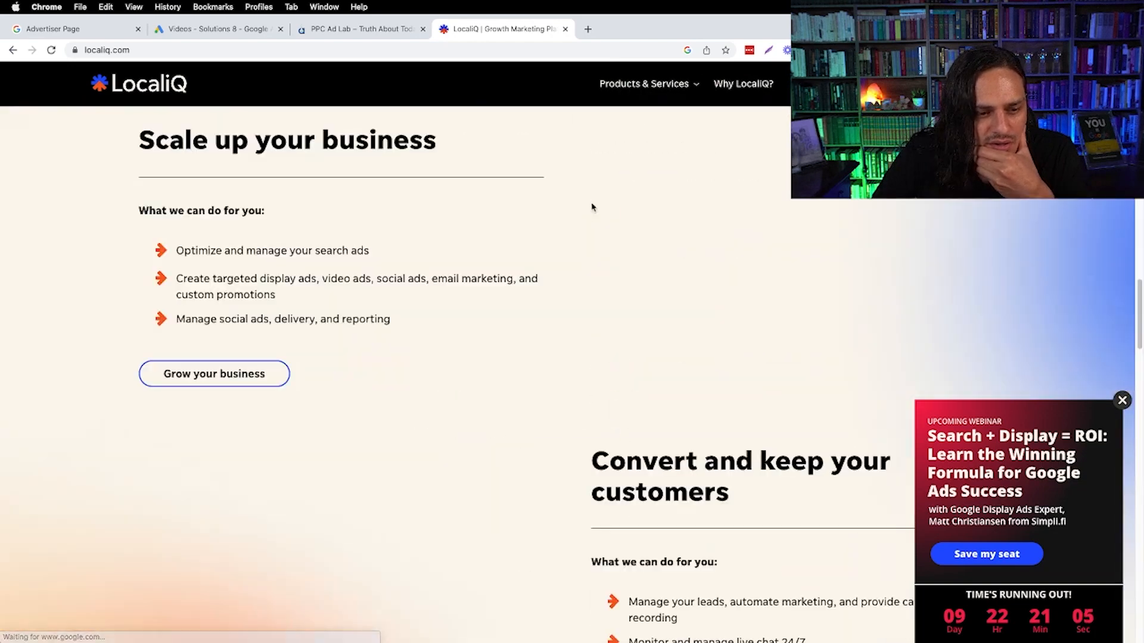
{"action": "scroll", "scroll_direction": "down", "scroll_amount": 3}
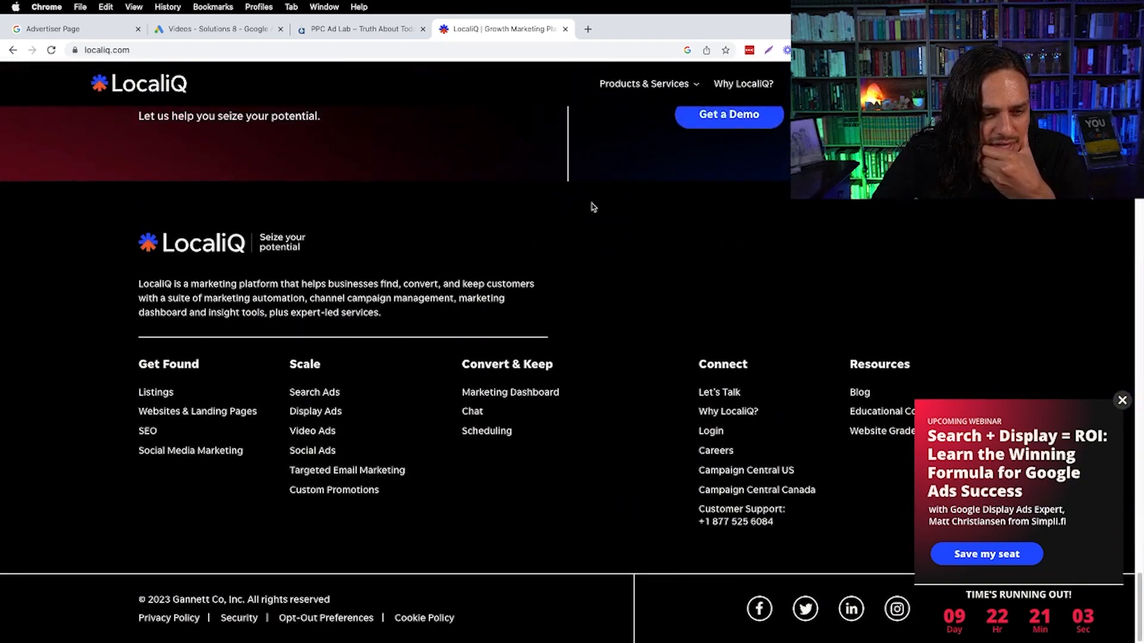
{"action": "scroll", "scroll_direction": "up", "scroll_amount": 3}
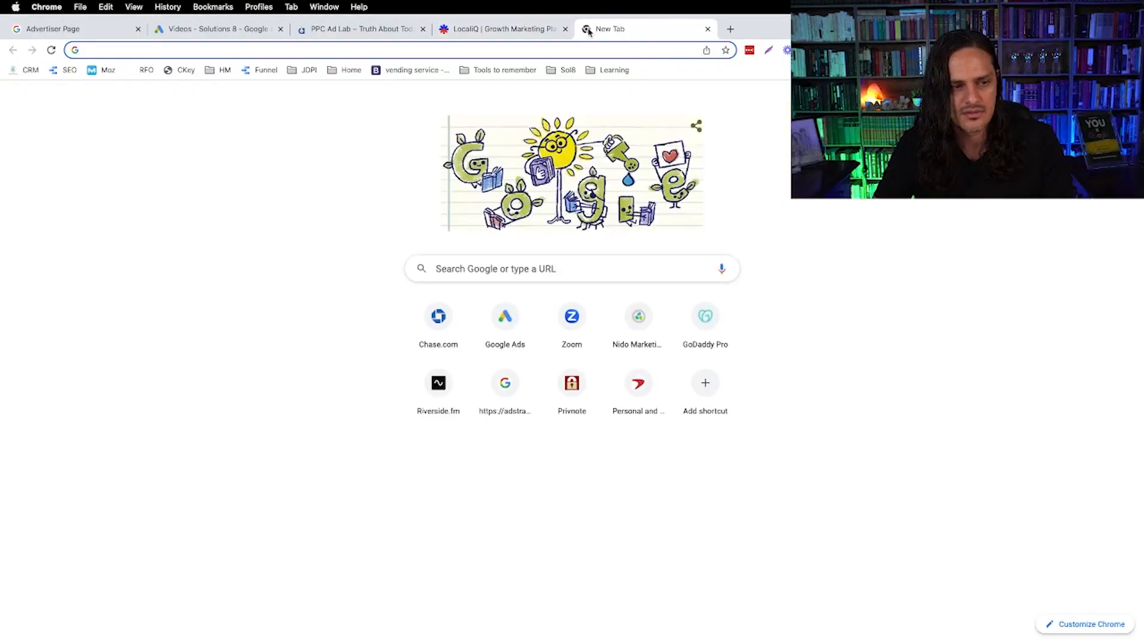
- Search whether WordStream owns LocaliQ and open the About LocaliQ - WordStream article
{"action": "type", "text": "does localiq"}
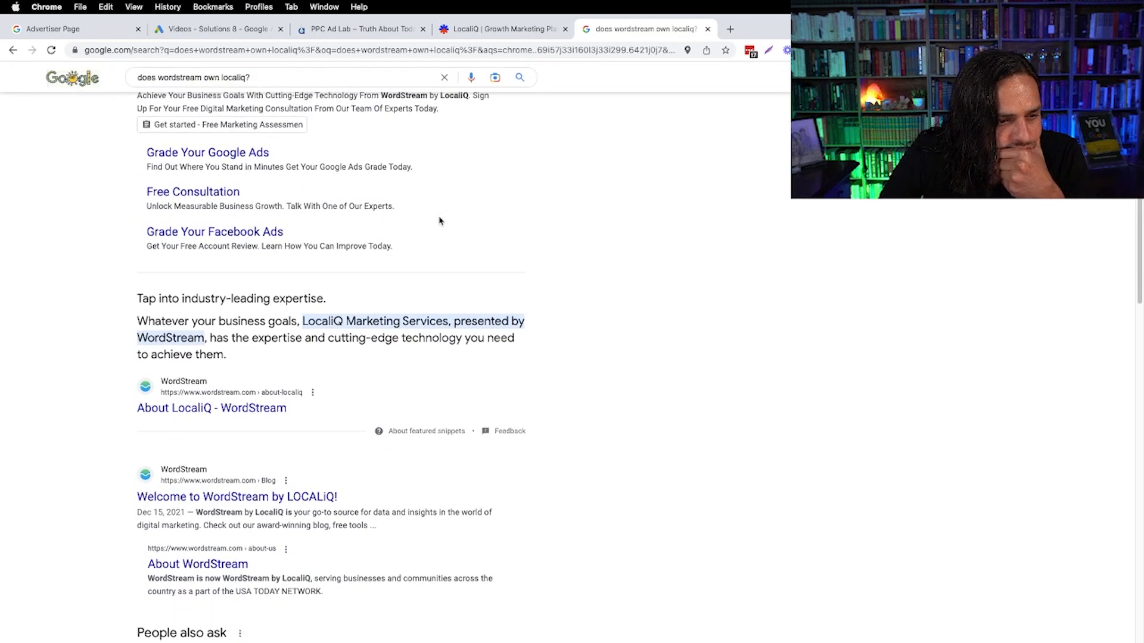
{"action": "scroll", "scroll_direction": "down", "scroll_amount": 3}
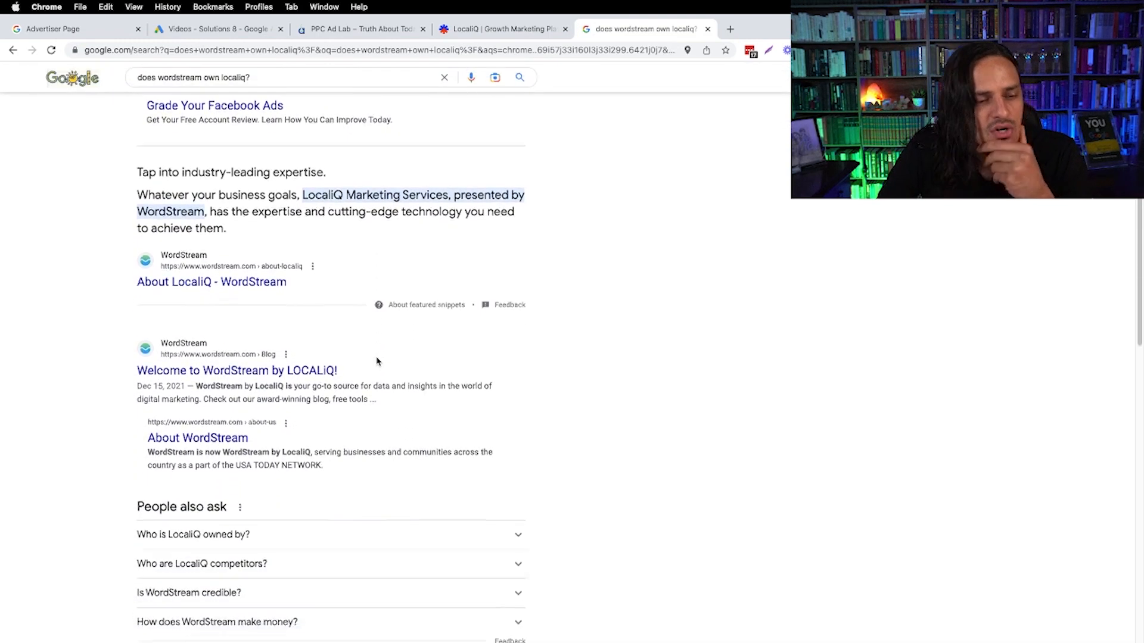
{"action": "left_click", "coordinate": [212, 282]}
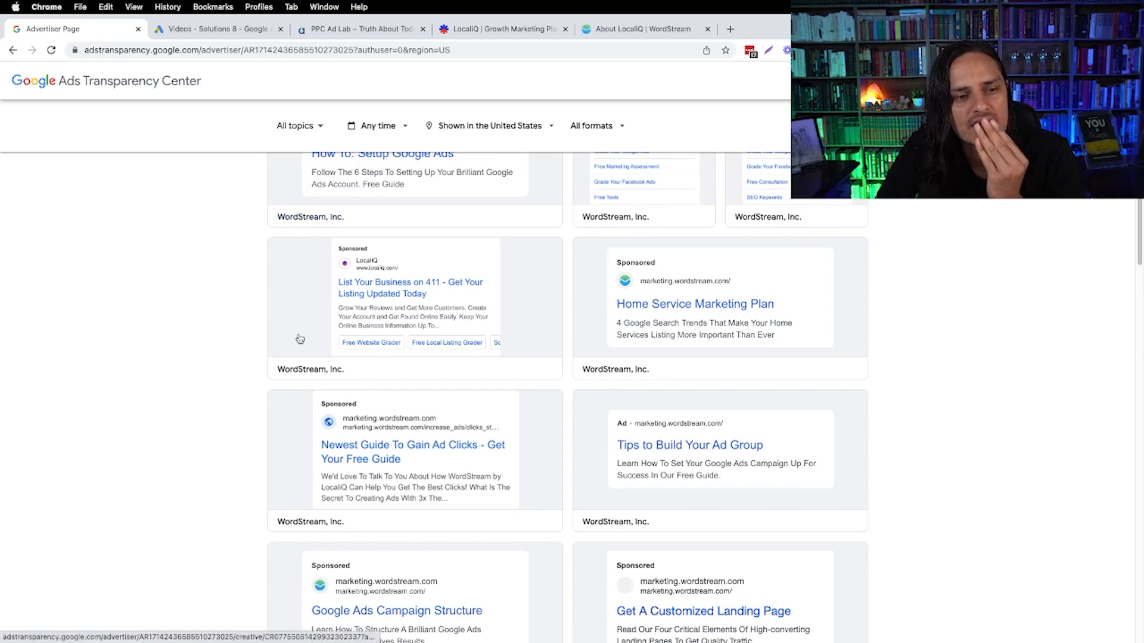
{"action": "scroll", "scroll_direction": "down", "scroll_amount": 3}
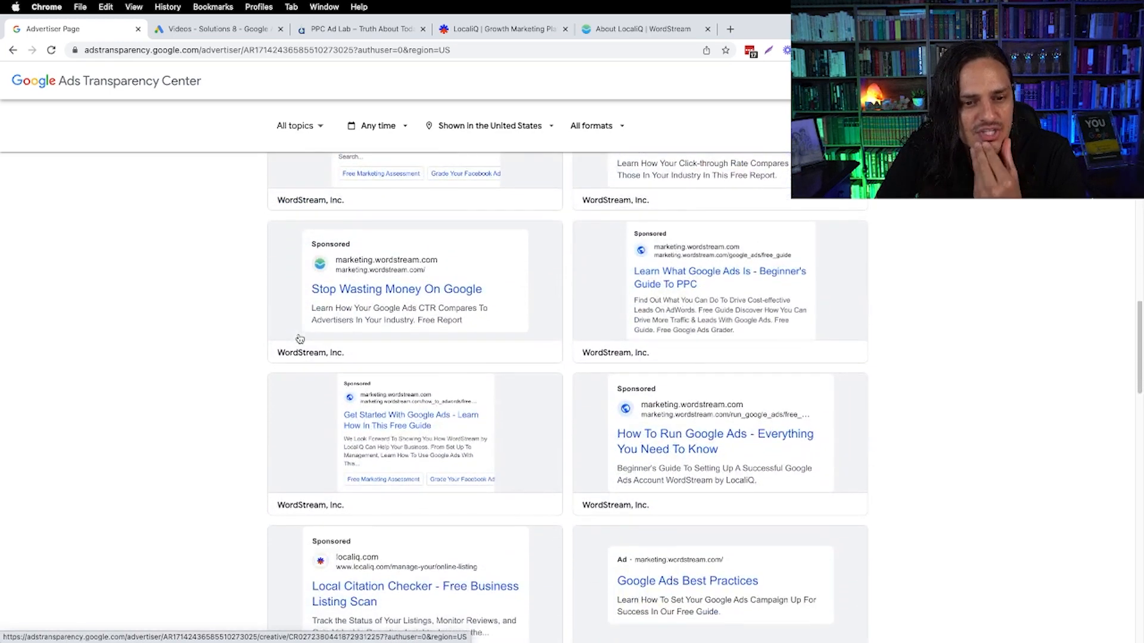
{"action": "scroll", "scroll_direction": "down", "scroll_amount": 3}
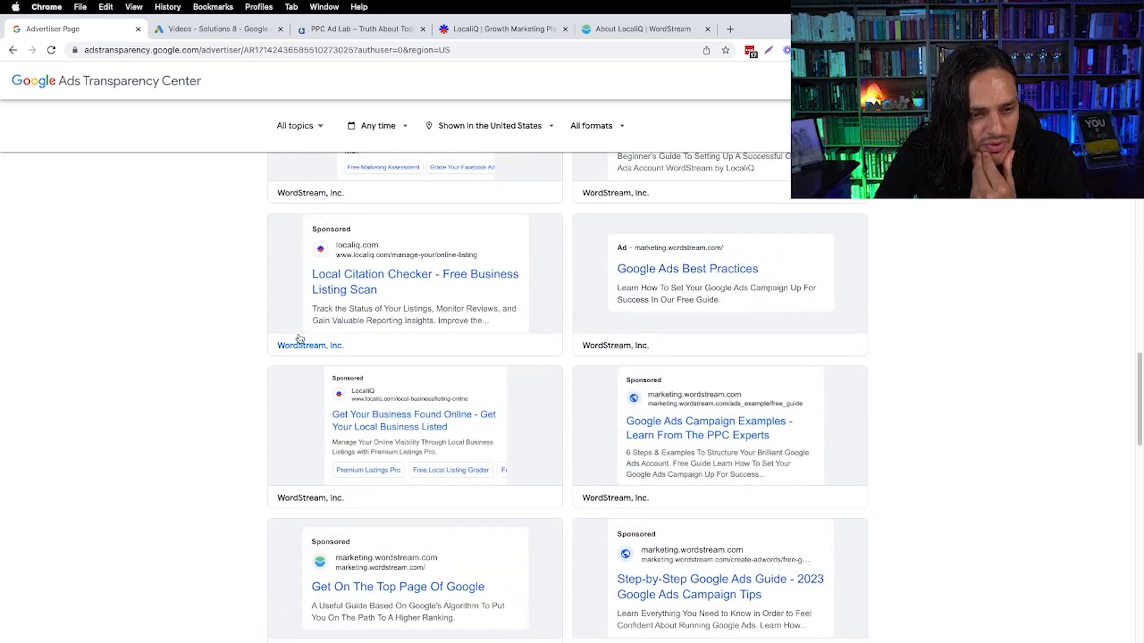
{"action": "scroll", "scroll_direction": "down", "scroll_amount": 3}
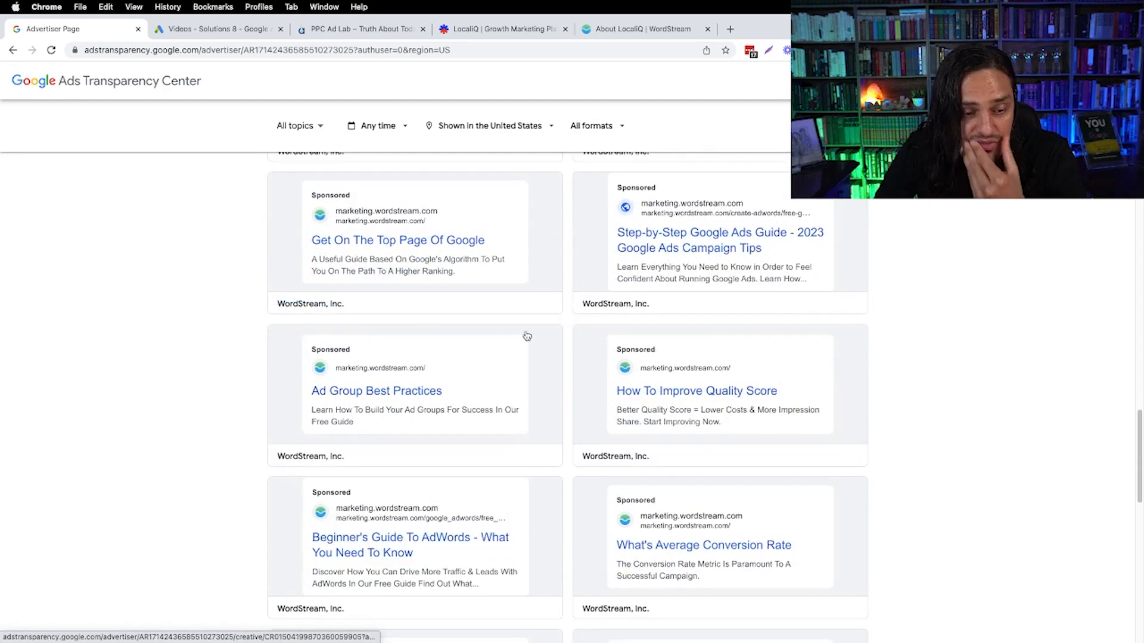
{"action": "scroll", "scroll_direction": "down", "scroll_amount": 3}
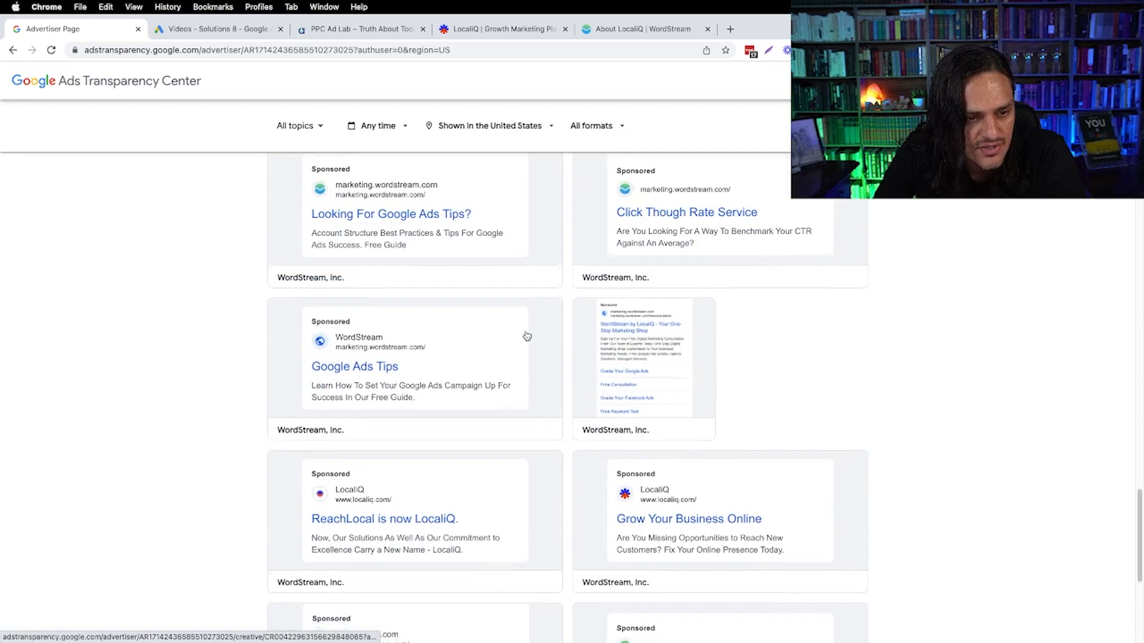
{"action": "scroll", "scroll_direction": "down", "scroll_amount": 3}
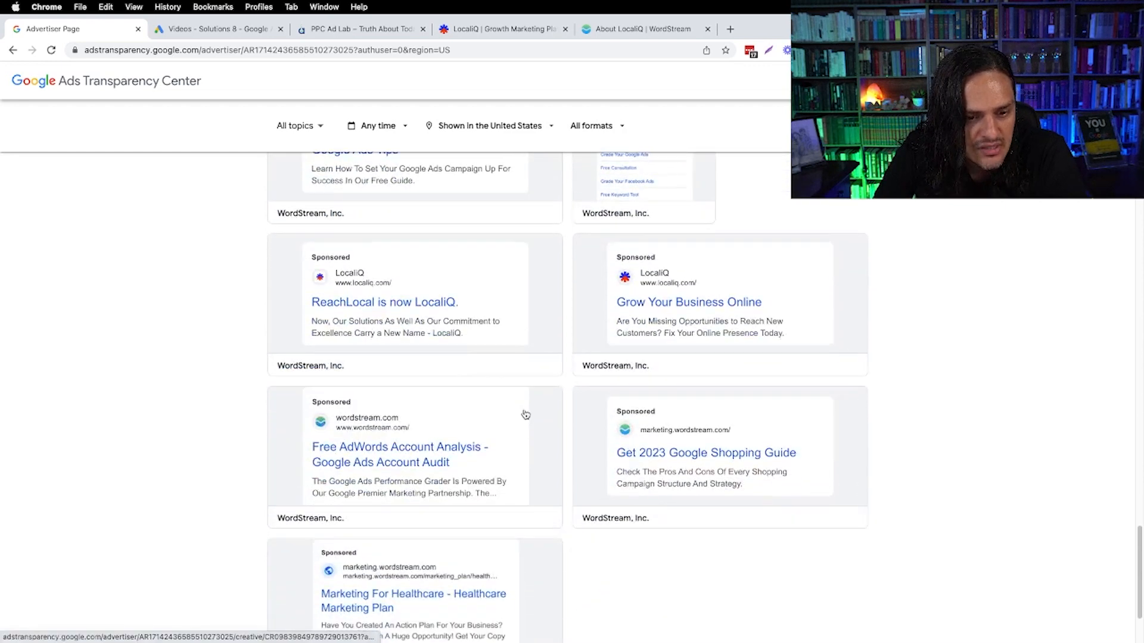
{"action": "scroll", "scroll_direction": "down", "scroll_amount": 3}
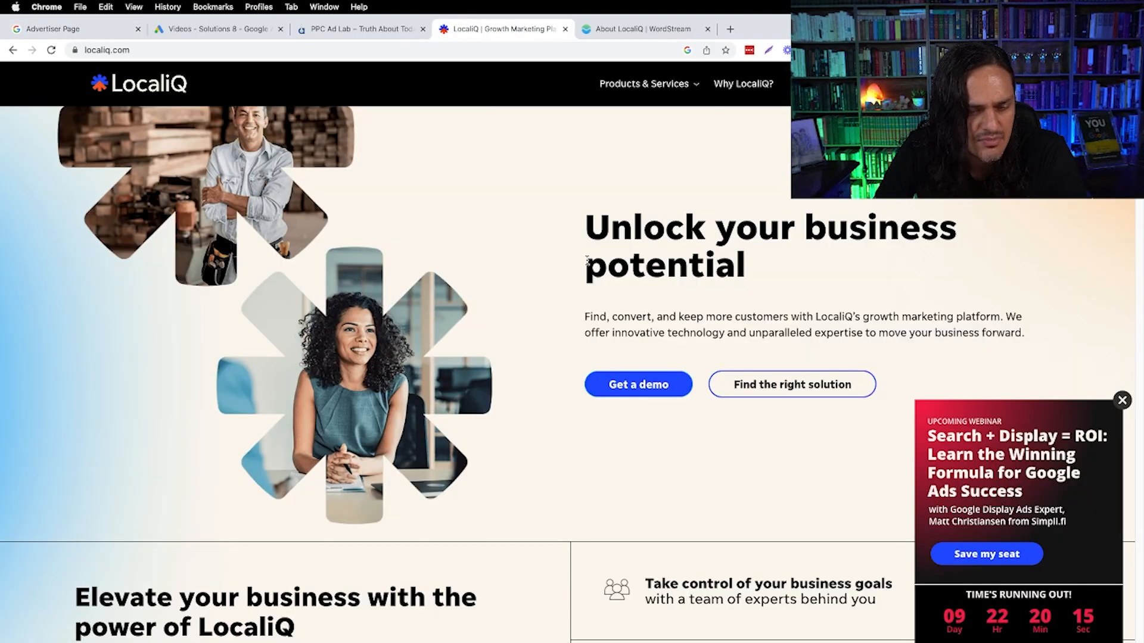
{"action": "scroll", "scroll_direction": "down", "scroll_amount": 3}
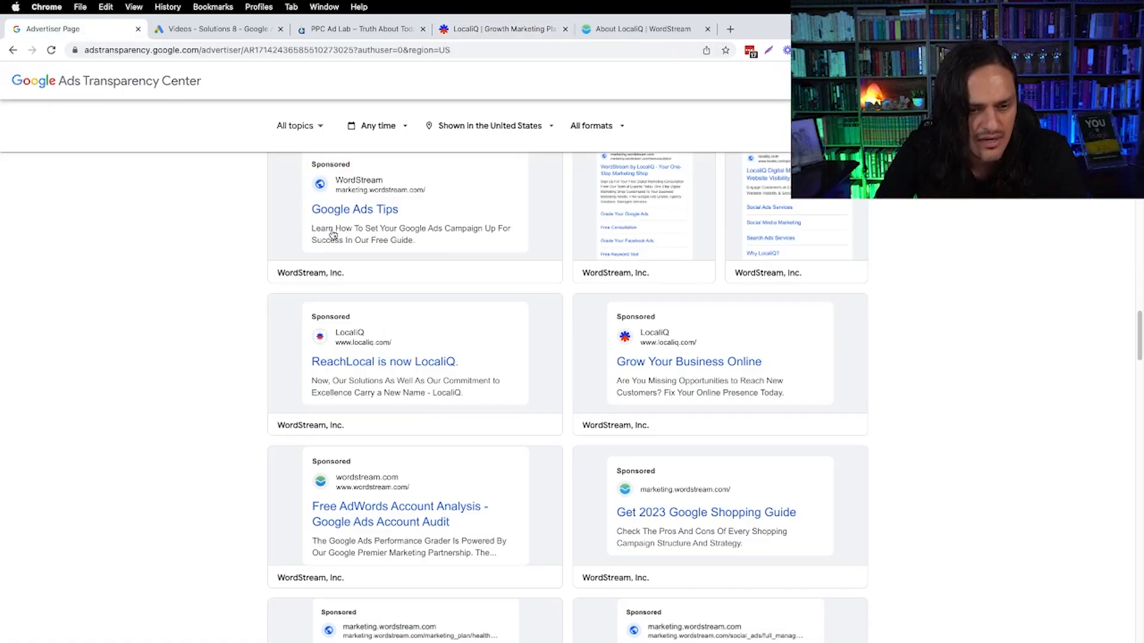
{"action": "scroll", "scroll_direction": "down", "scroll_amount": 3}
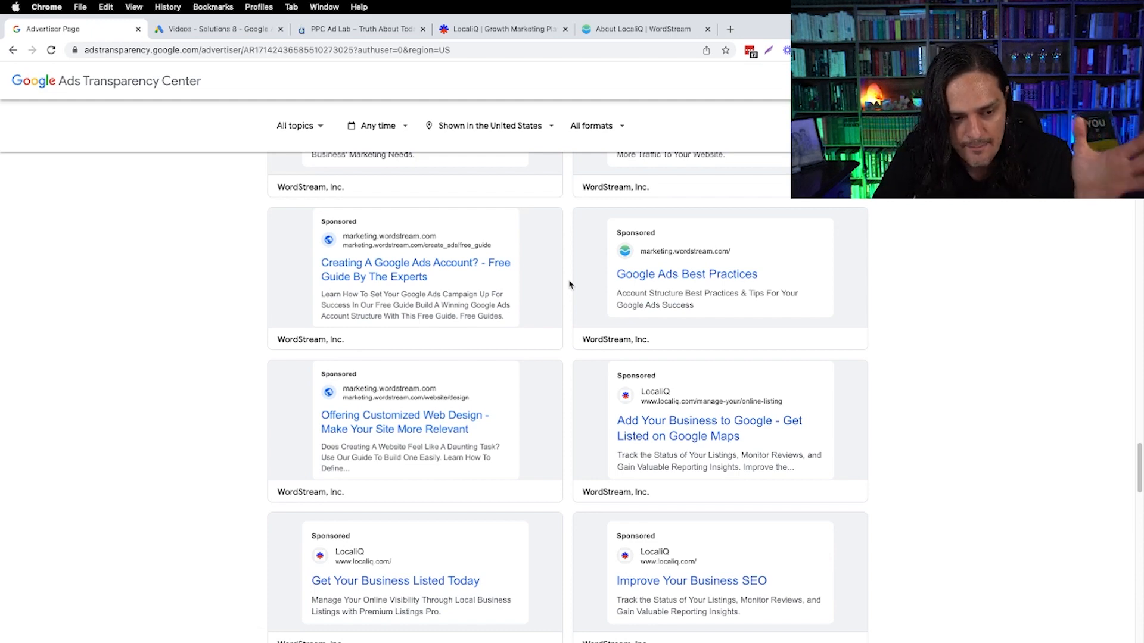
{"action": "scroll", "scroll_direction": "down", "scroll_amount": 3}
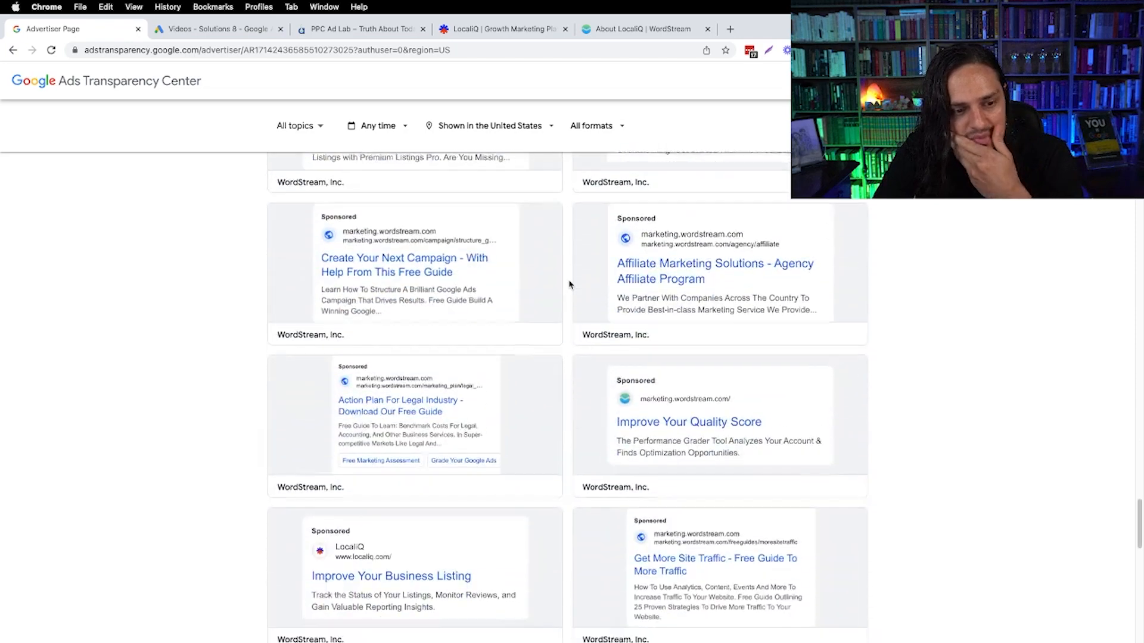
{"action": "scroll", "scroll_direction": "down", "scroll_amount": 3}
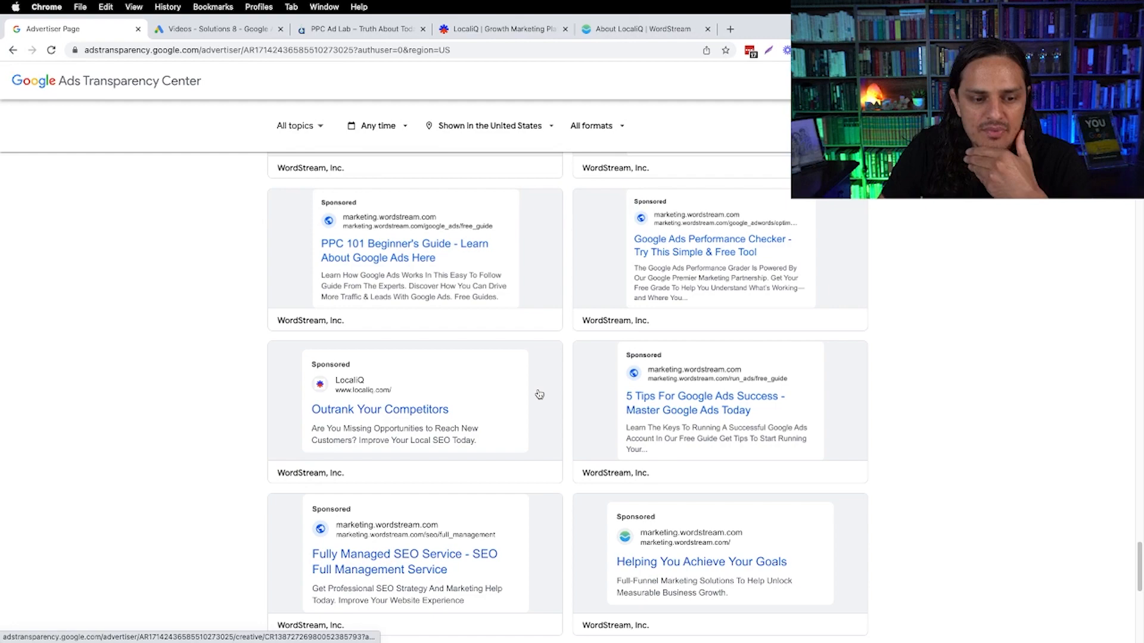
{"action": "scroll", "scroll_direction": "down", "scroll_amount": 3}
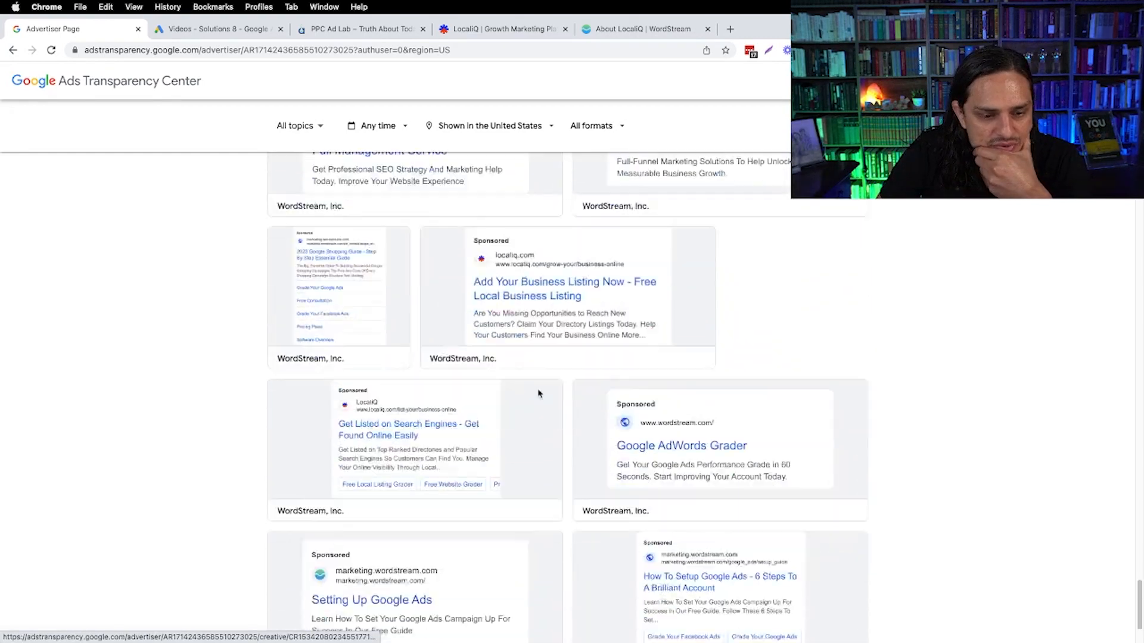
{"action": "scroll", "scroll_direction": "down", "scroll_amount": 3}
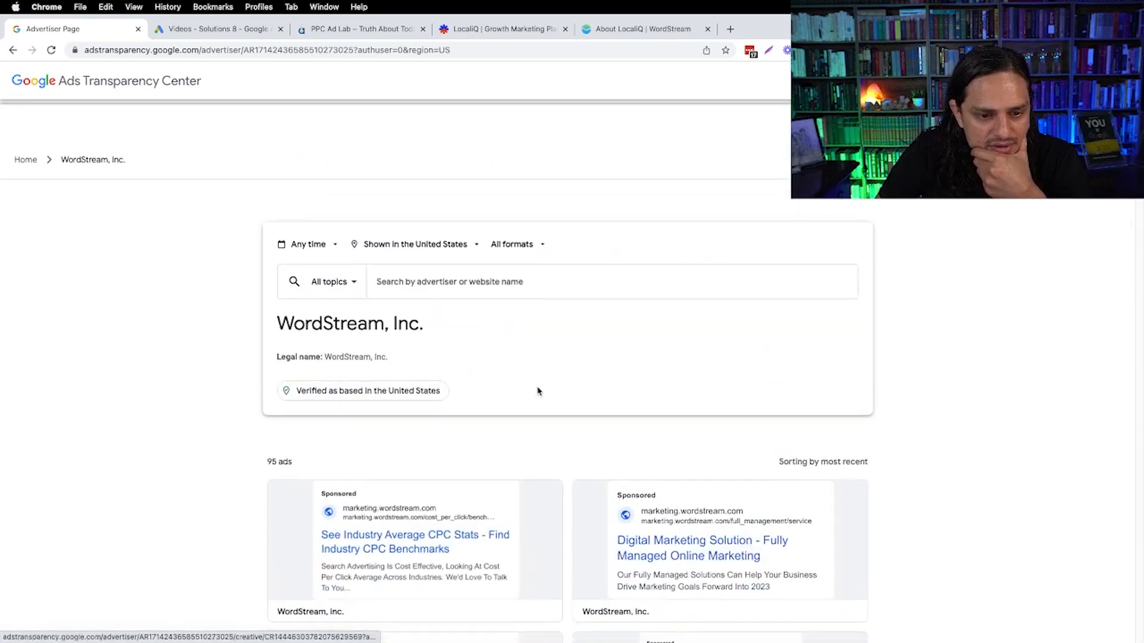
{"action": "left_click", "coordinate": [511, 243]}
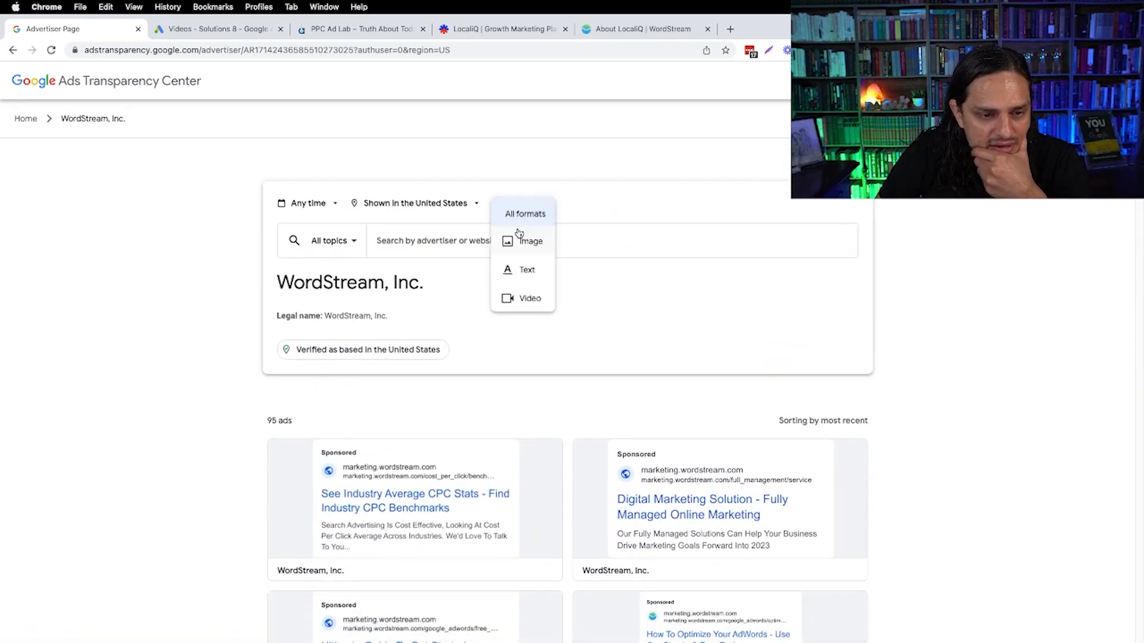
{"action": "left_click", "coordinate": [529, 241]}
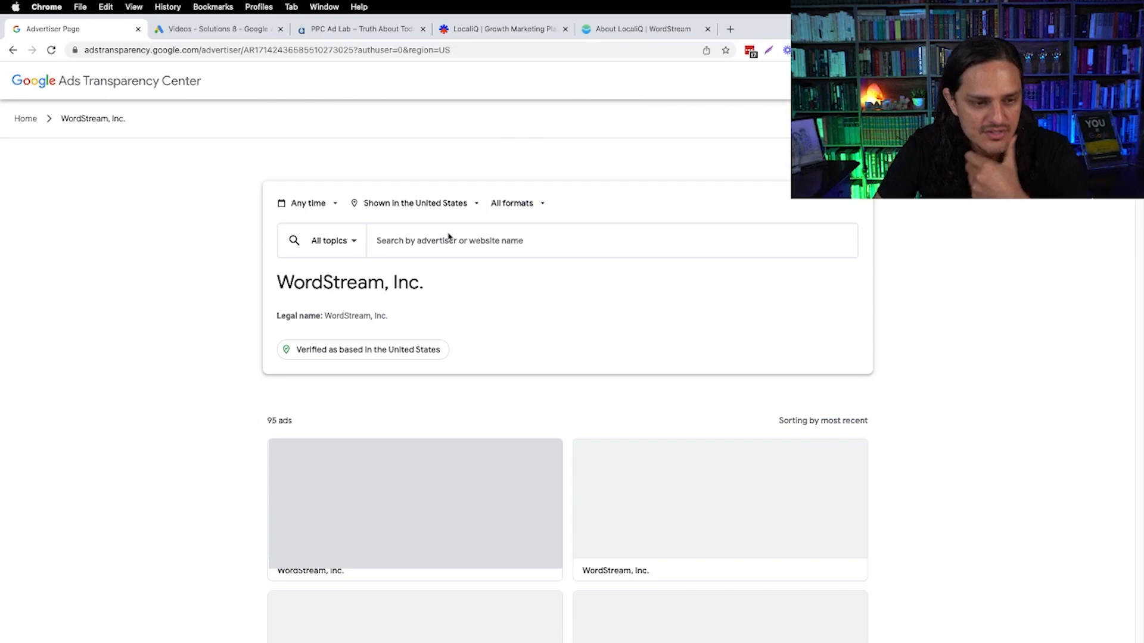
- Search 'geico', open GEICO Corporation's page, and filter to image ads
{"action": "type", "text": "geico"}
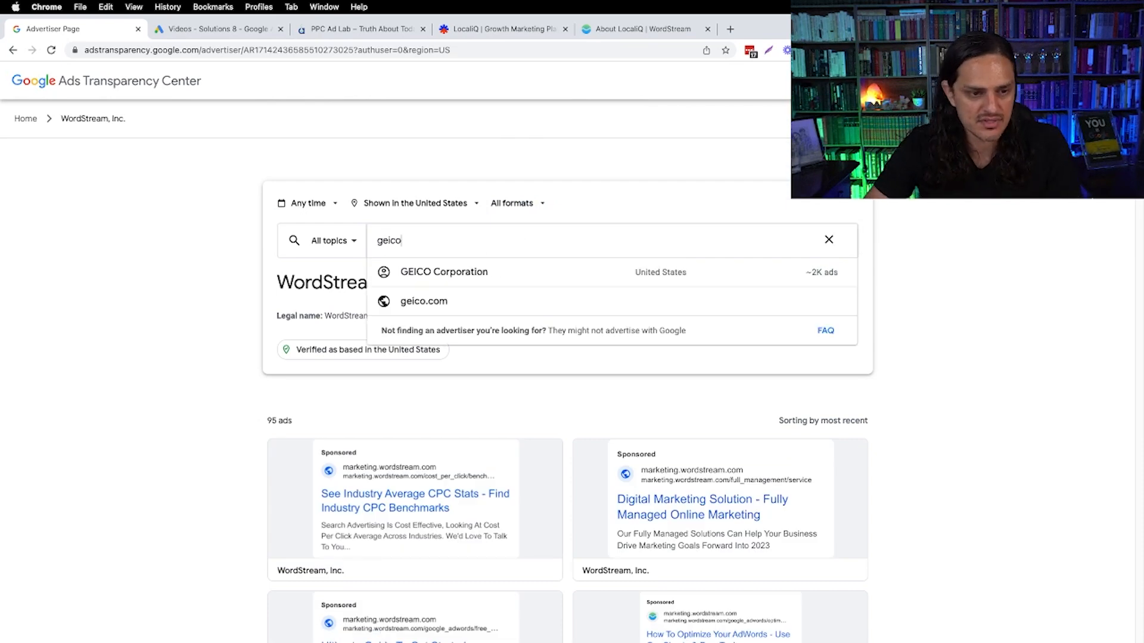
{"action": "left_click", "coordinate": [444, 272]}
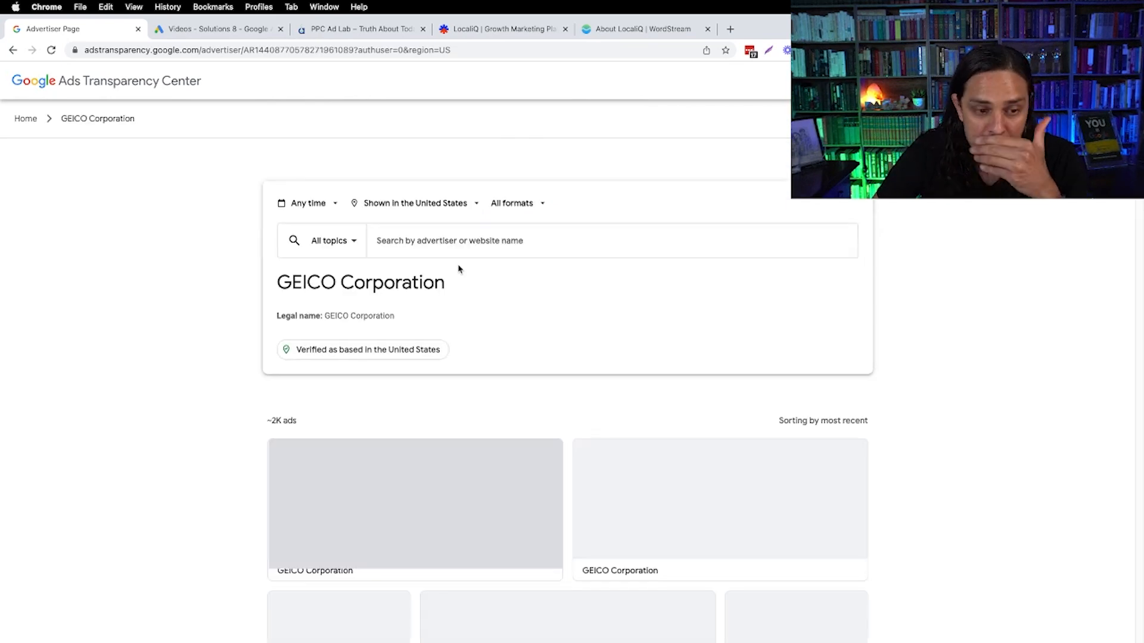
{"action": "left_click", "coordinate": [503, 212]}
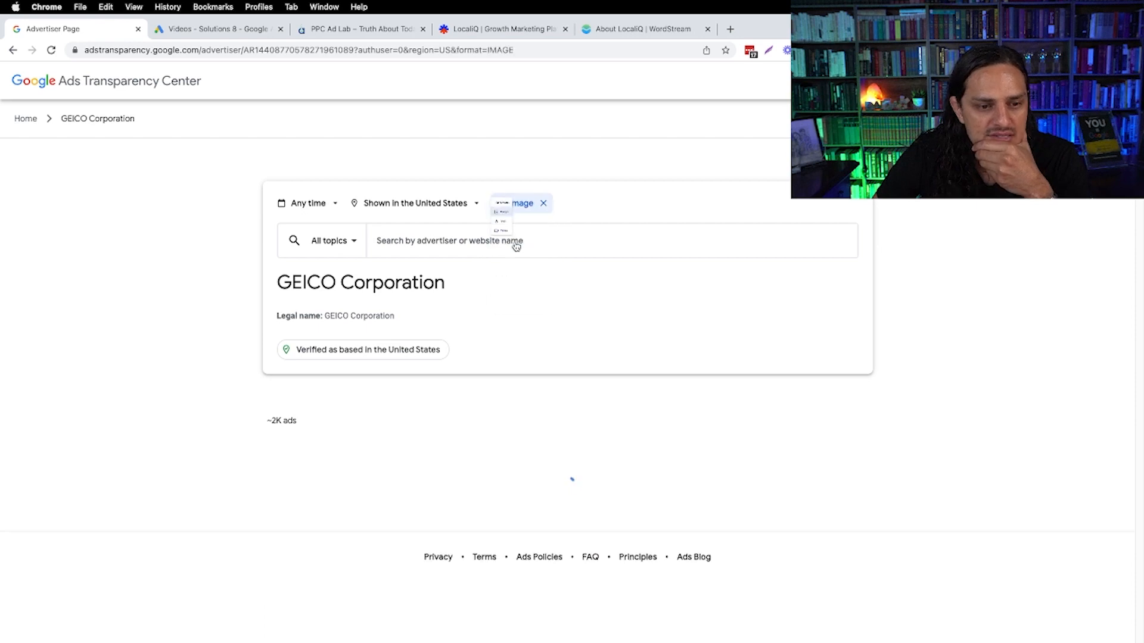
- Scroll through GEICO's 17 image ads
{"action": "scroll", "scroll_direction": "down", "scroll_amount": 3}
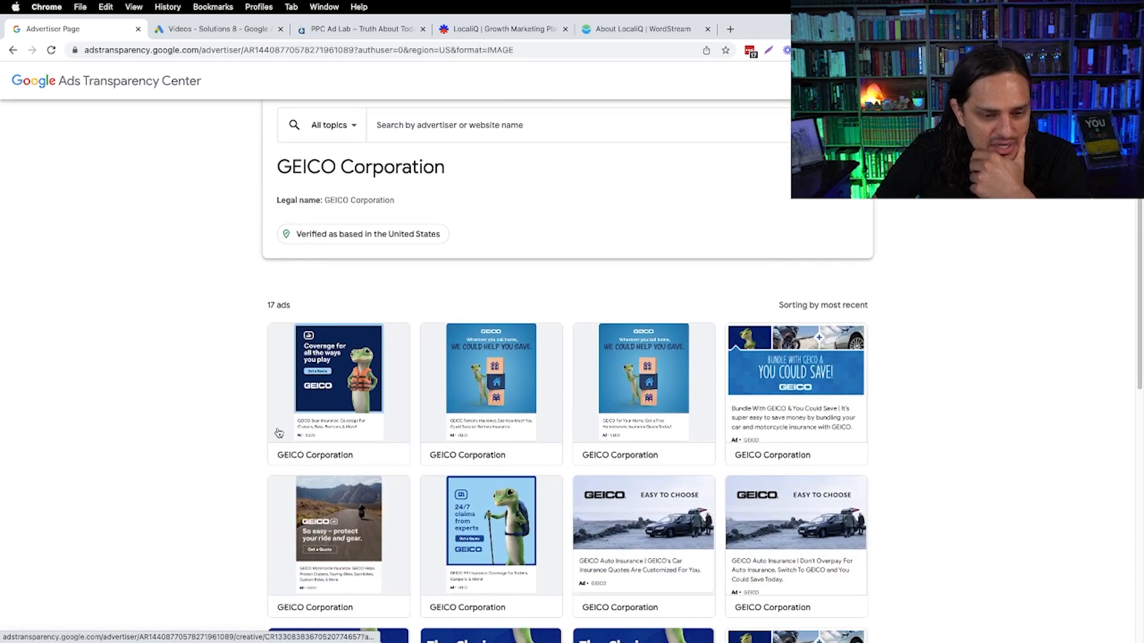
{"action": "scroll", "scroll_direction": "down", "scroll_amount": 3}
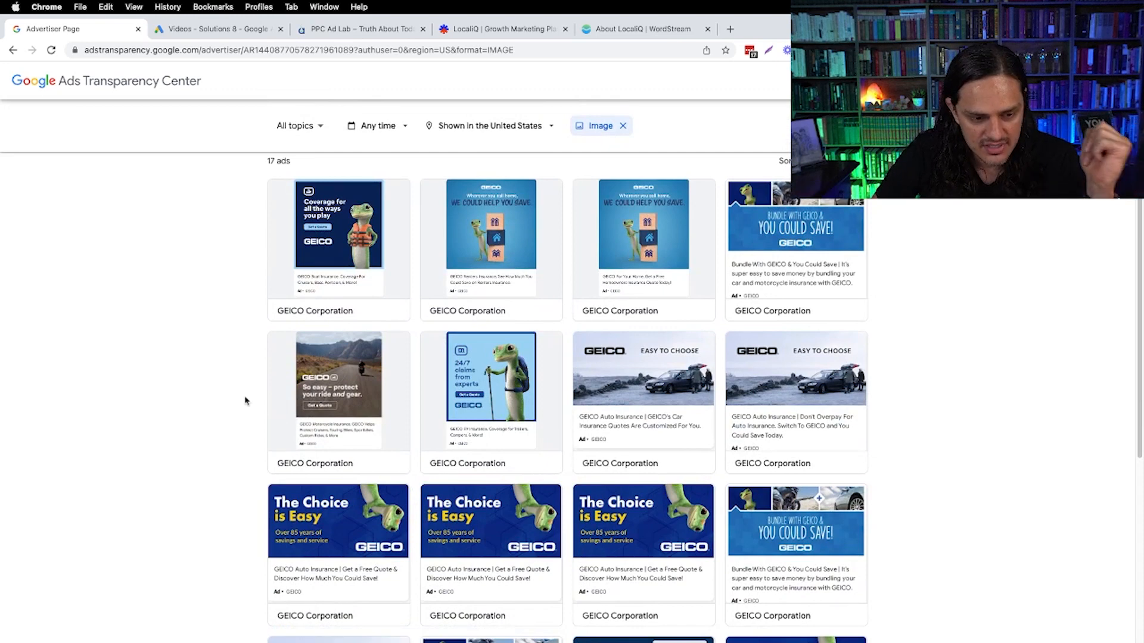
{"action": "mouse_move", "coordinate": [224, 365]}
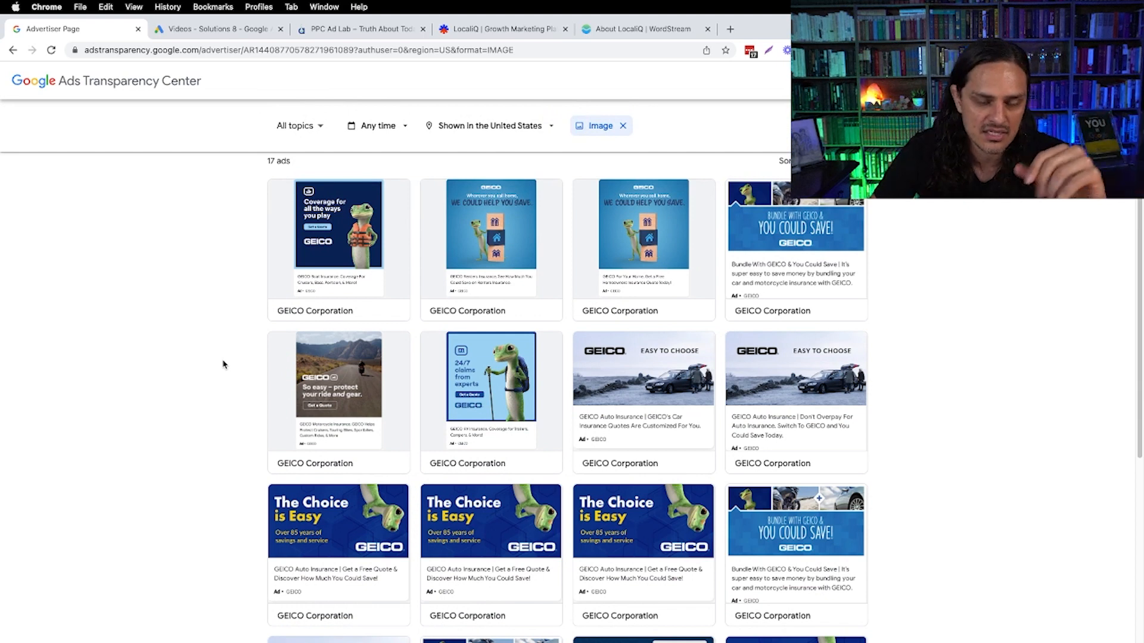
{"action": "mouse_move", "coordinate": [232, 328]}
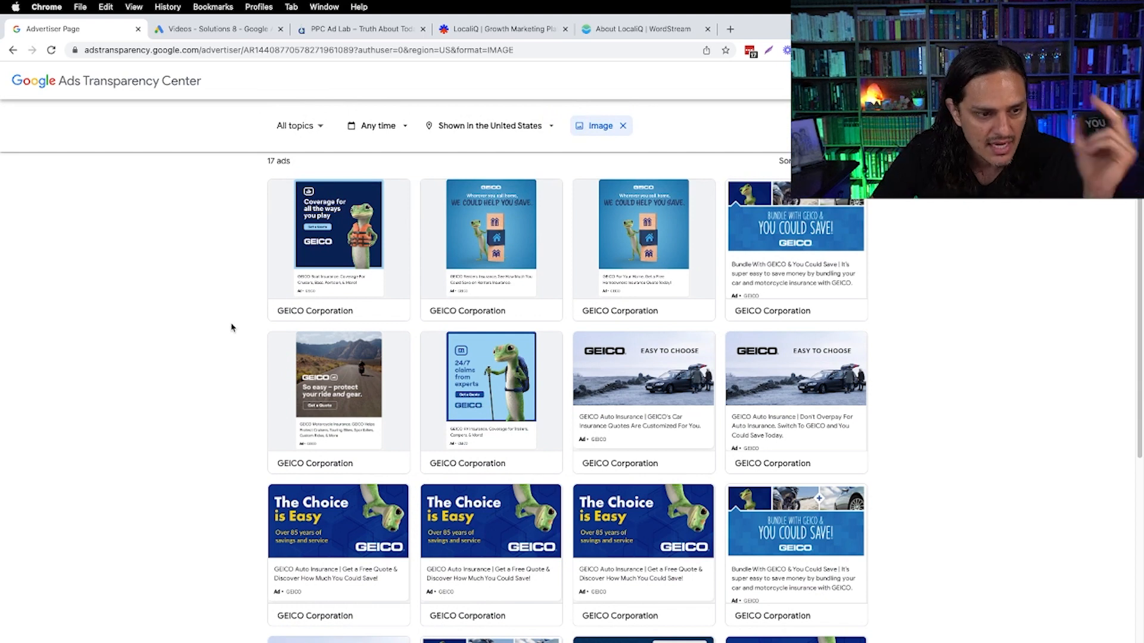
{"action": "scroll", "scroll_direction": "down", "scroll_amount": 3}
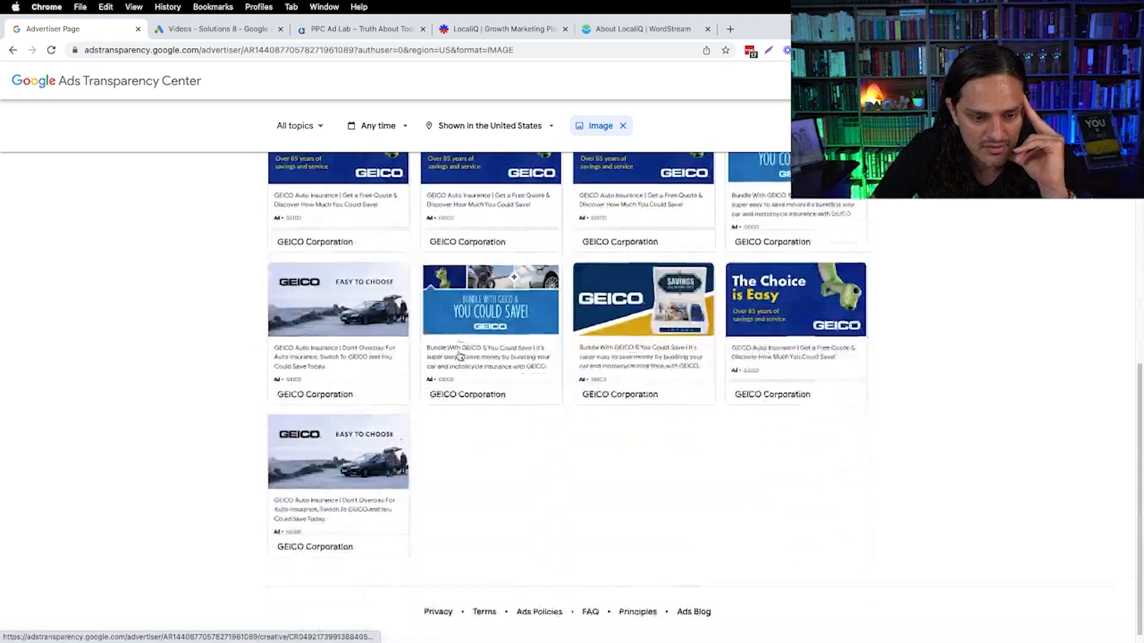
{"action": "scroll", "scroll_direction": "down", "scroll_amount": 3}
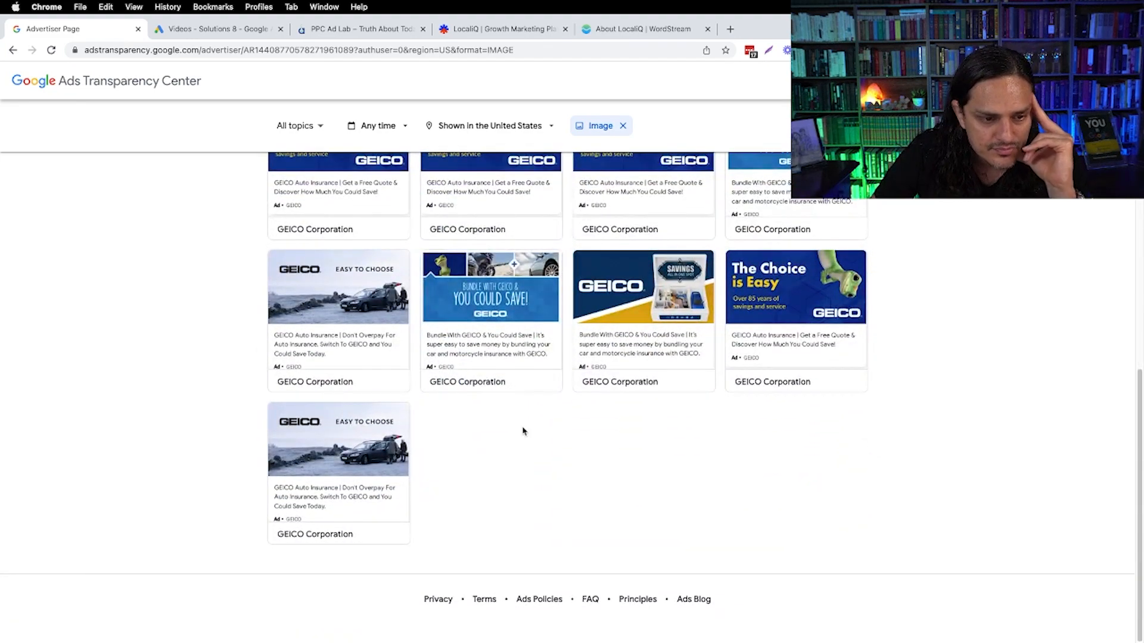
{"action": "scroll", "scroll_direction": "up", "scroll_amount": 3}
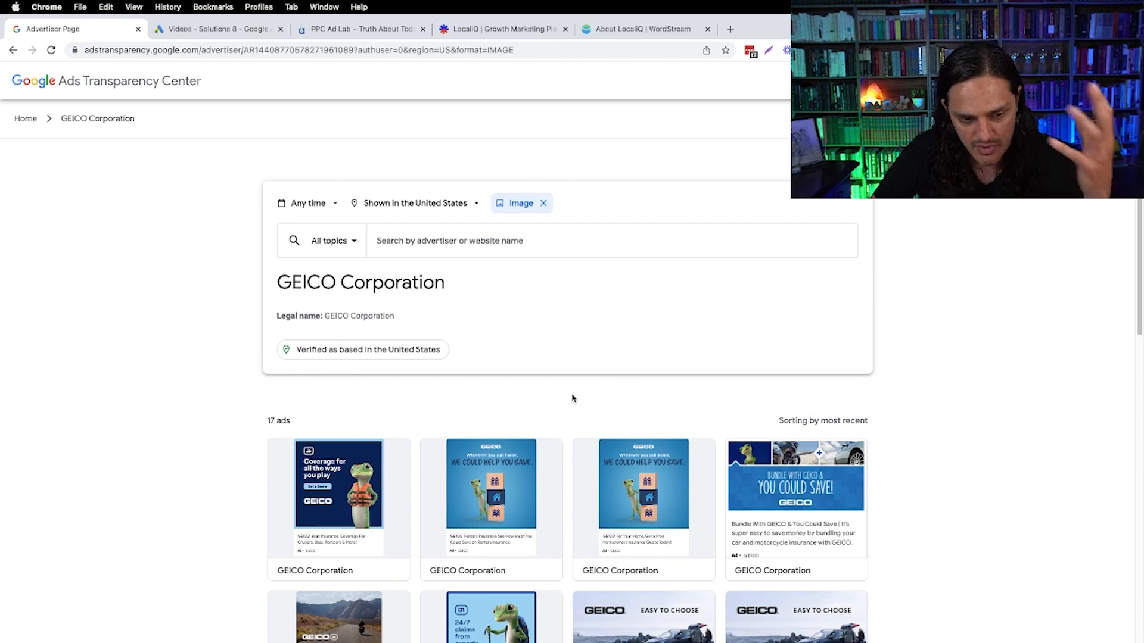
{"action": "scroll", "scroll_direction": "down", "scroll_amount": 3}
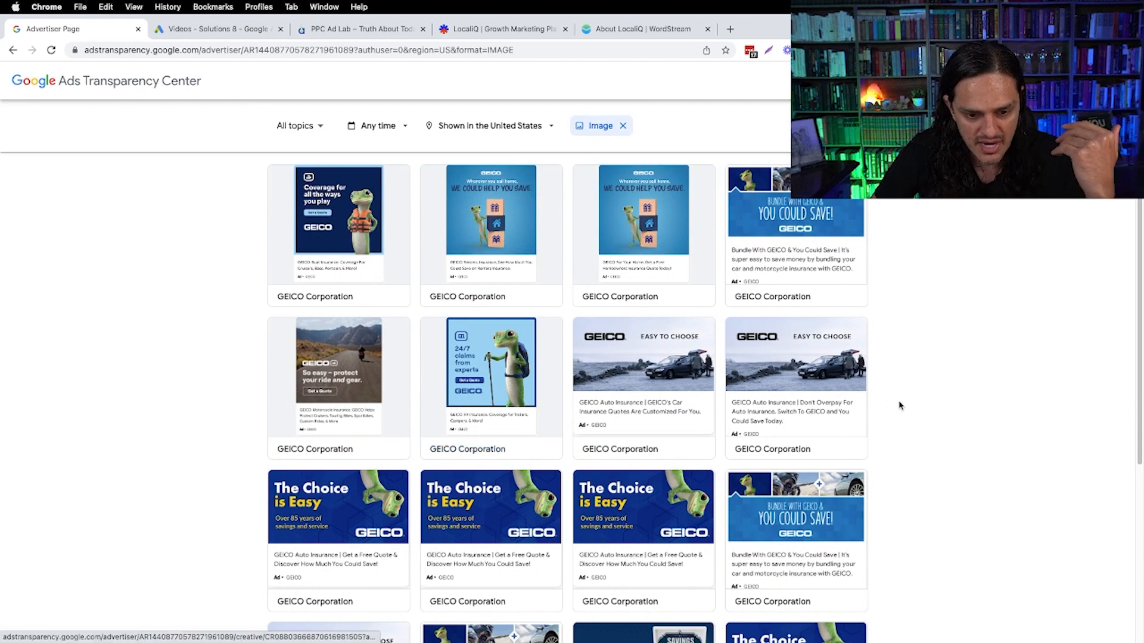
{"action": "scroll", "scroll_direction": "down", "scroll_amount": 3}
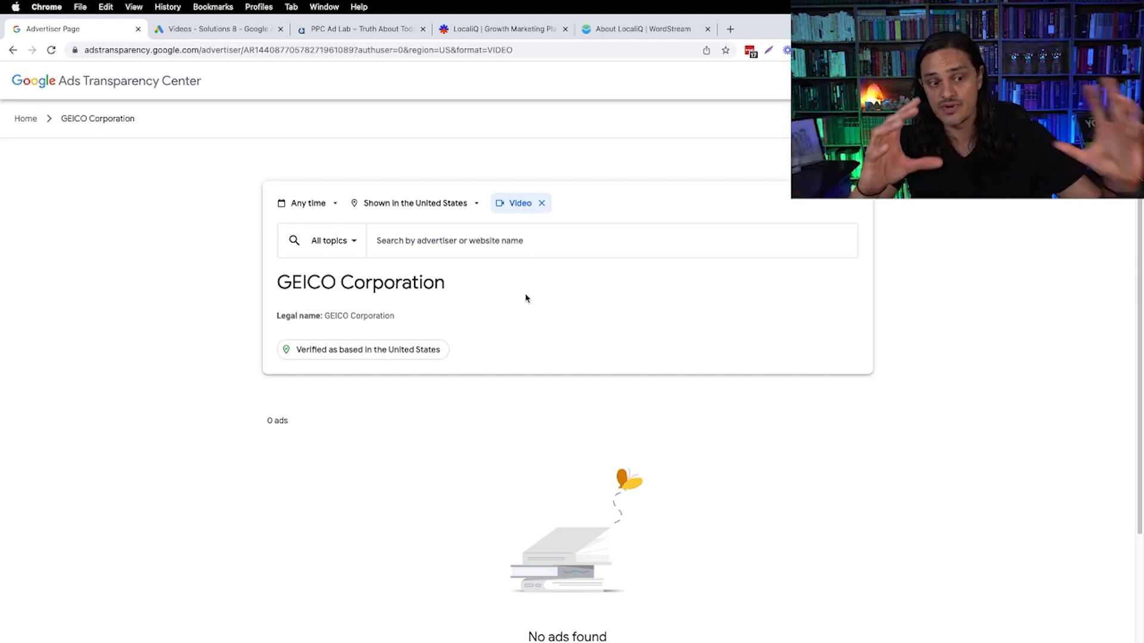
{"action": "mouse_move", "coordinate": [514, 260]}
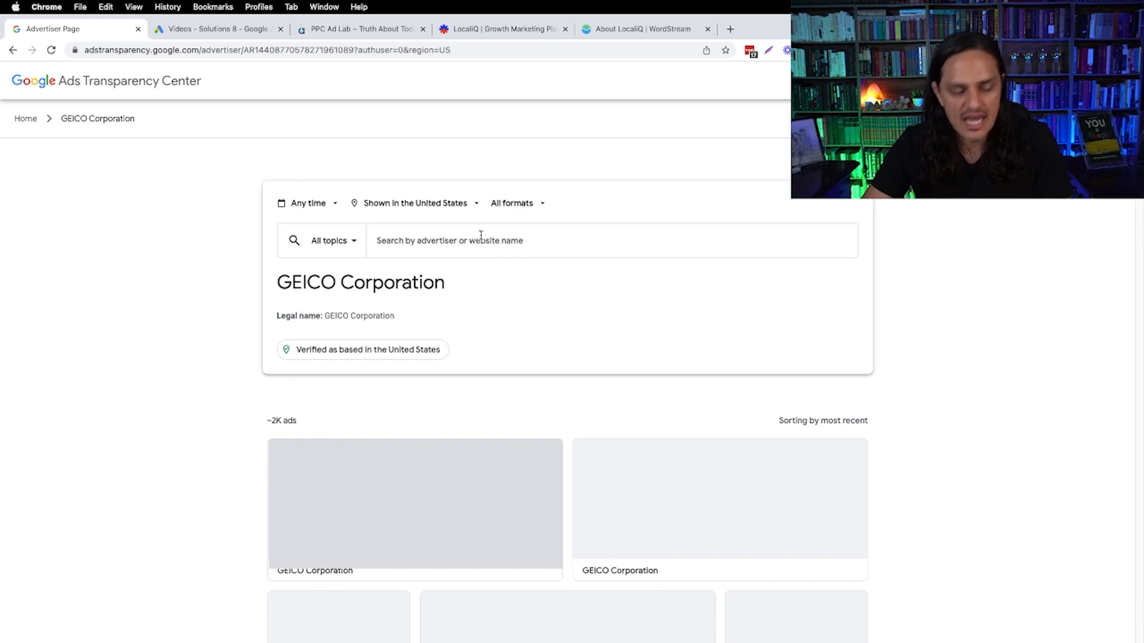
- Search 'coca cola' and pick Coca-Cola Services, which shows no ads
{"action": "type", "text": "cod"}
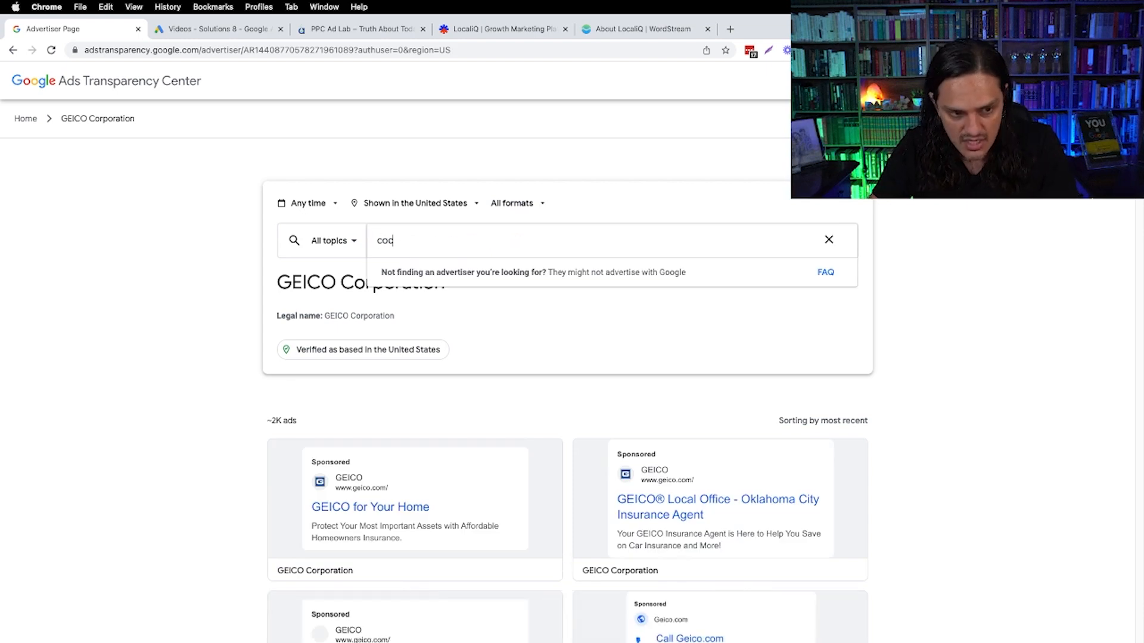
{"action": "type", "text": "coca cola"}
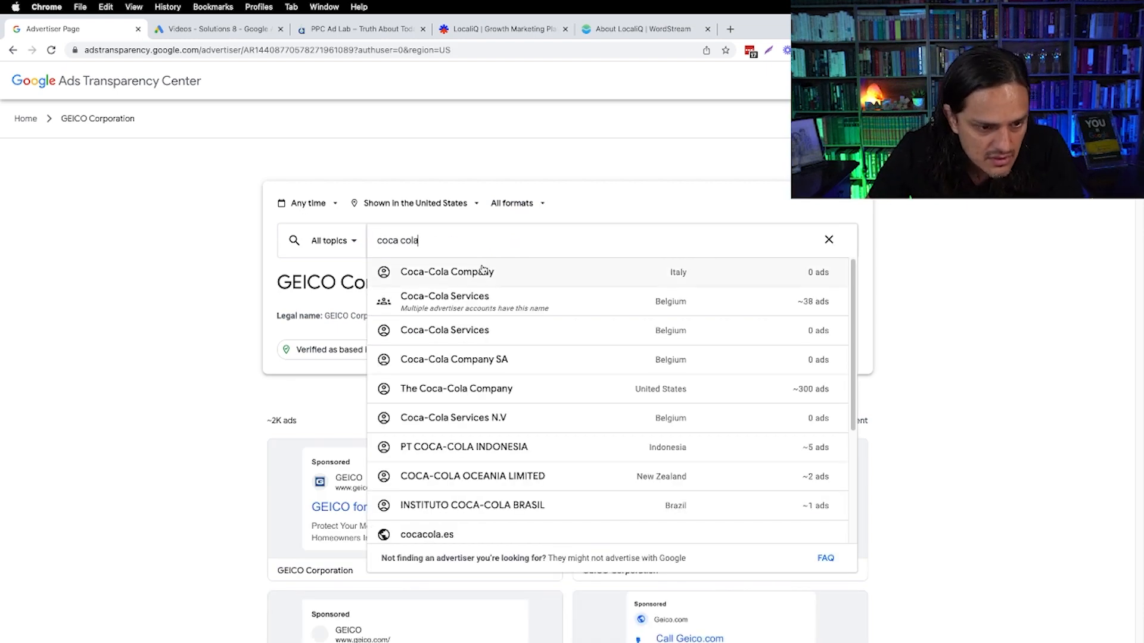
{"action": "left_click", "coordinate": [445, 302]}
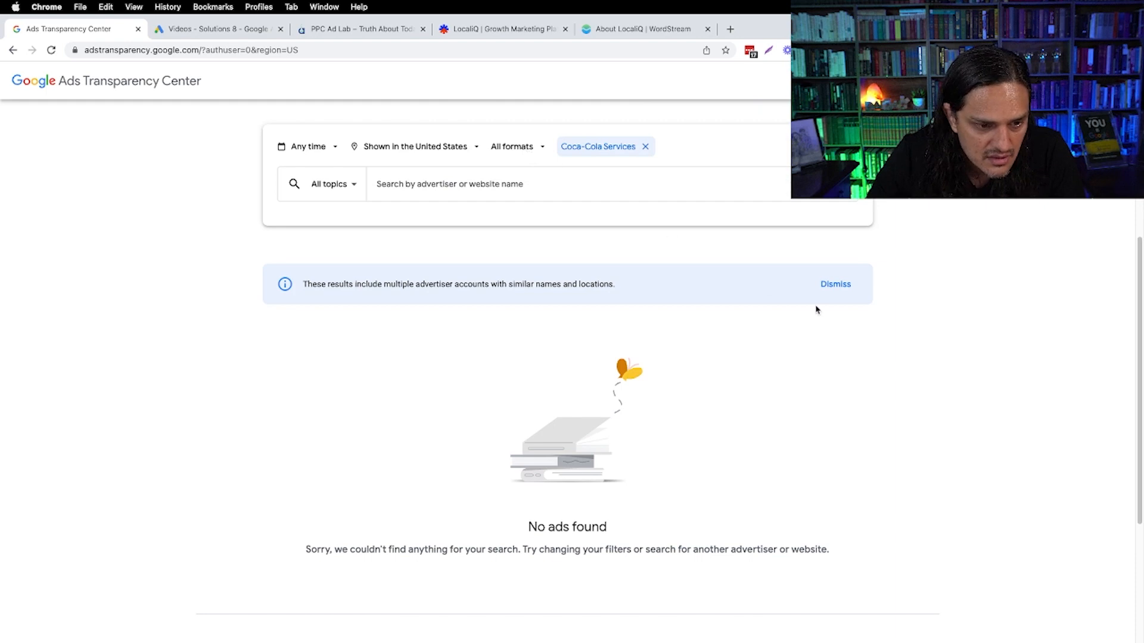
- Clear the Coca-Cola filter, search 'so' for Solutions 8, and view its formats list
{"action": "left_click", "coordinate": [513, 147]}
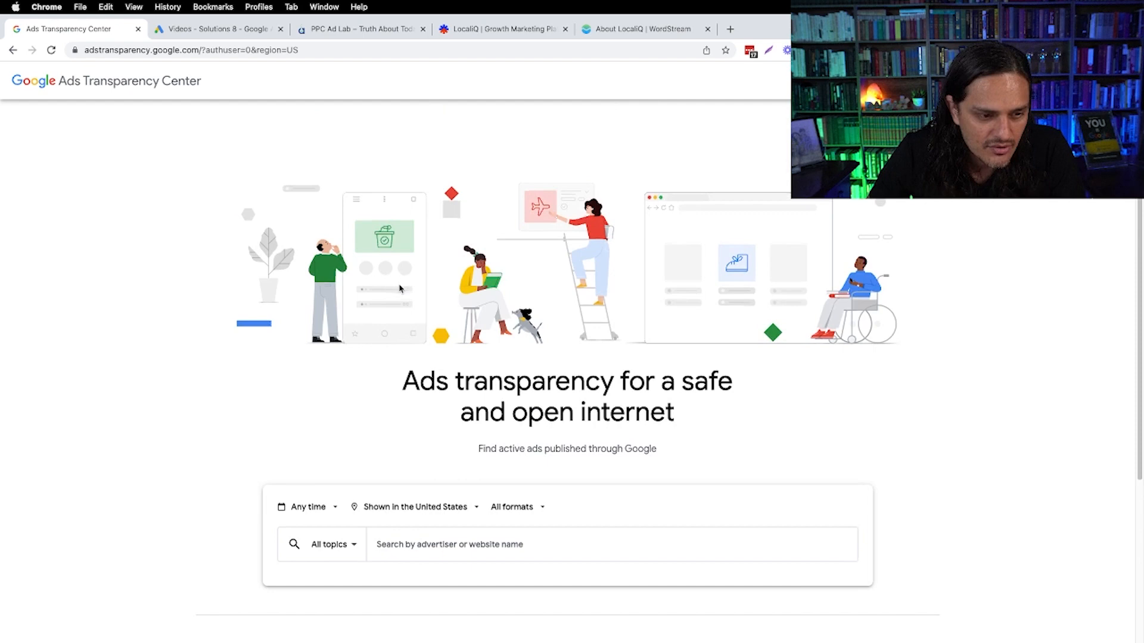
{"action": "type", "text": "so"}
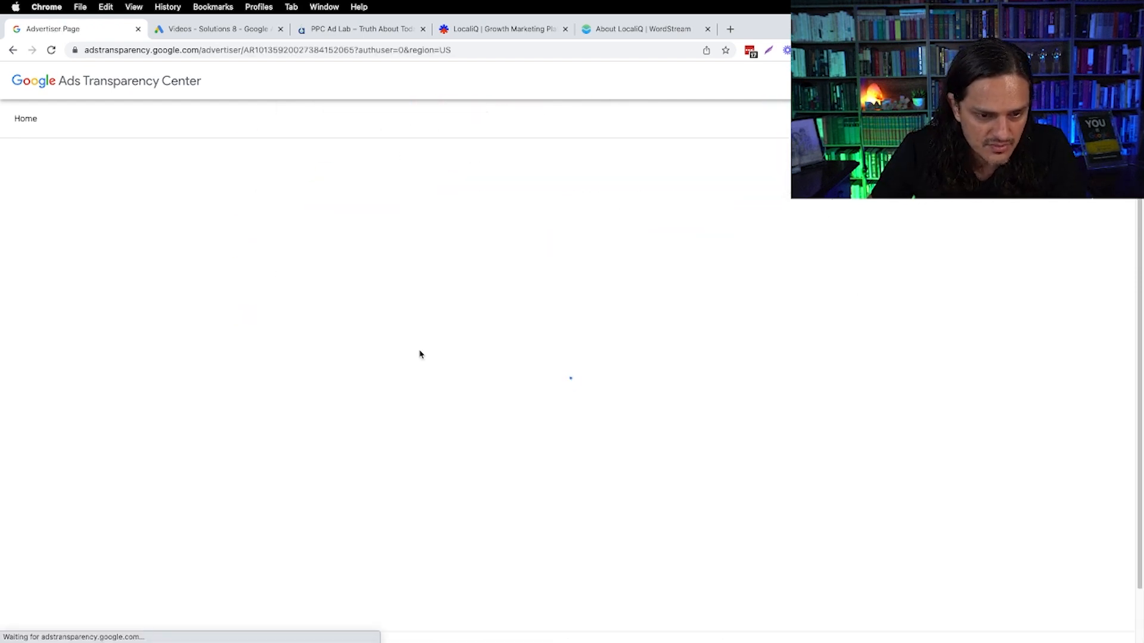
{"action": "left_click", "coordinate": [596, 126]}
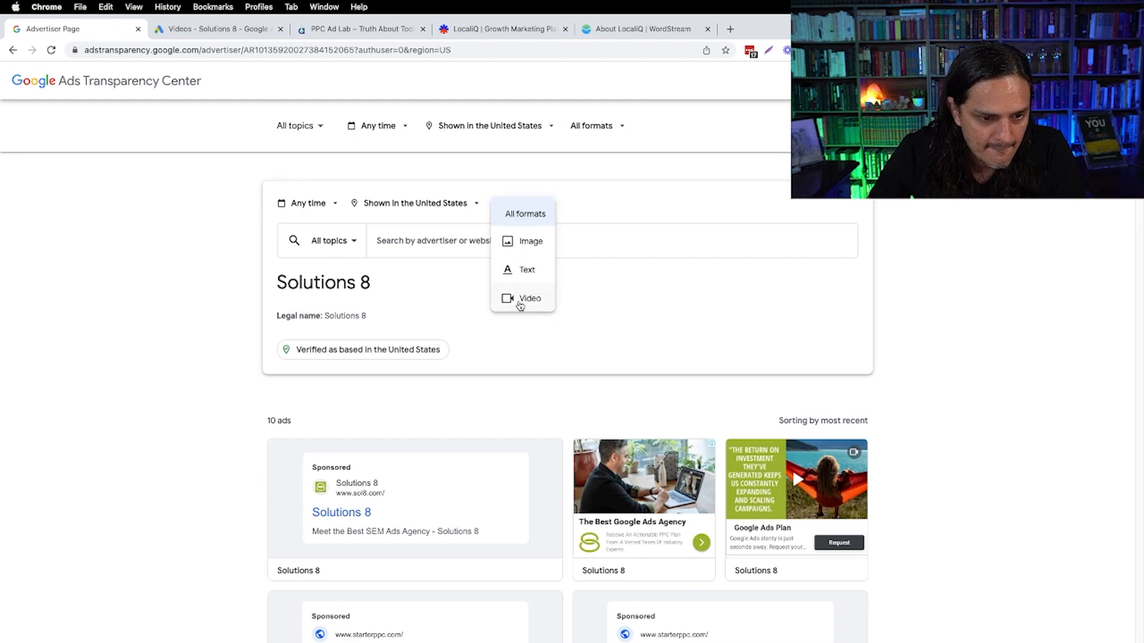
- Narrow Solutions 8's ads to its 5 video ads and open the CMO Math ad's details
{"action": "left_click", "coordinate": [529, 298]}
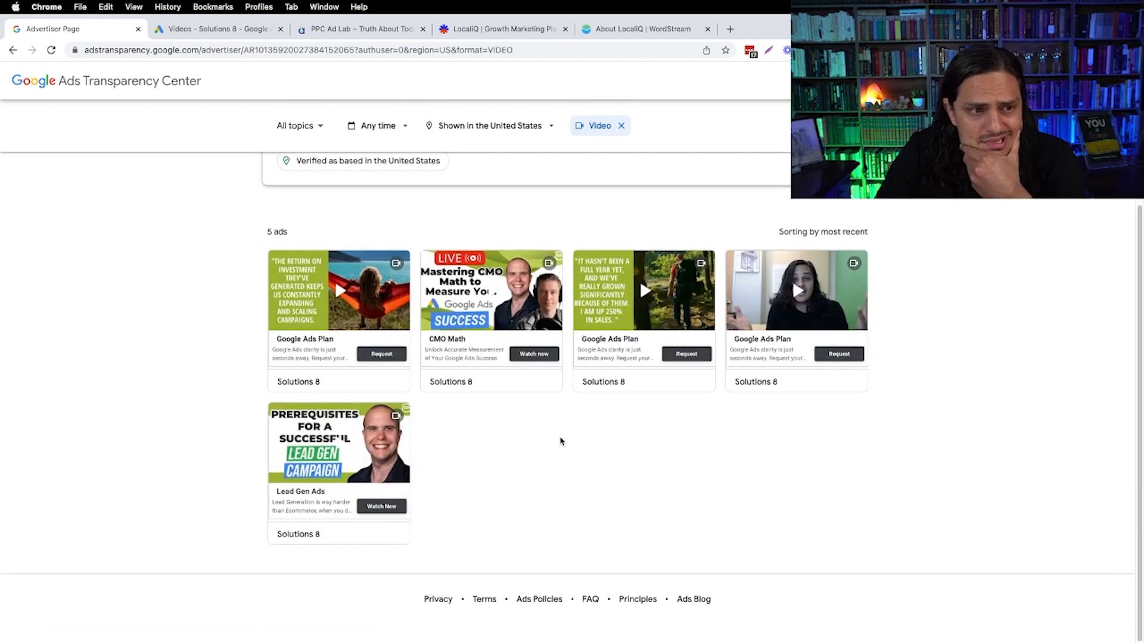
{"action": "mouse_move", "coordinate": [317, 325]}
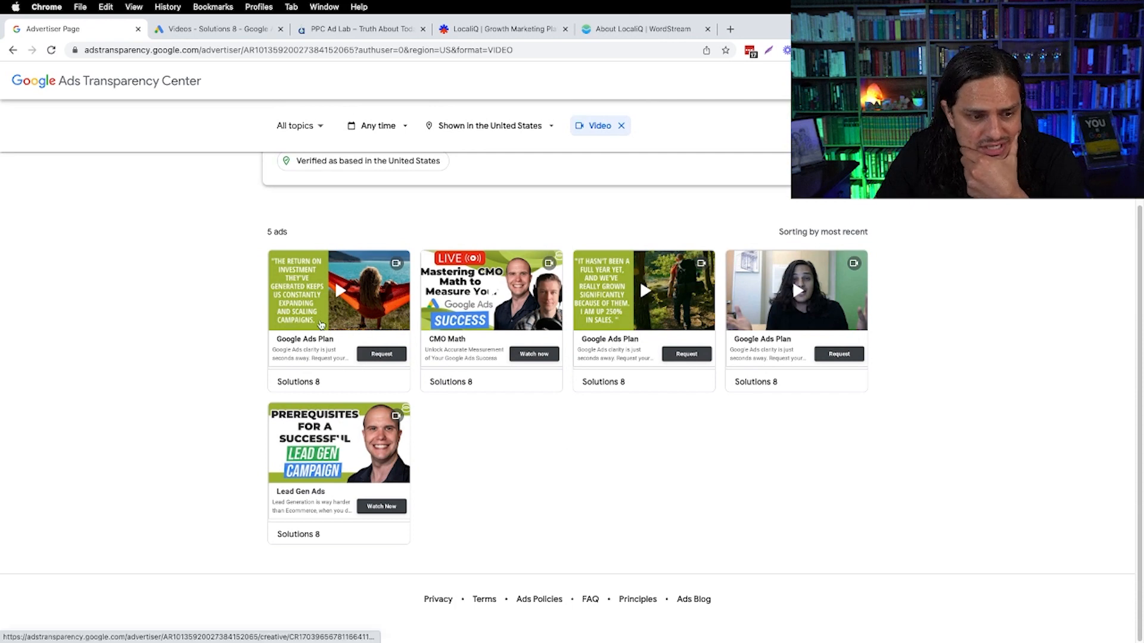
{"action": "mouse_move", "coordinate": [396, 293]}
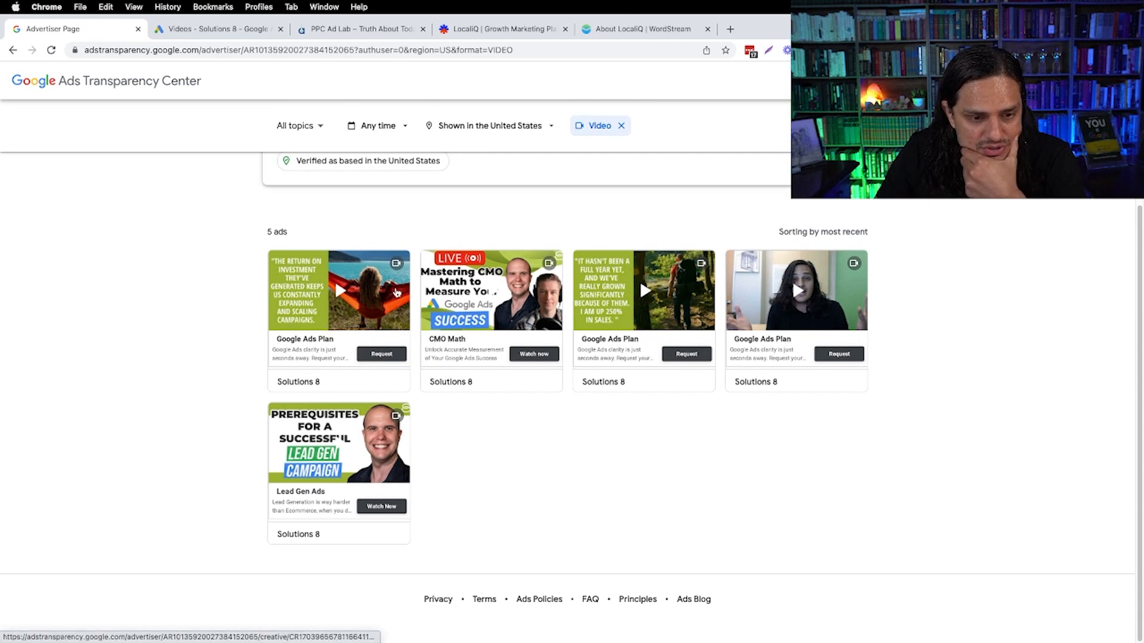
{"action": "mouse_move", "coordinate": [779, 314]}
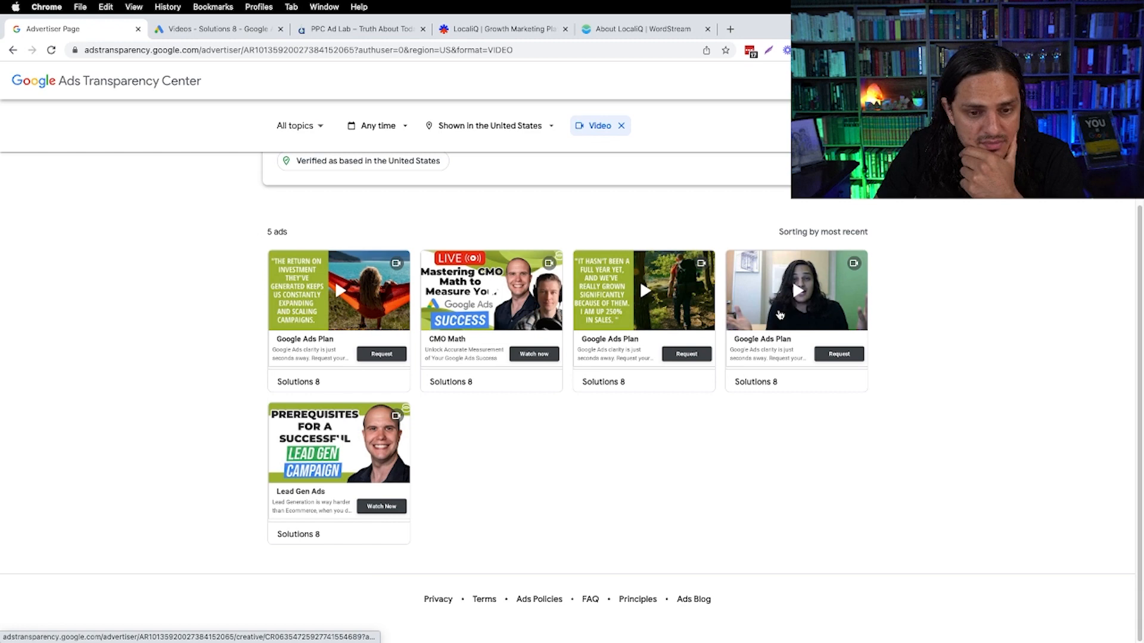
{"action": "mouse_move", "coordinate": [787, 316]}
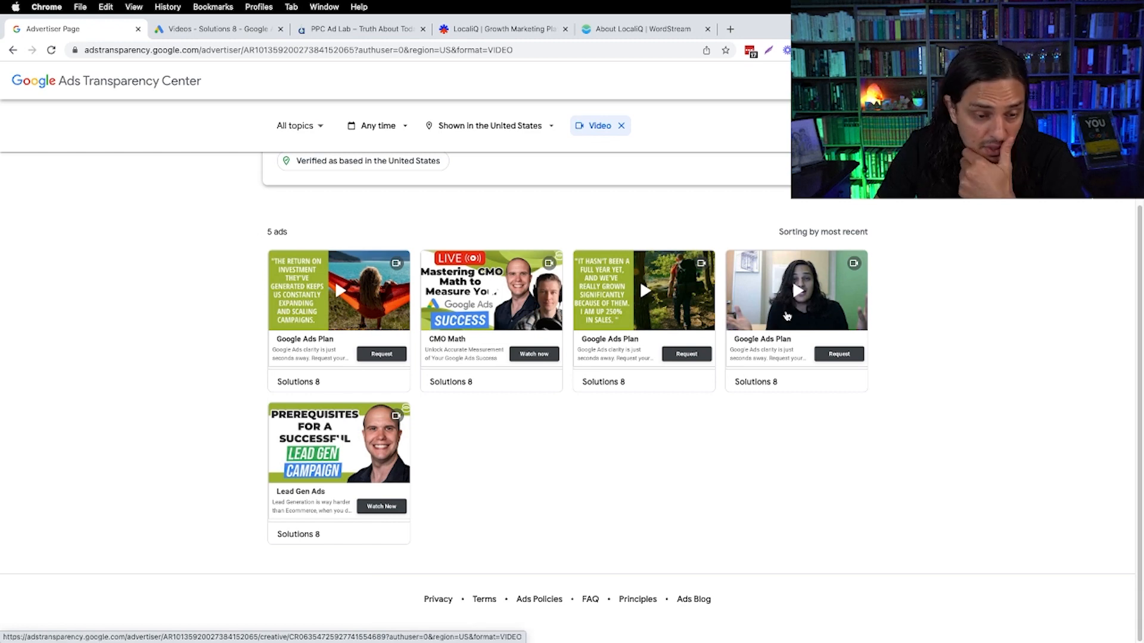
{"action": "left_click", "coordinate": [796, 290]}
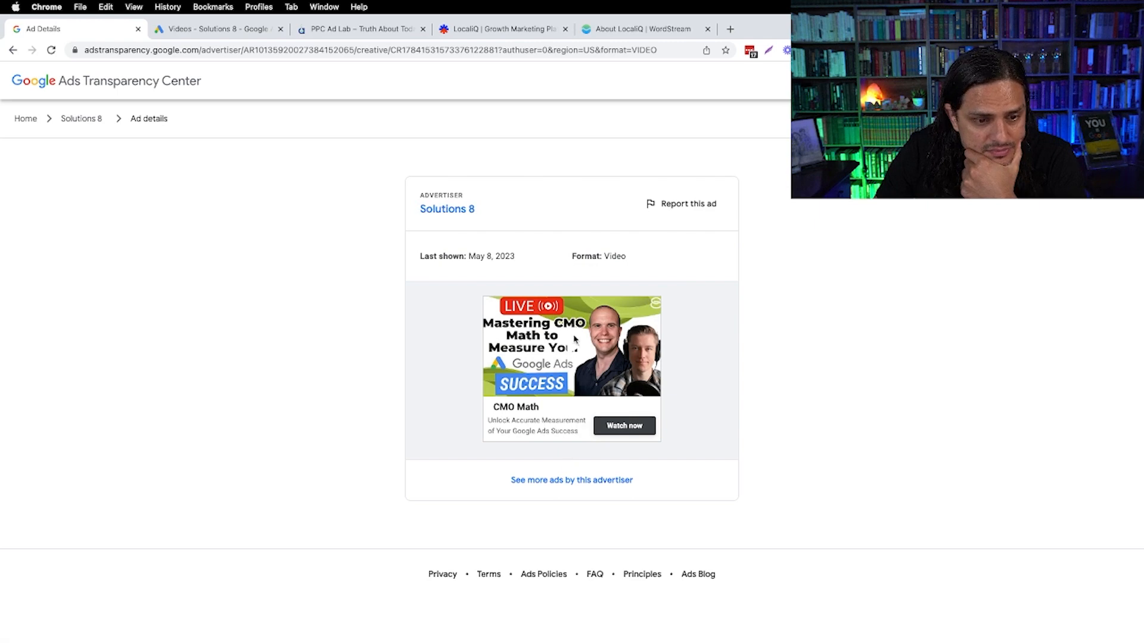
- Play the CMO Math video preview, then go back to the Solutions 8 advertiser page
{"action": "left_click", "coordinate": [572, 346]}
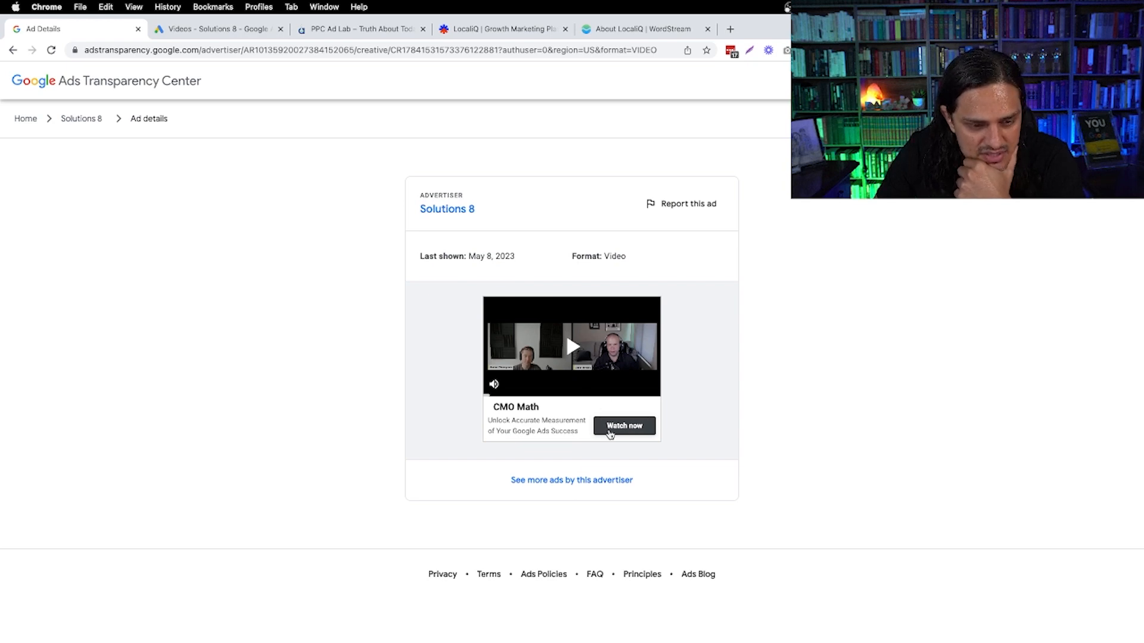
{"action": "mouse_move", "coordinate": [541, 484]}
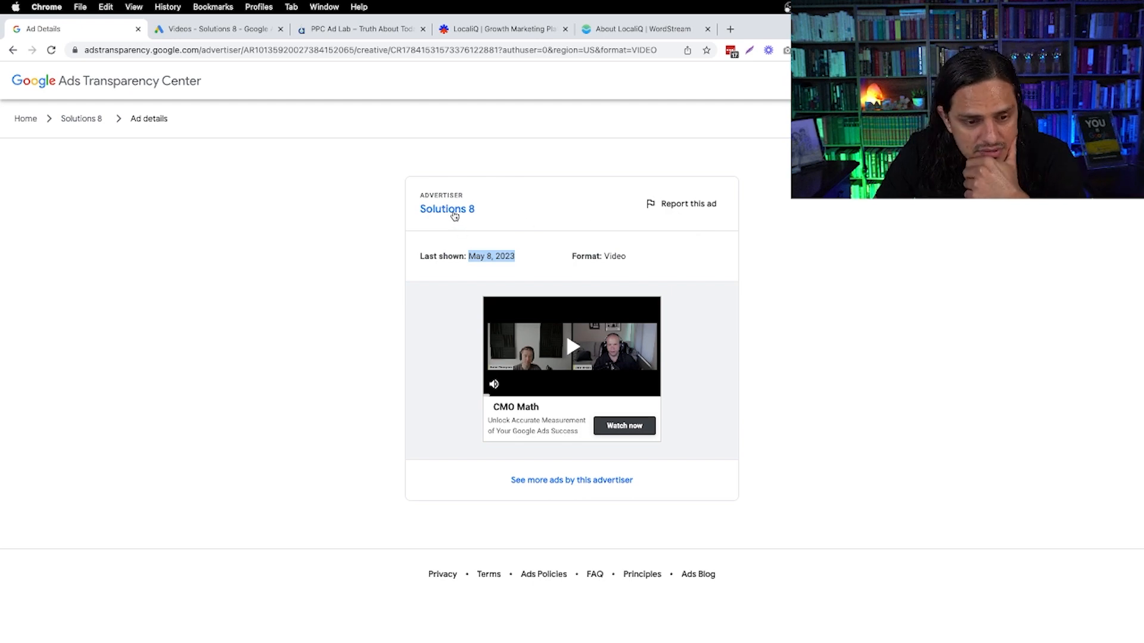
{"action": "left_click", "coordinate": [446, 209]}
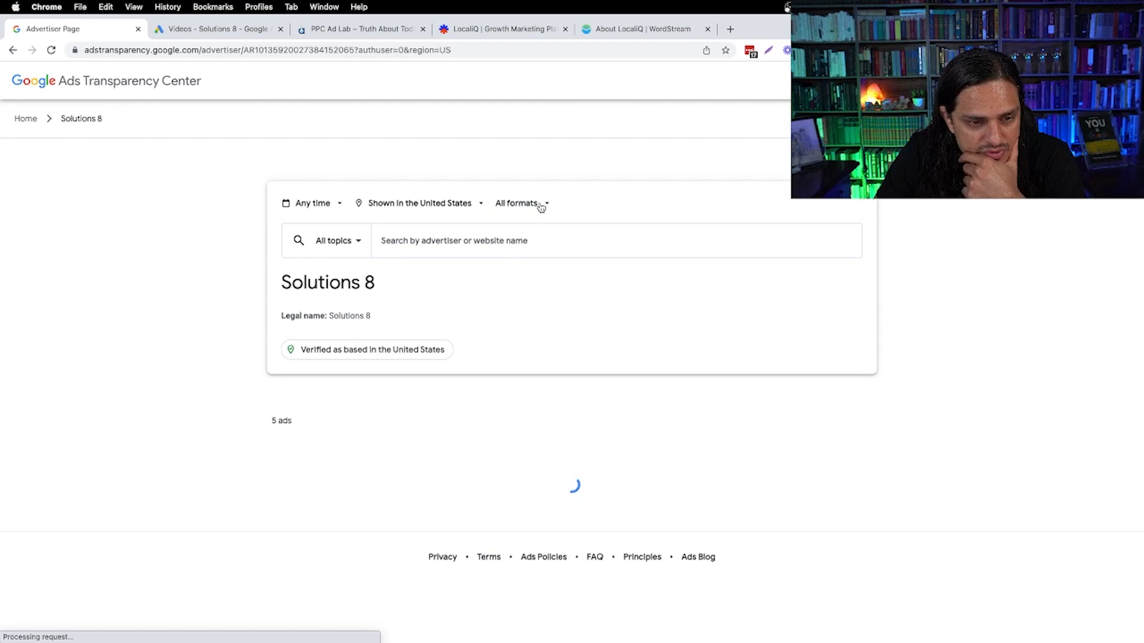
{"action": "scroll", "scroll_direction": "down", "scroll_amount": 3}
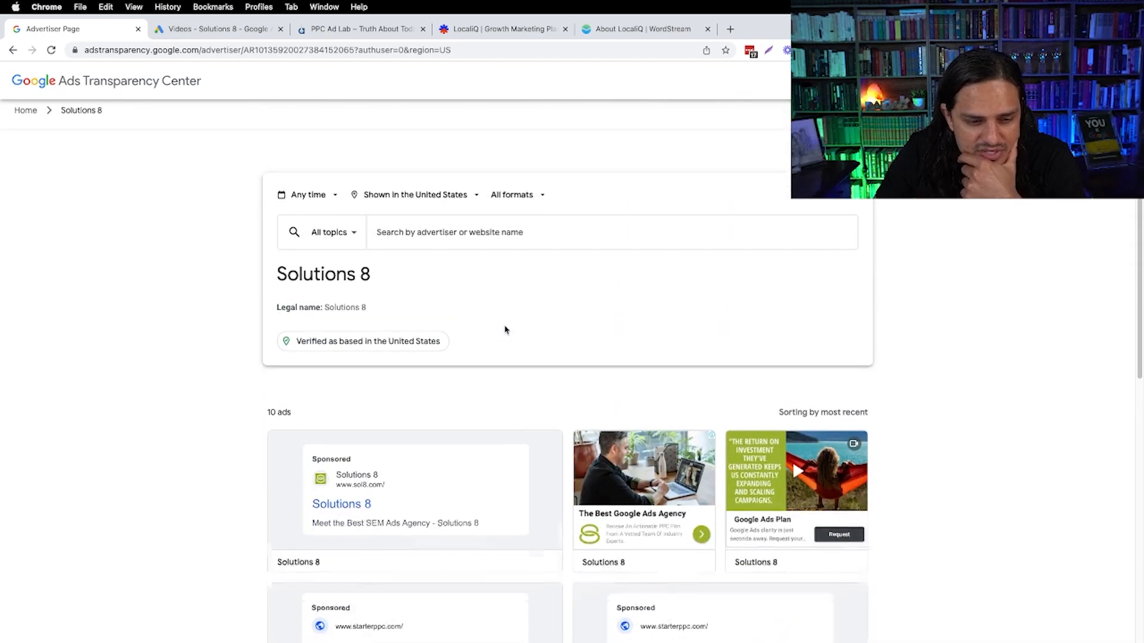
{"action": "scroll", "scroll_direction": "down", "scroll_amount": 3}
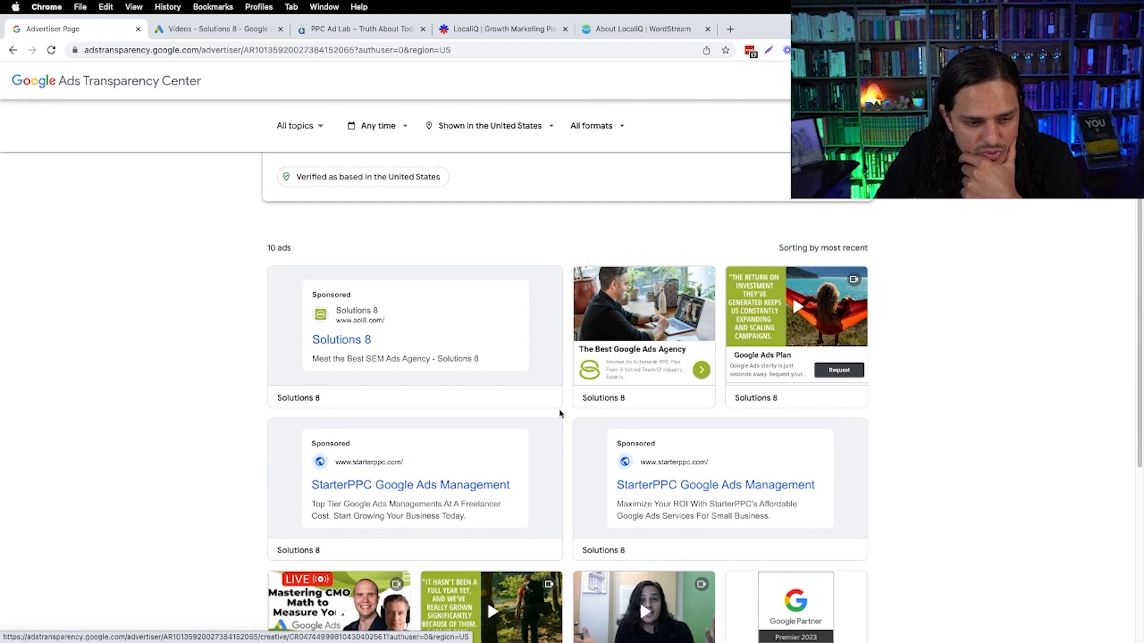
{"action": "scroll", "scroll_direction": "down", "scroll_amount": 3}
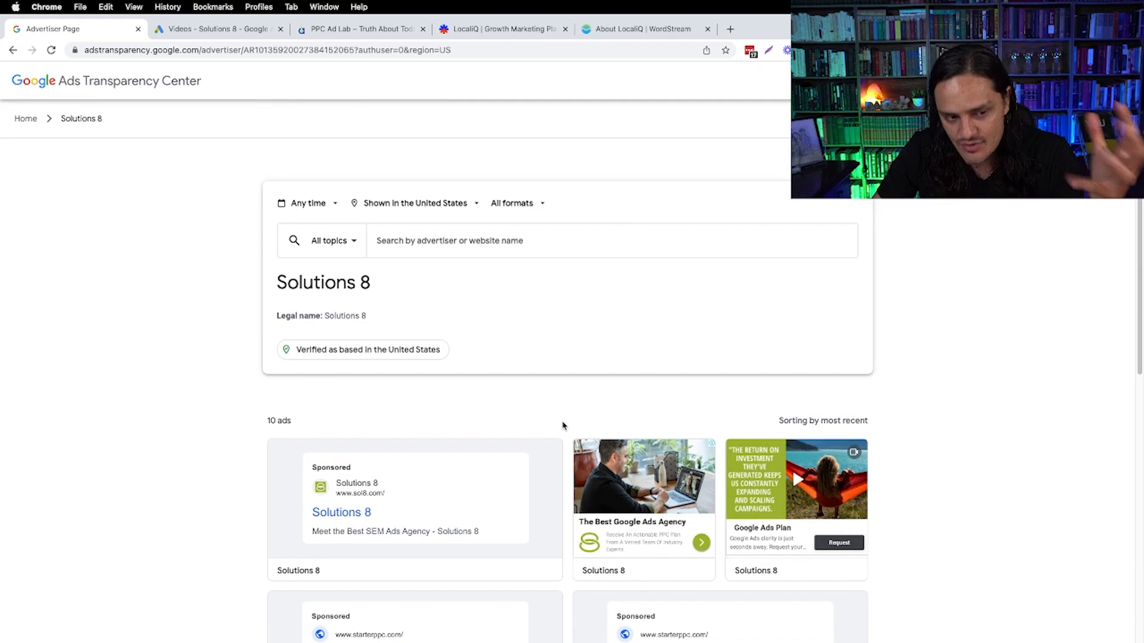
{"action": "scroll", "scroll_direction": "down", "scroll_amount": 3}
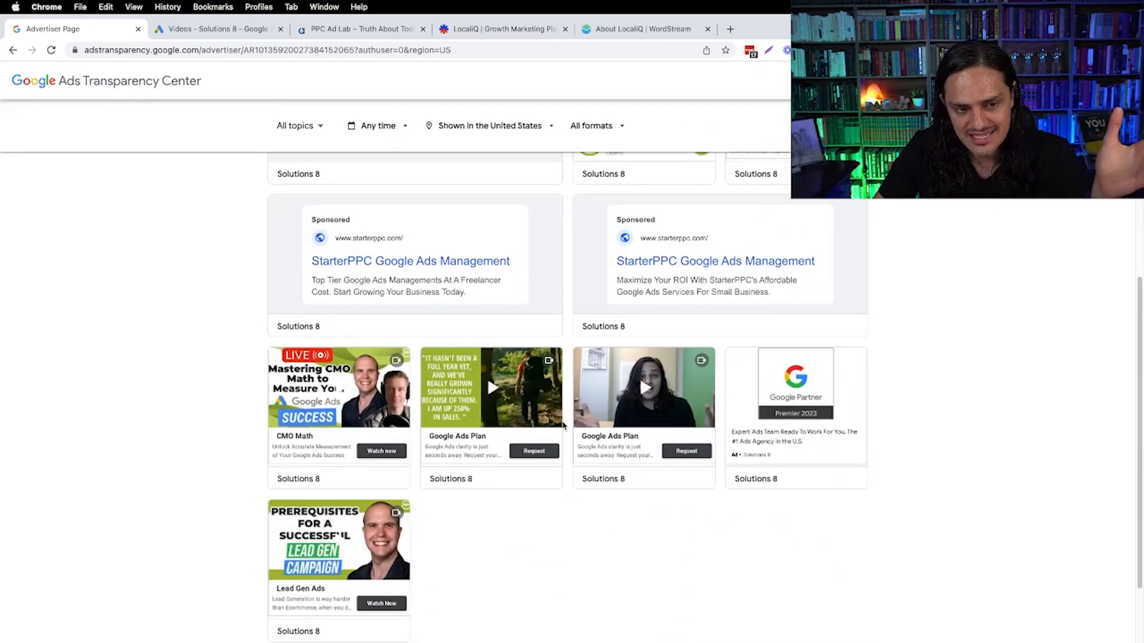
{"action": "scroll", "scroll_direction": "down", "scroll_amount": 3}
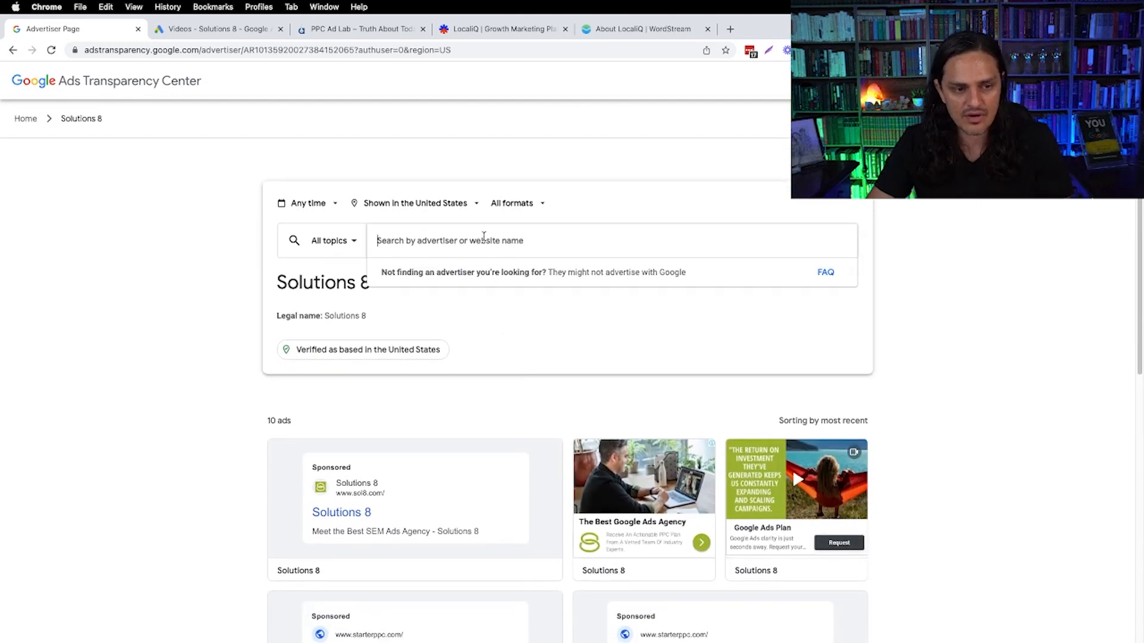
- Search 'klient boost', pick the klientboost.com domain, and load all its ads
{"action": "type", "text": "k"}
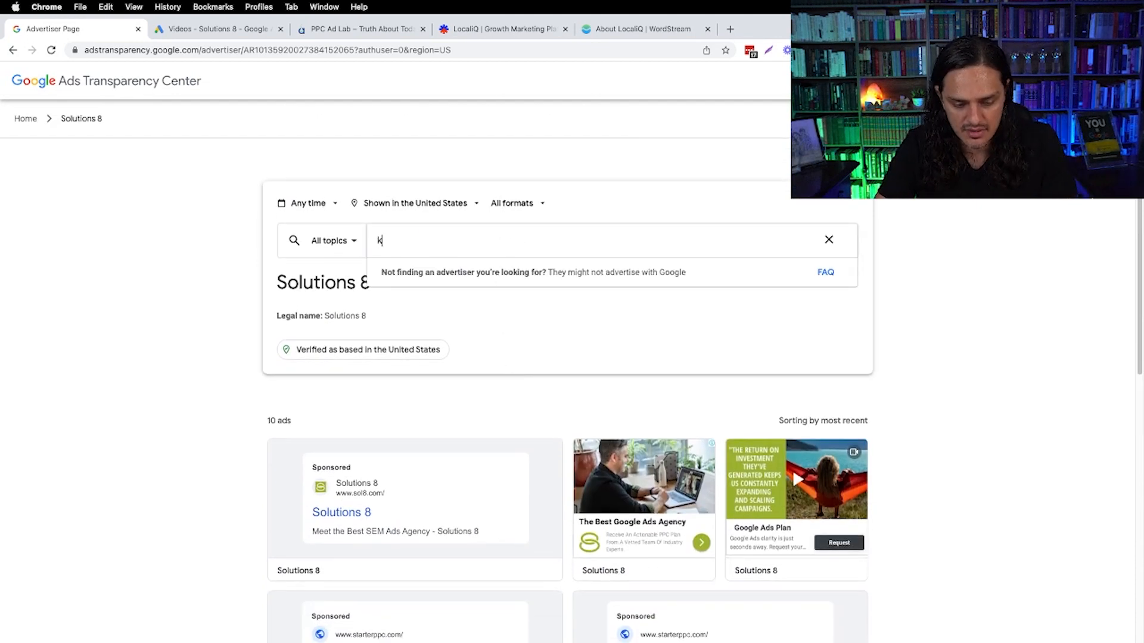
{"action": "type", "text": "klient boost"}
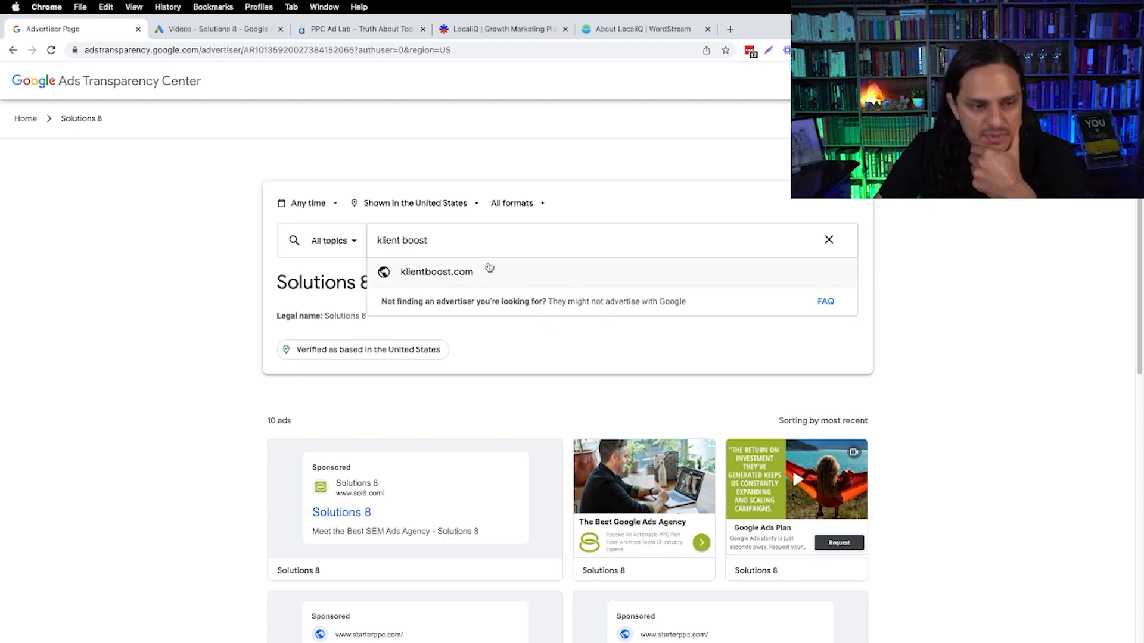
{"action": "left_click", "coordinate": [436, 272]}
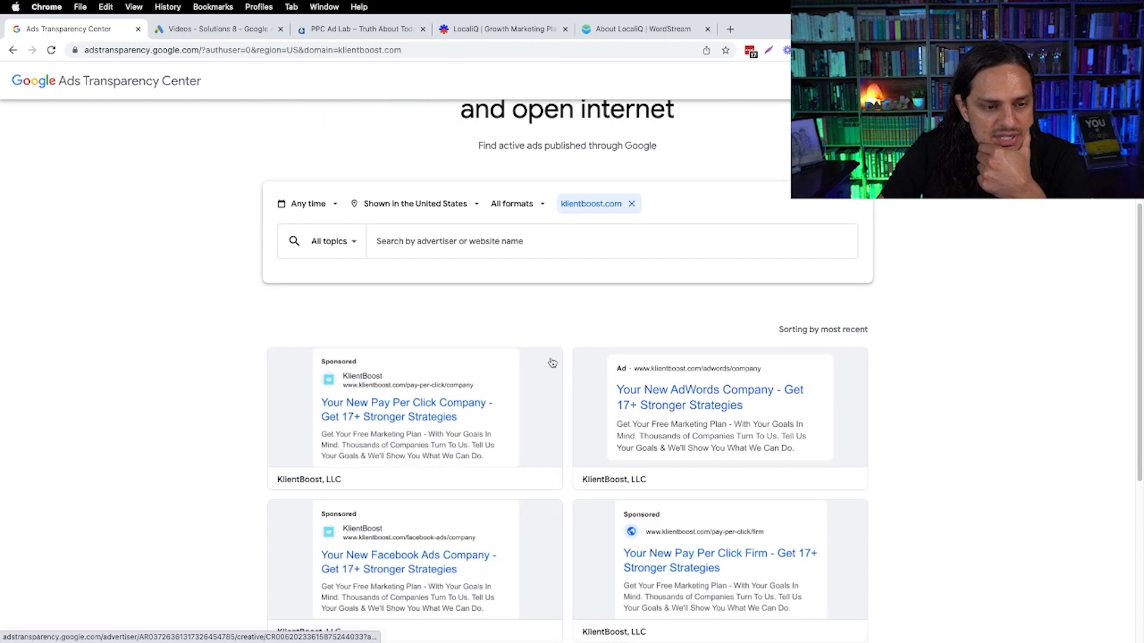
{"action": "scroll", "scroll_direction": "down", "scroll_amount": 3}
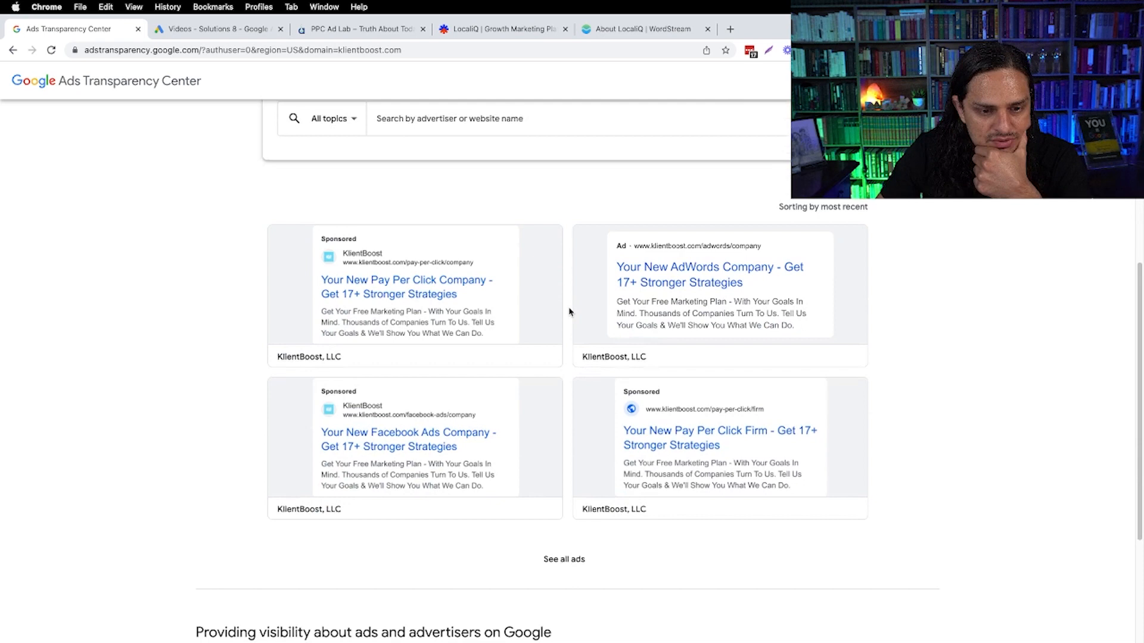
{"action": "scroll", "scroll_direction": "down", "scroll_amount": 3}
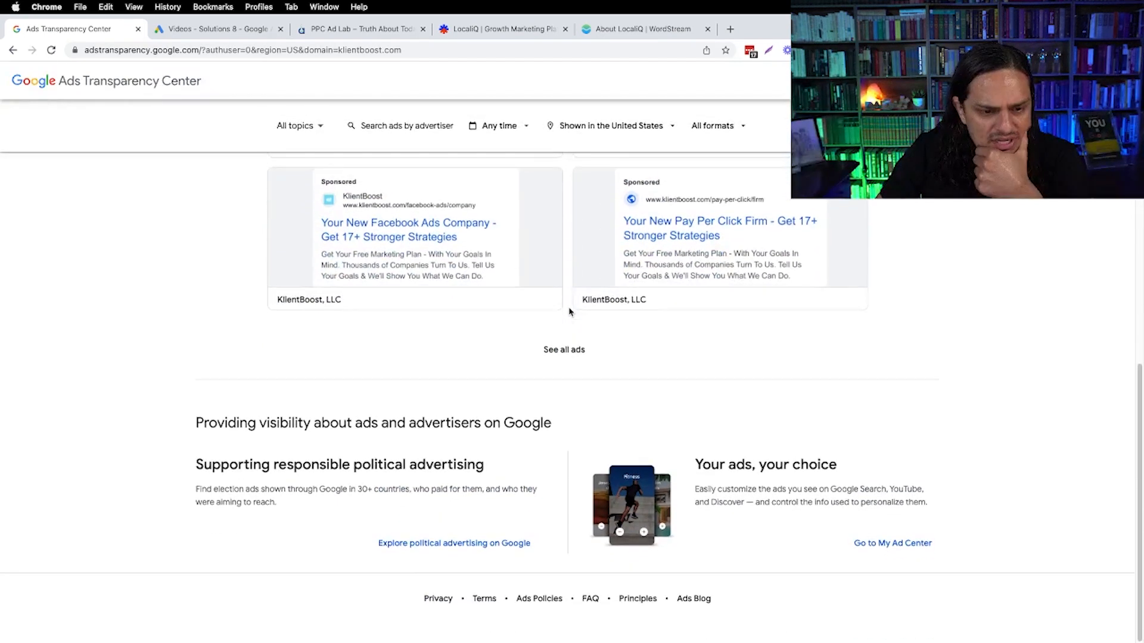
{"action": "left_click", "coordinate": [563, 350]}
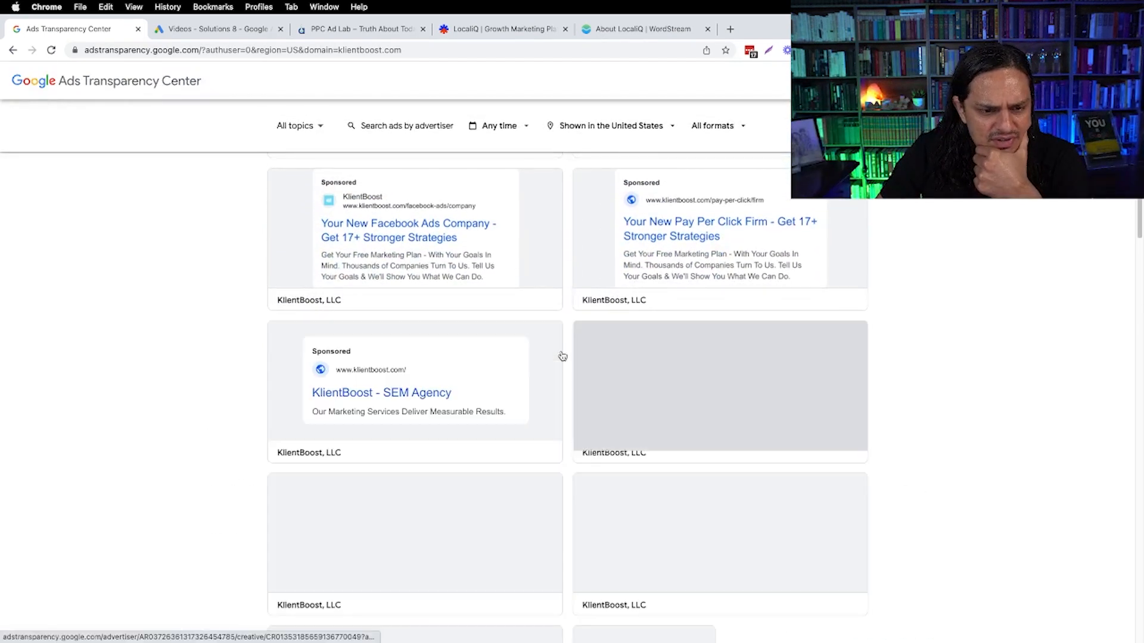
- Scroll through the KlientBoost ads, many offering free marketing plans
{"action": "scroll", "scroll_direction": "down", "scroll_amount": 3}
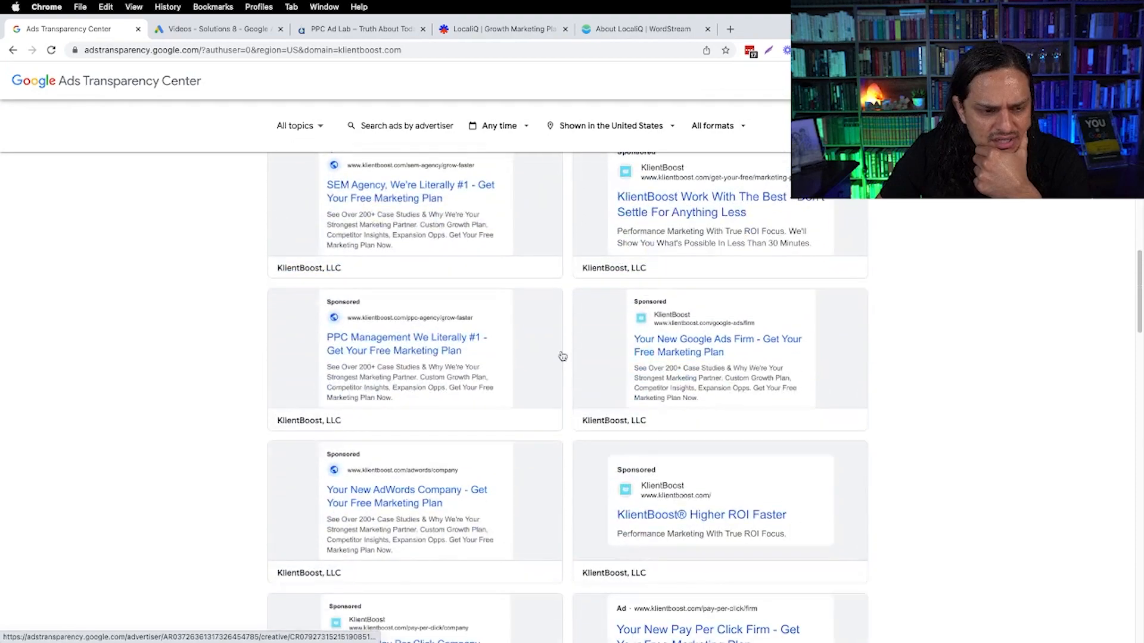
{"action": "scroll", "scroll_direction": "down", "scroll_amount": 3}
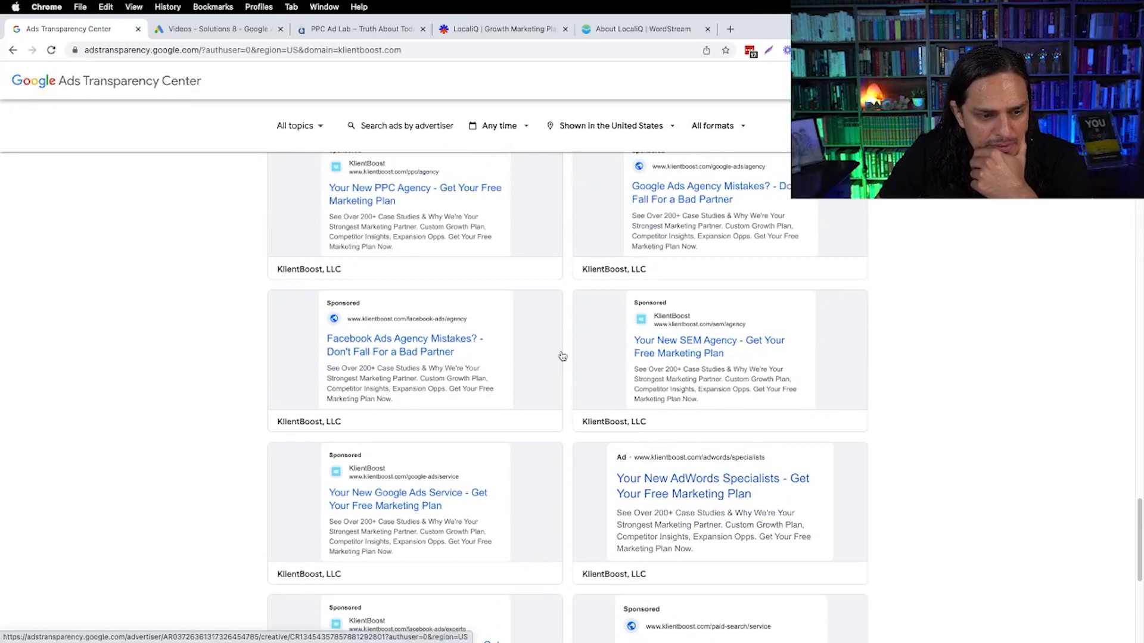
{"action": "mouse_move", "coordinate": [413, 369]}
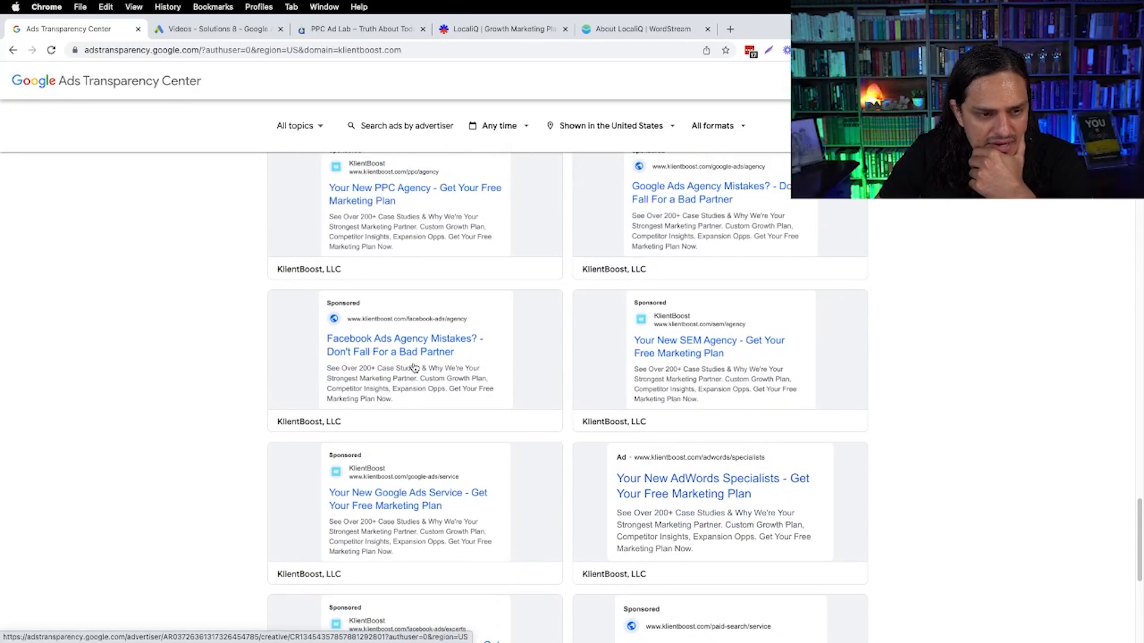
{"action": "scroll", "scroll_direction": "down", "scroll_amount": 3}
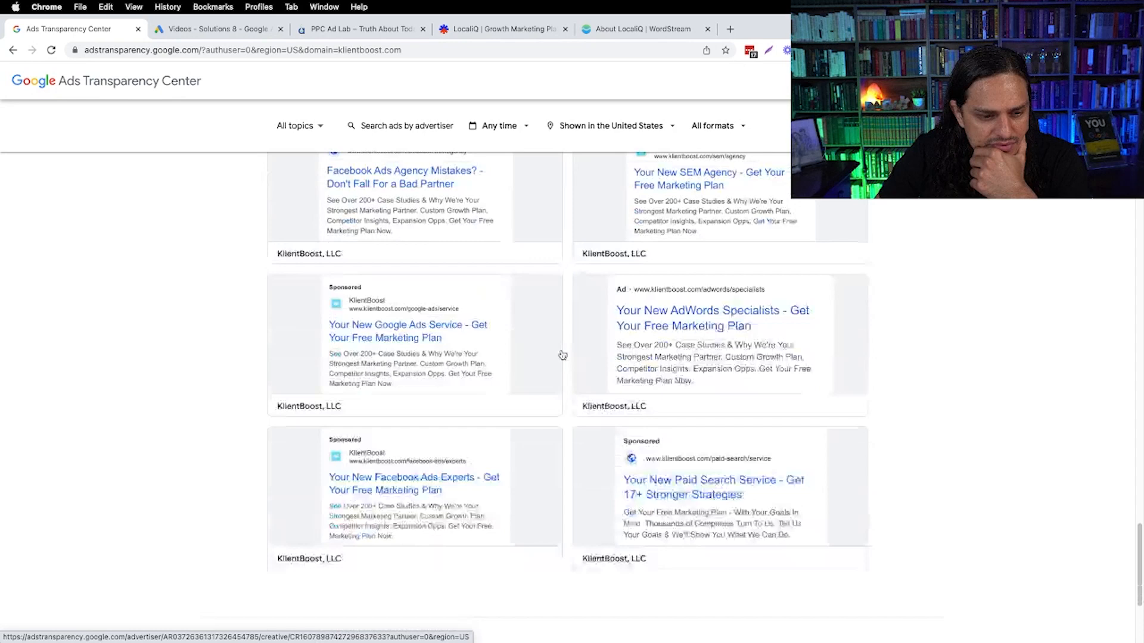
{"action": "scroll", "scroll_direction": "down", "scroll_amount": 3}
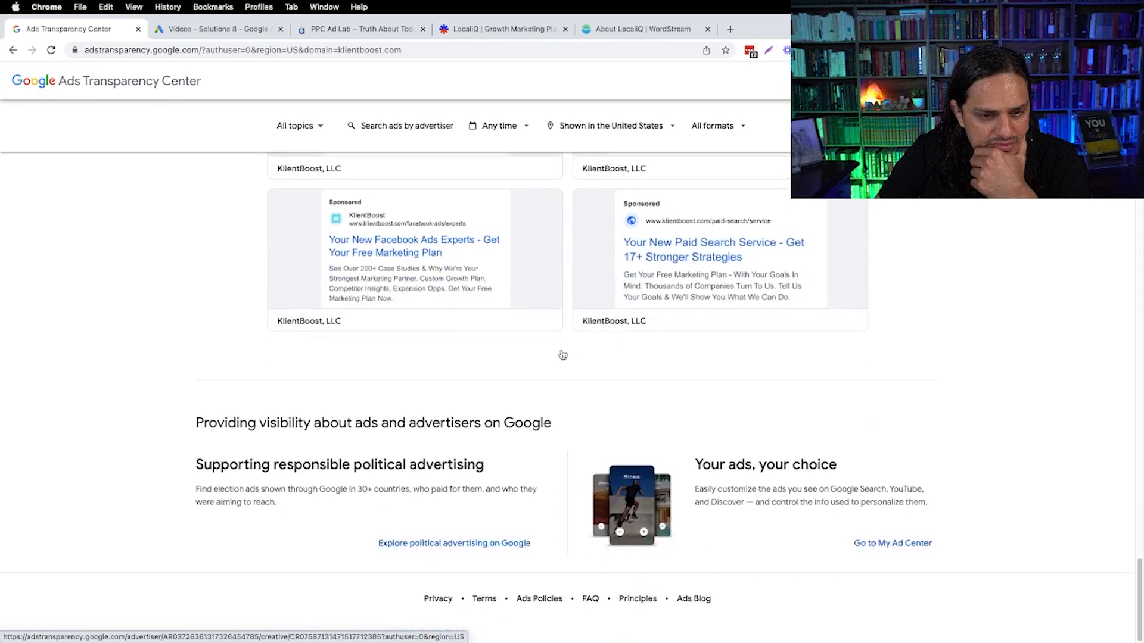
{"action": "scroll", "scroll_direction": "down", "scroll_amount": 3}
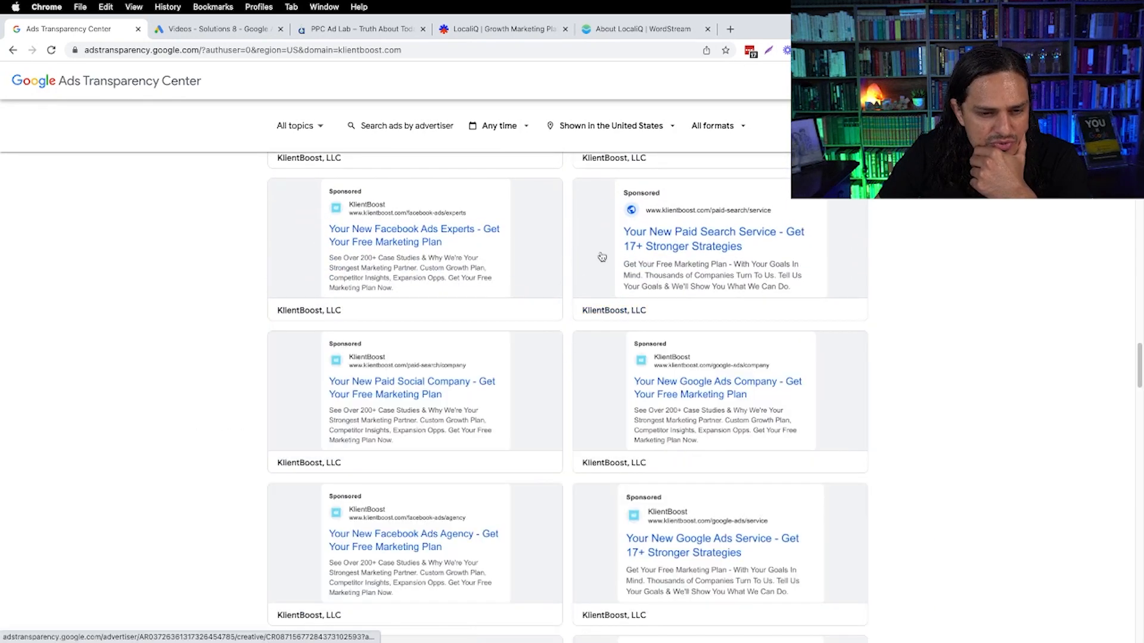
{"action": "scroll", "scroll_direction": "down", "scroll_amount": 3}
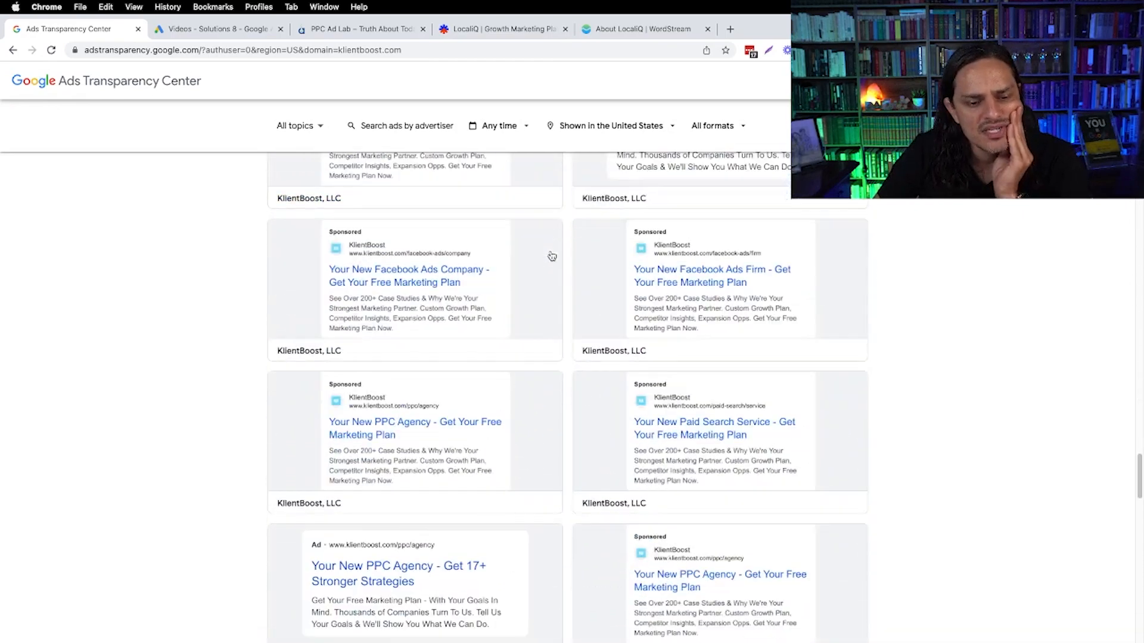
{"action": "scroll", "scroll_direction": "down", "scroll_amount": 3}
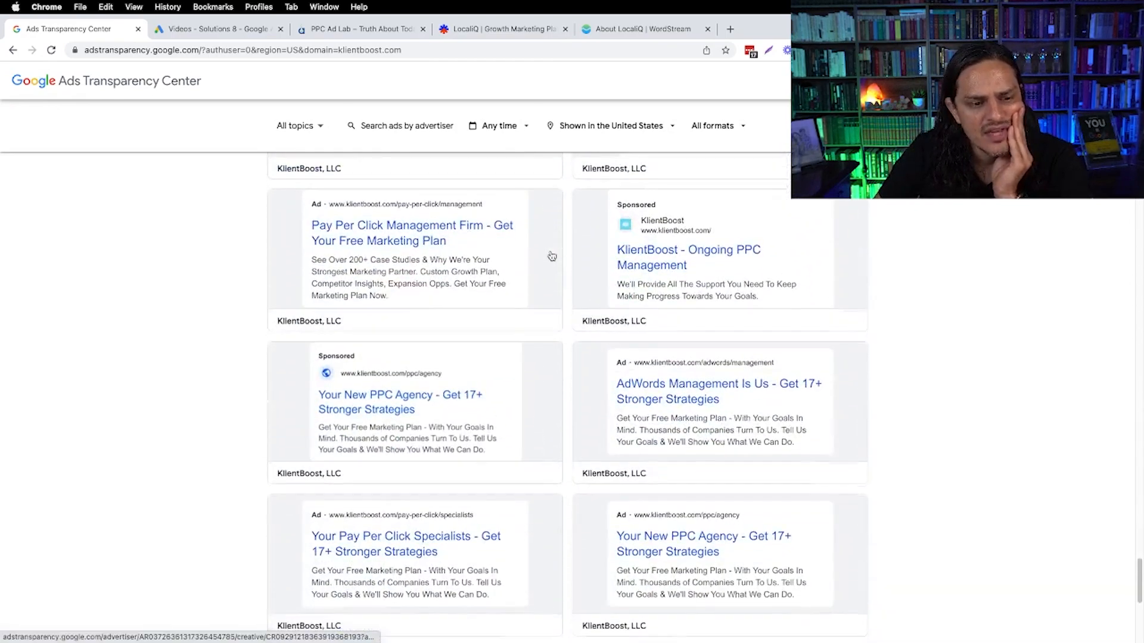
{"action": "scroll", "scroll_direction": "down", "scroll_amount": 3}
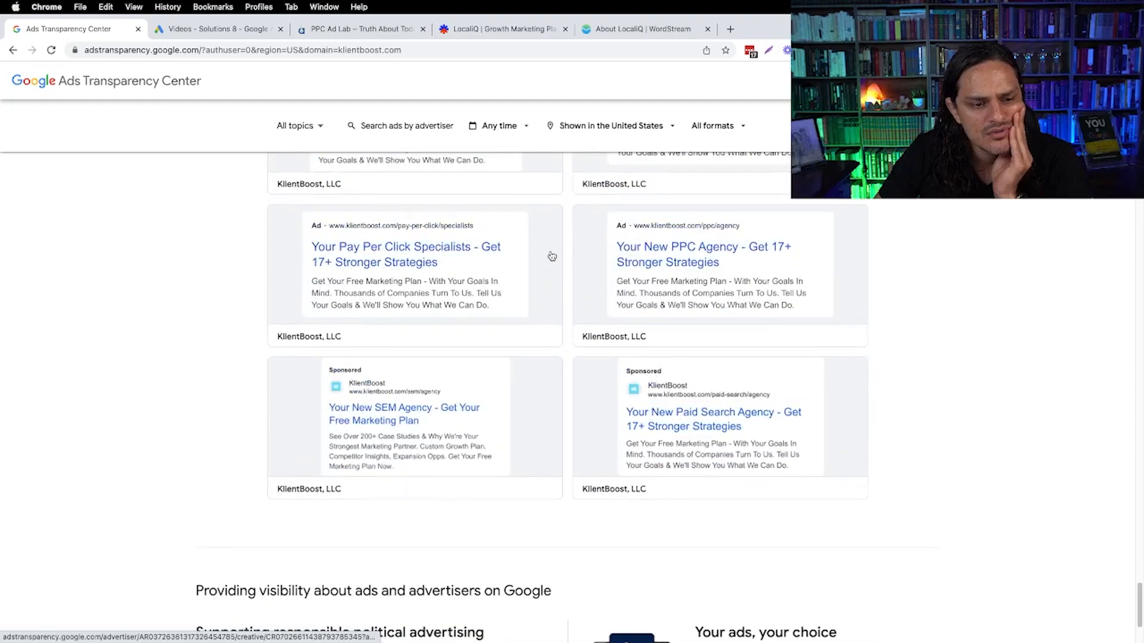
{"action": "scroll", "scroll_direction": "down", "scroll_amount": 3}
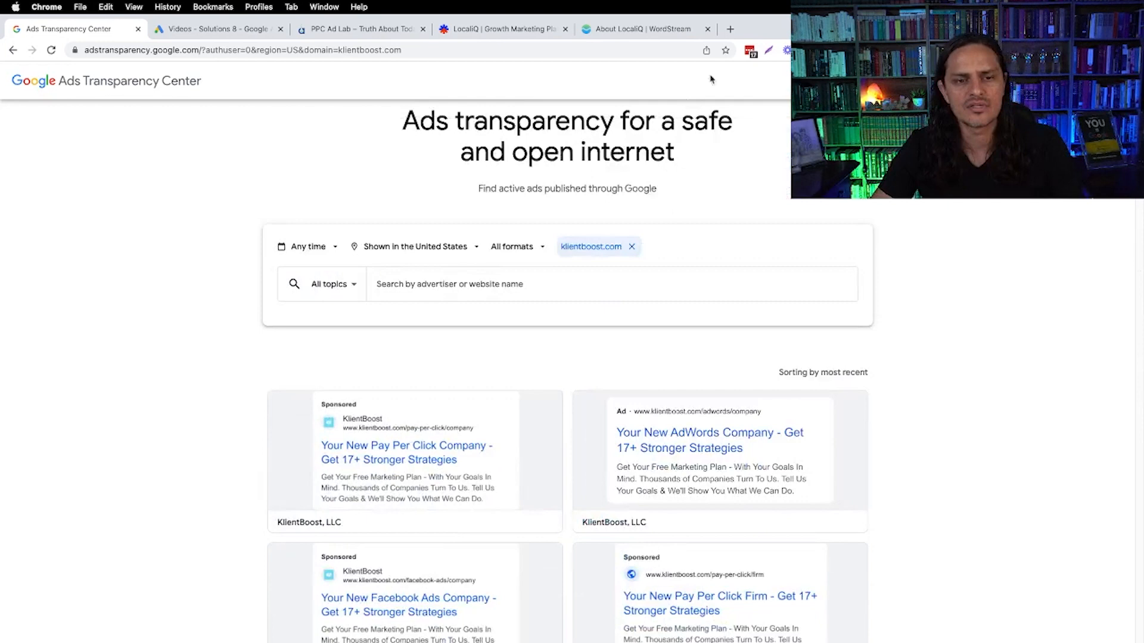
- Search 'sunligh' and open the Sunlighten, LLC advertiser page with about 300 ads
{"action": "type", "text": "red lig"}
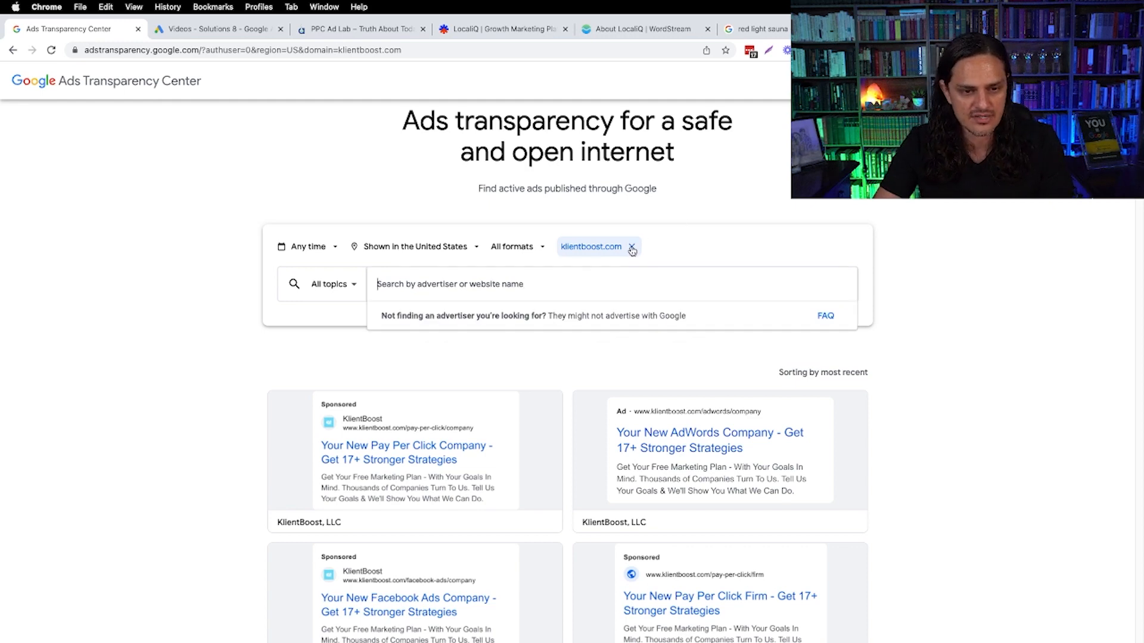
{"action": "type", "text": "sunlighten"}
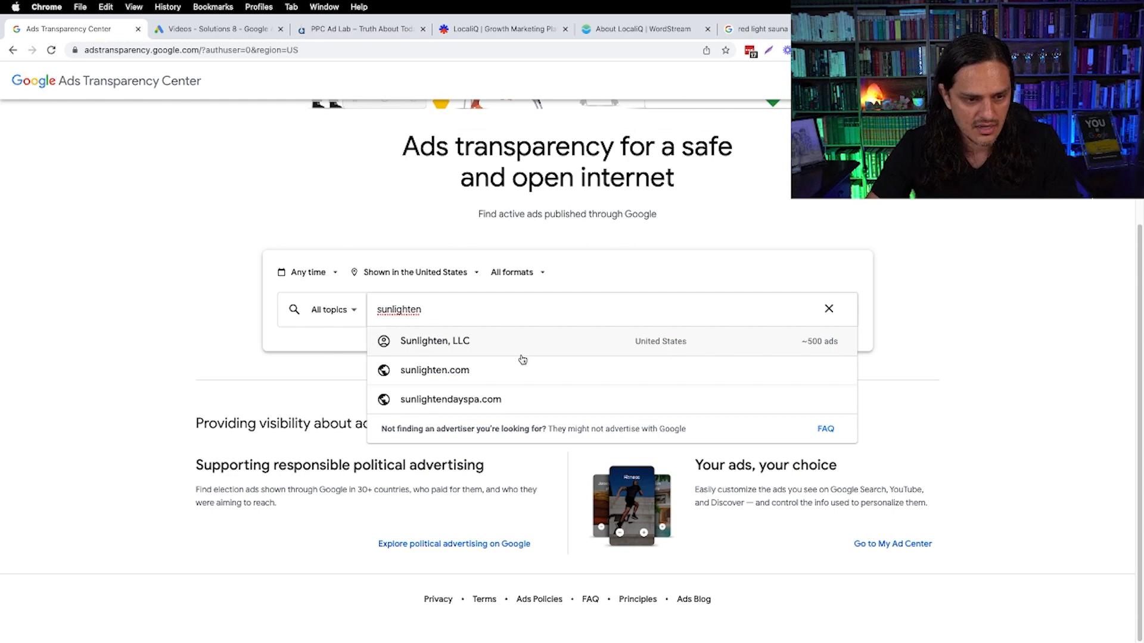
{"action": "left_click", "coordinate": [435, 341]}
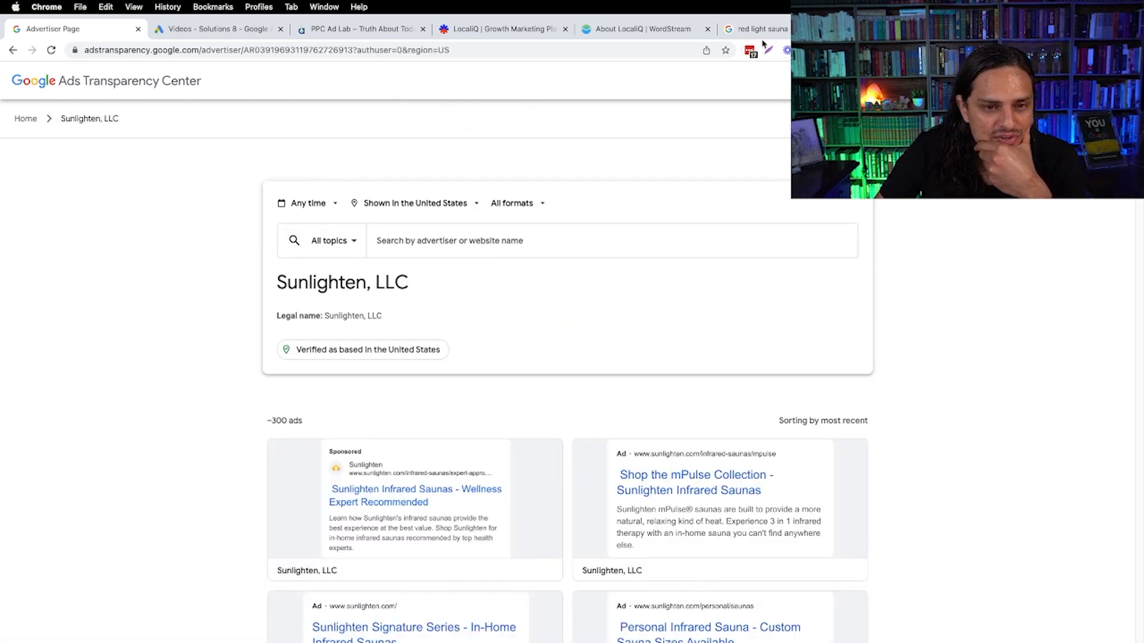
{"action": "left_click", "coordinate": [759, 29]}
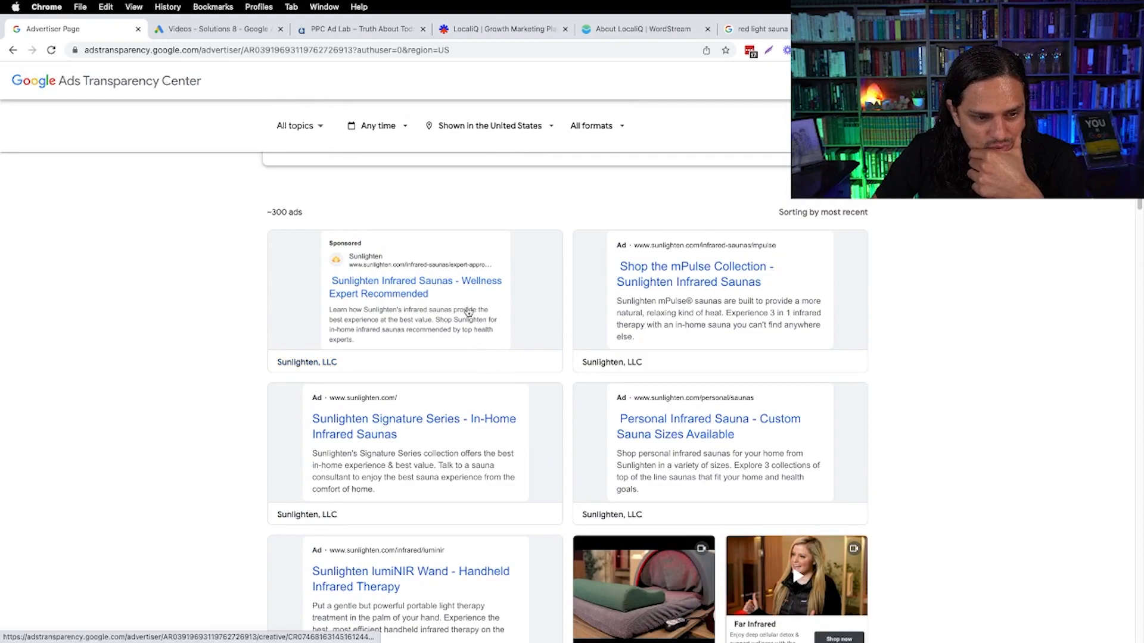
{"action": "scroll", "scroll_direction": "down", "scroll_amount": 3}
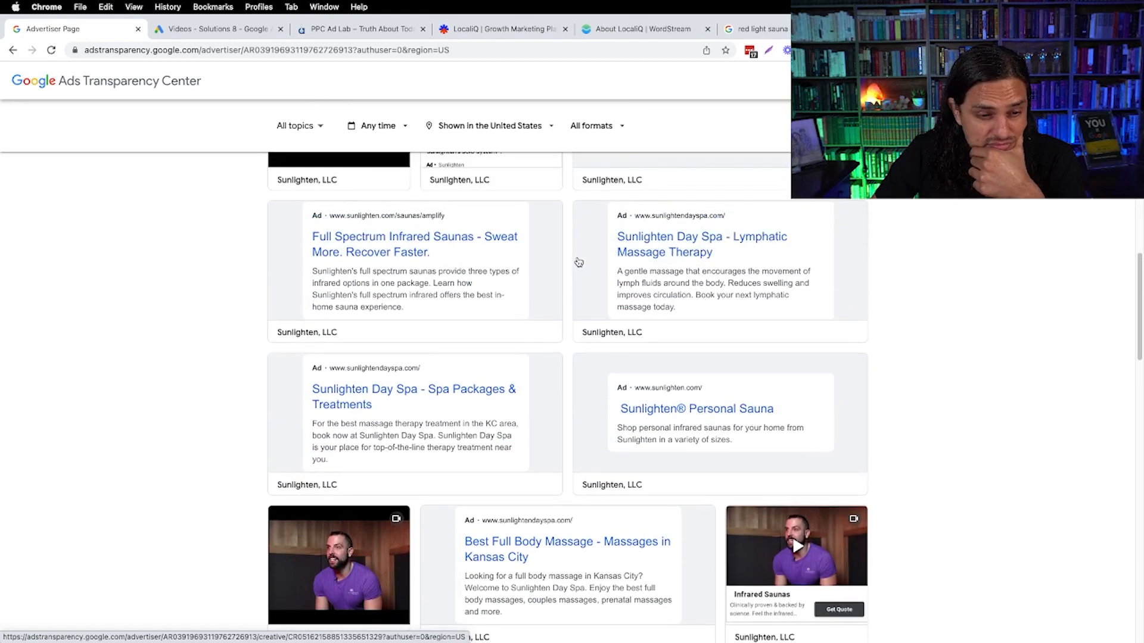
{"action": "mouse_move", "coordinate": [683, 260]}
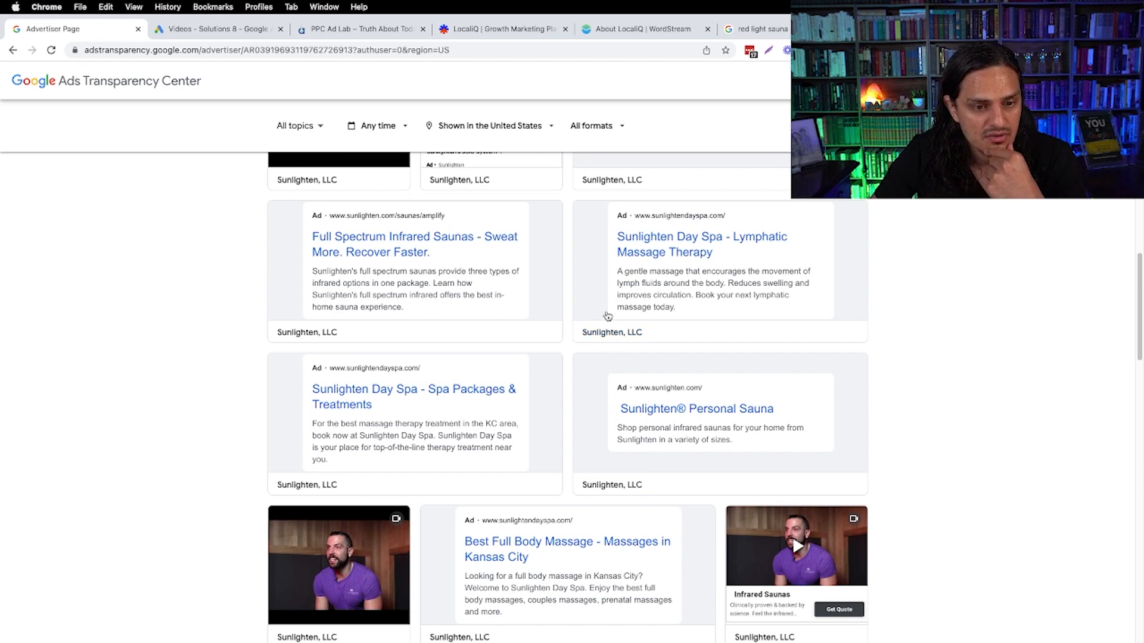
{"action": "scroll", "scroll_direction": "down", "scroll_amount": 3}
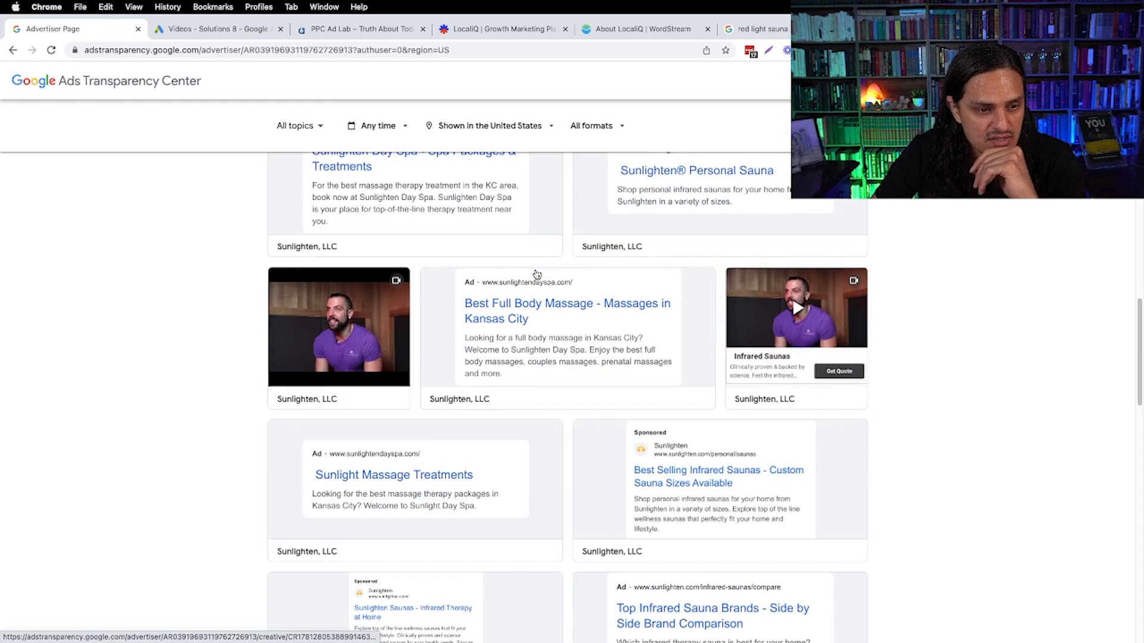
{"action": "scroll", "scroll_direction": "down", "scroll_amount": 3}
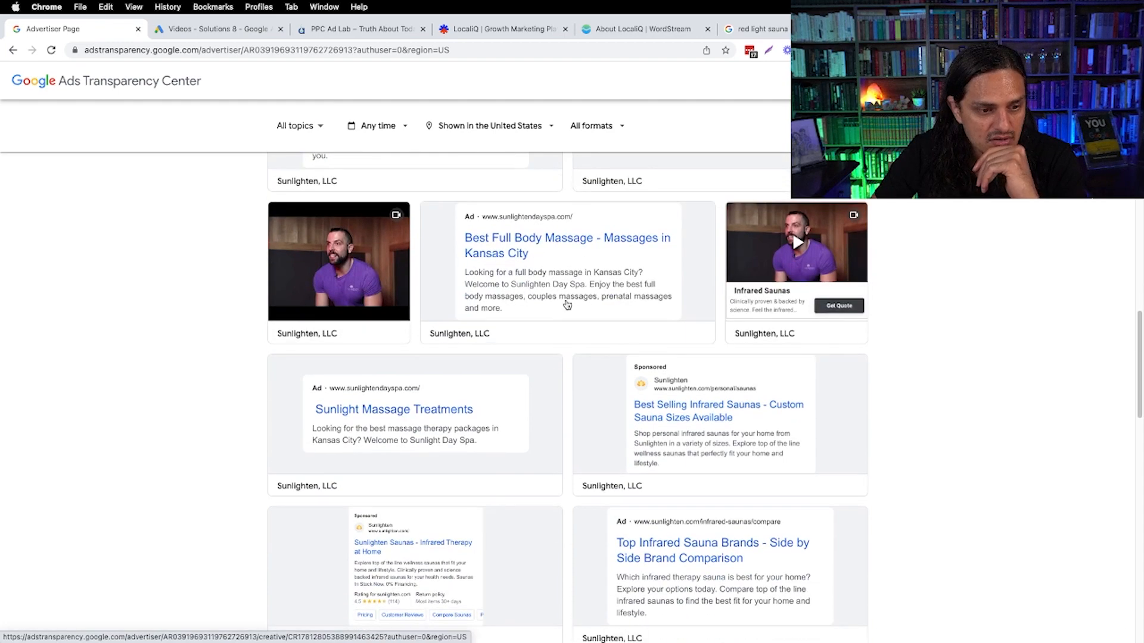
{"action": "scroll", "scroll_direction": "down", "scroll_amount": 3}
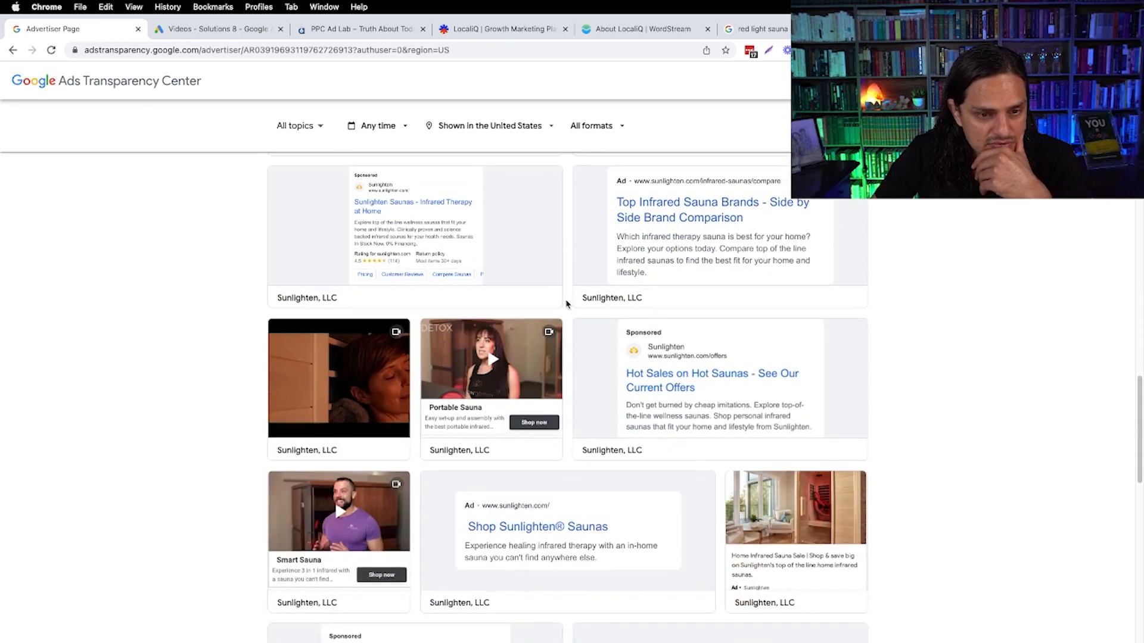
{"action": "scroll", "scroll_direction": "down", "scroll_amount": 3}
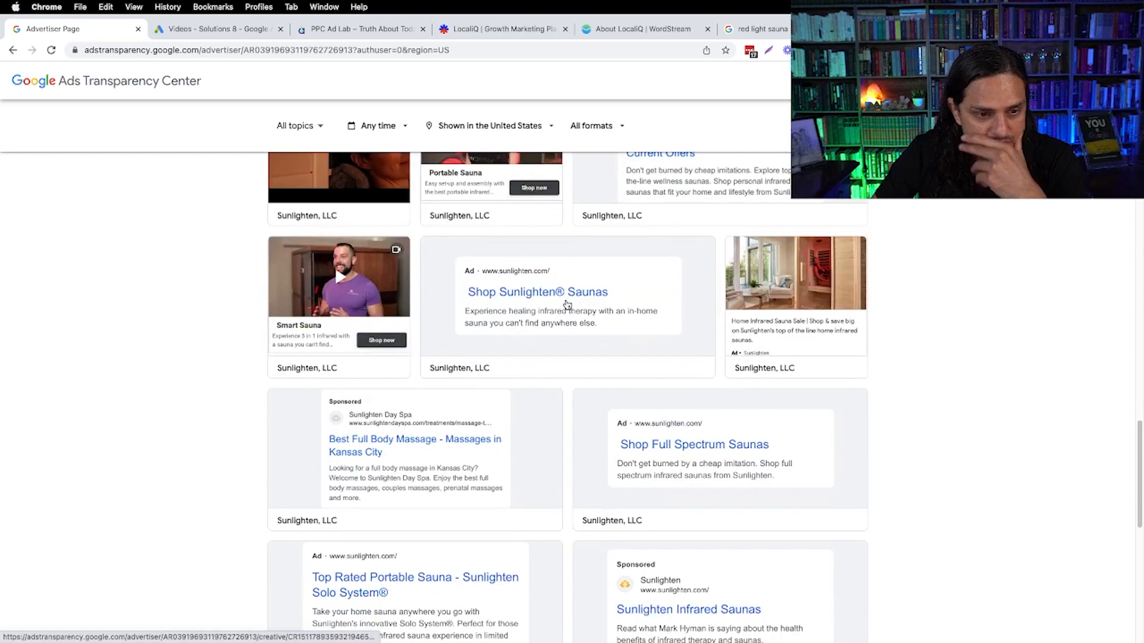
{"action": "scroll", "scroll_direction": "down", "scroll_amount": 3}
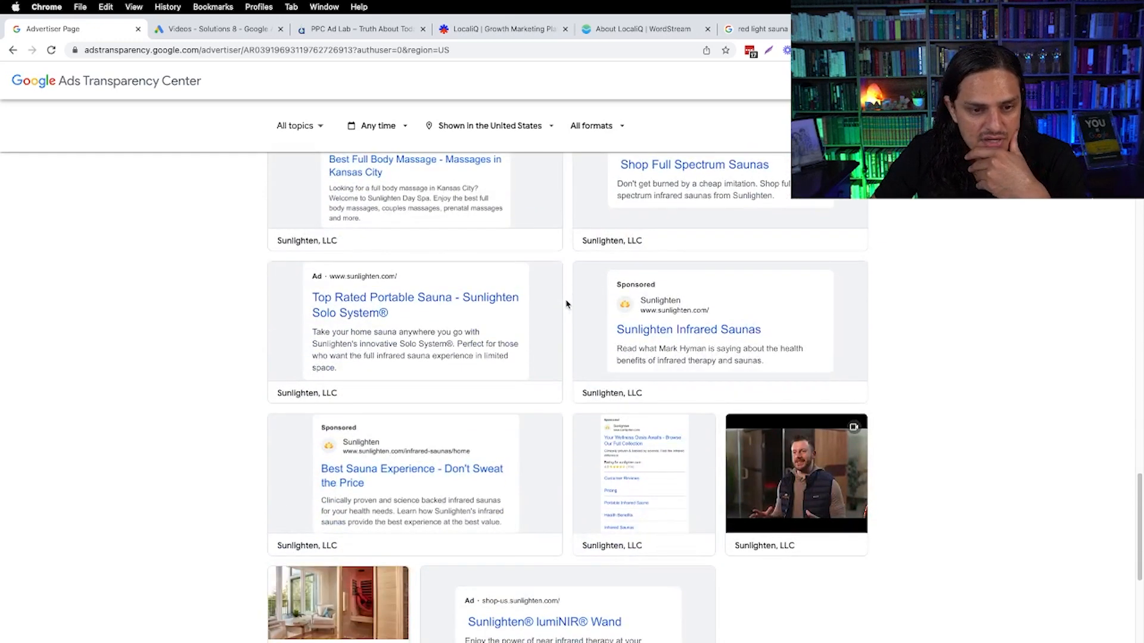
{"action": "scroll", "scroll_direction": "down", "scroll_amount": 3}
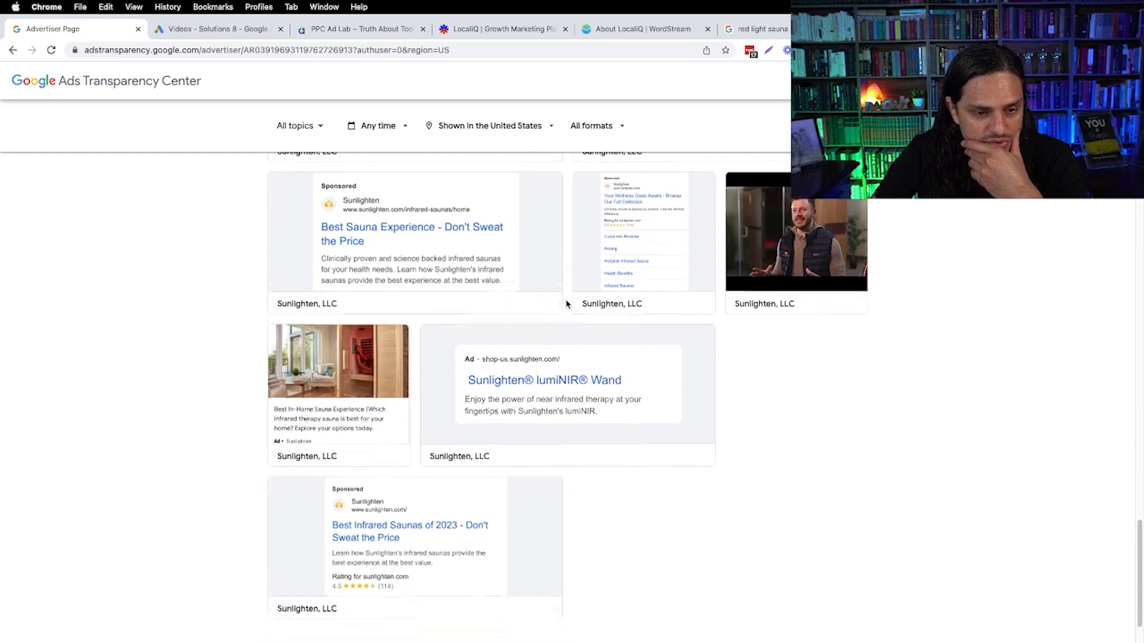
{"action": "scroll", "scroll_direction": "down", "scroll_amount": 3}
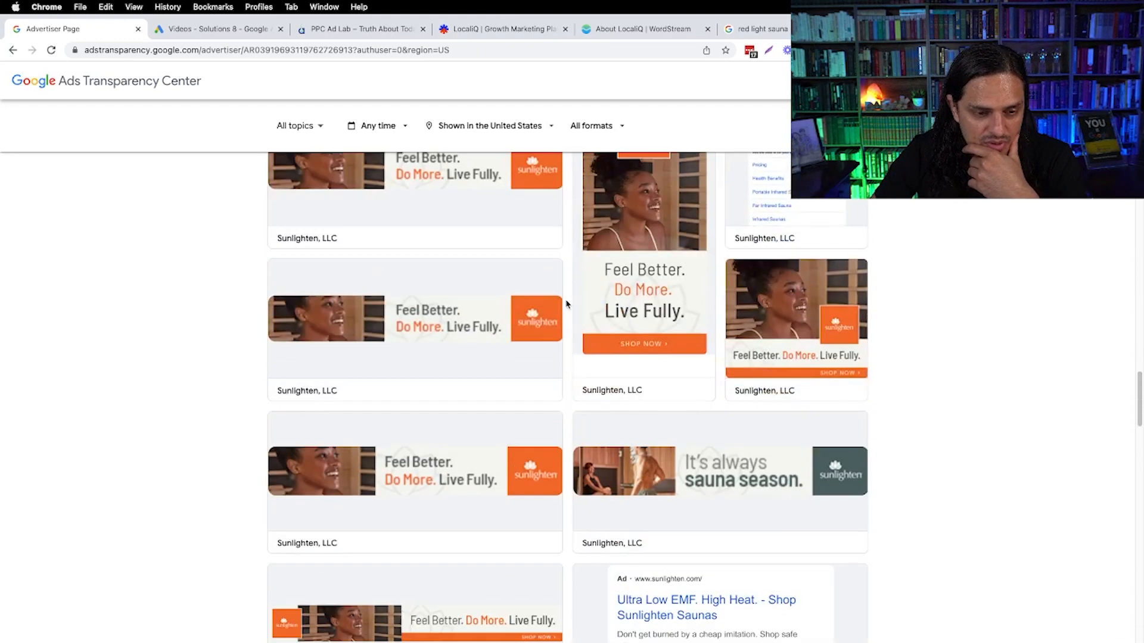
{"action": "scroll", "scroll_direction": "down", "scroll_amount": 3}
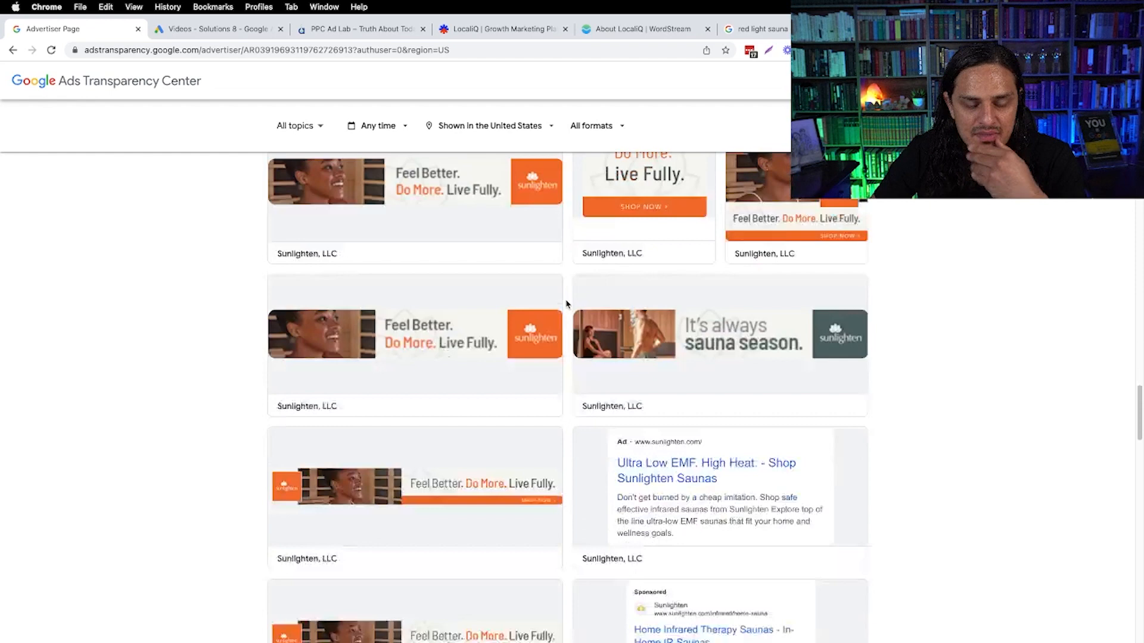
{"action": "scroll", "scroll_direction": "down", "scroll_amount": 3}
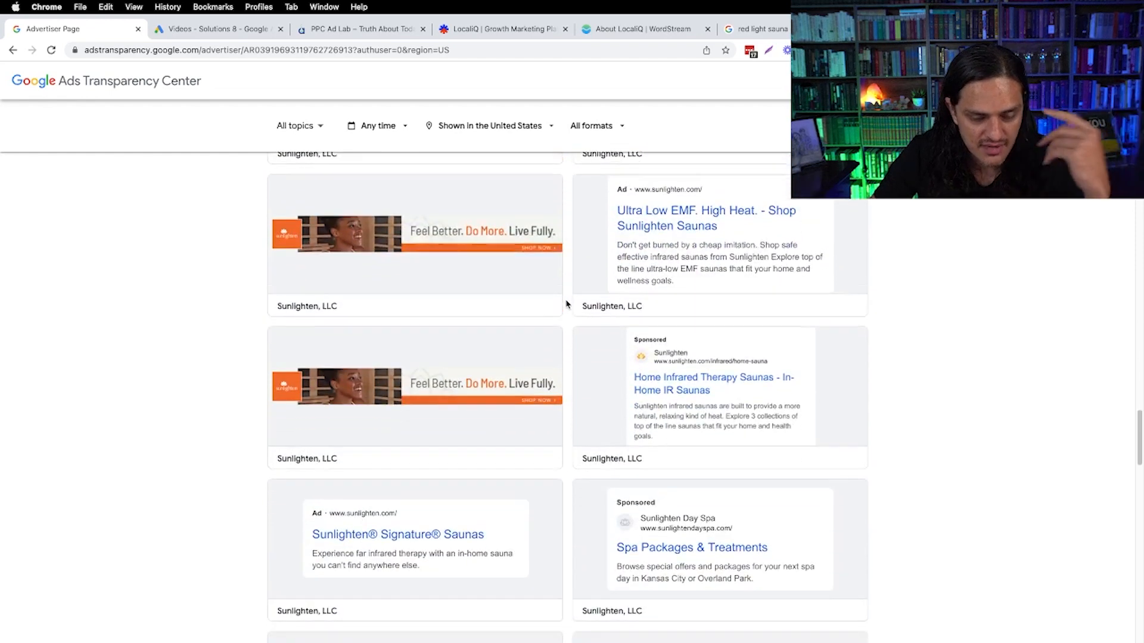
{"action": "scroll", "scroll_direction": "down", "scroll_amount": 3}
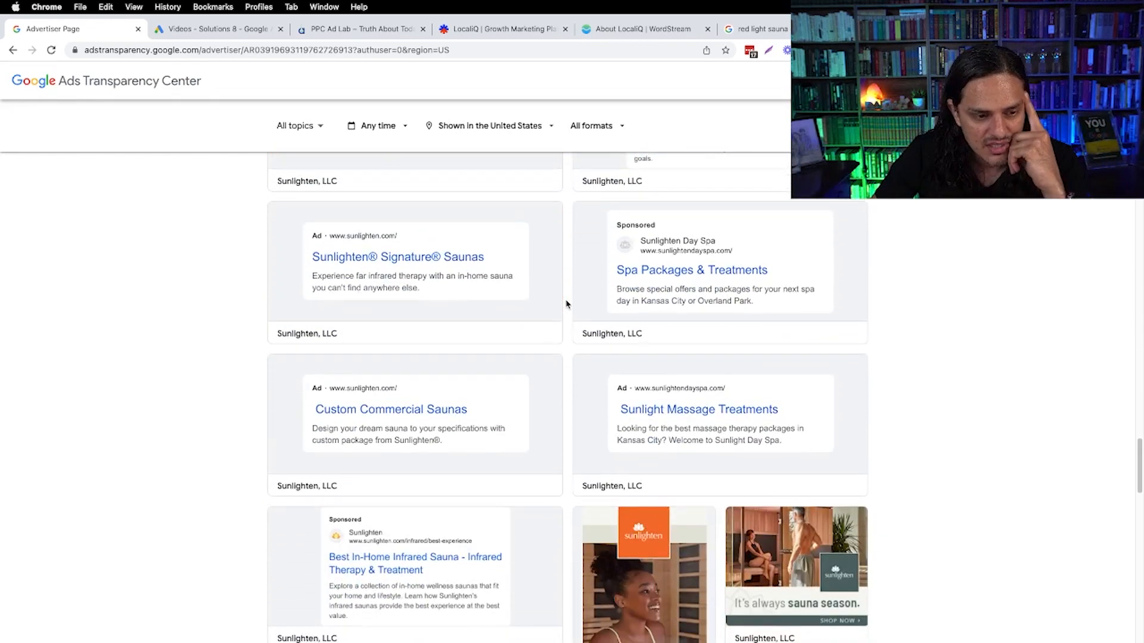
{"action": "scroll", "scroll_direction": "down", "scroll_amount": 3}
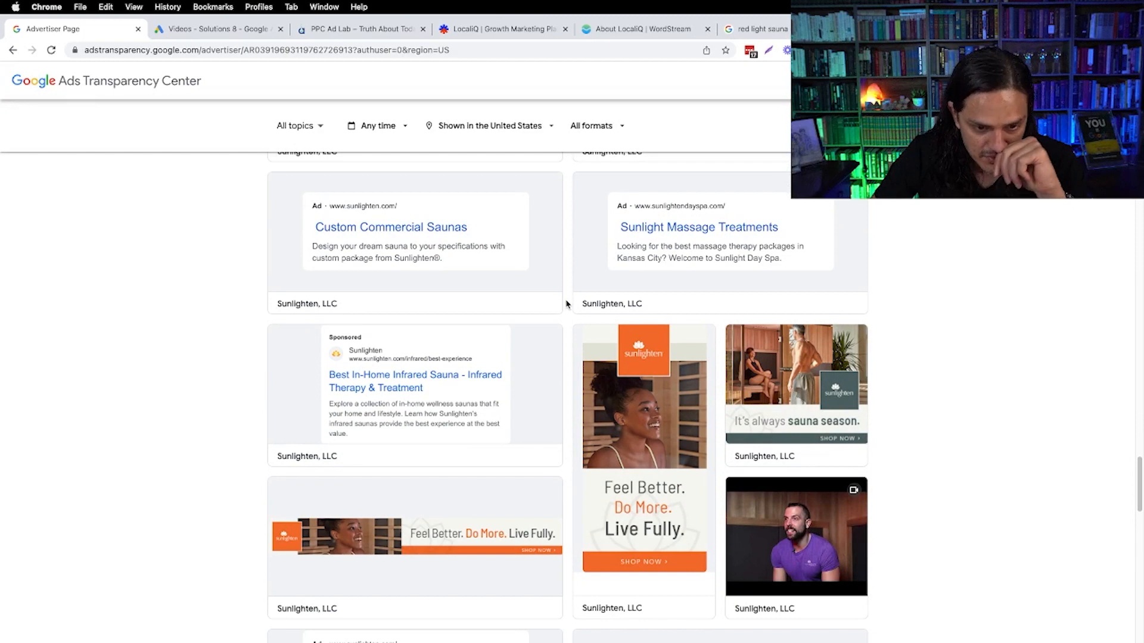
{"action": "scroll", "scroll_direction": "down", "scroll_amount": 3}
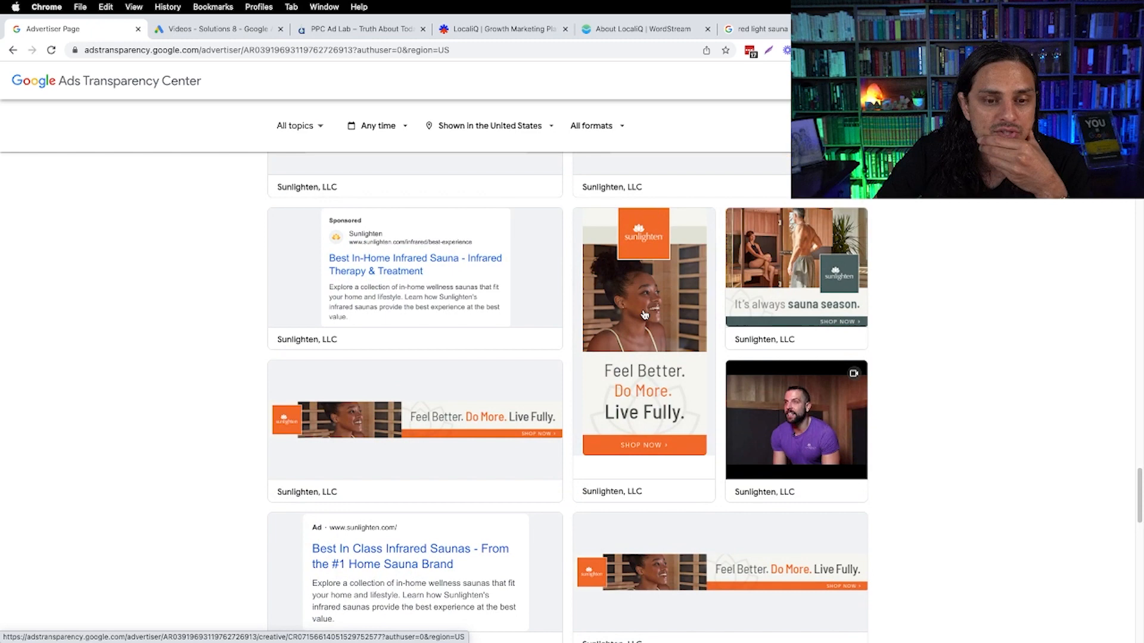
{"action": "mouse_move", "coordinate": [698, 276]}
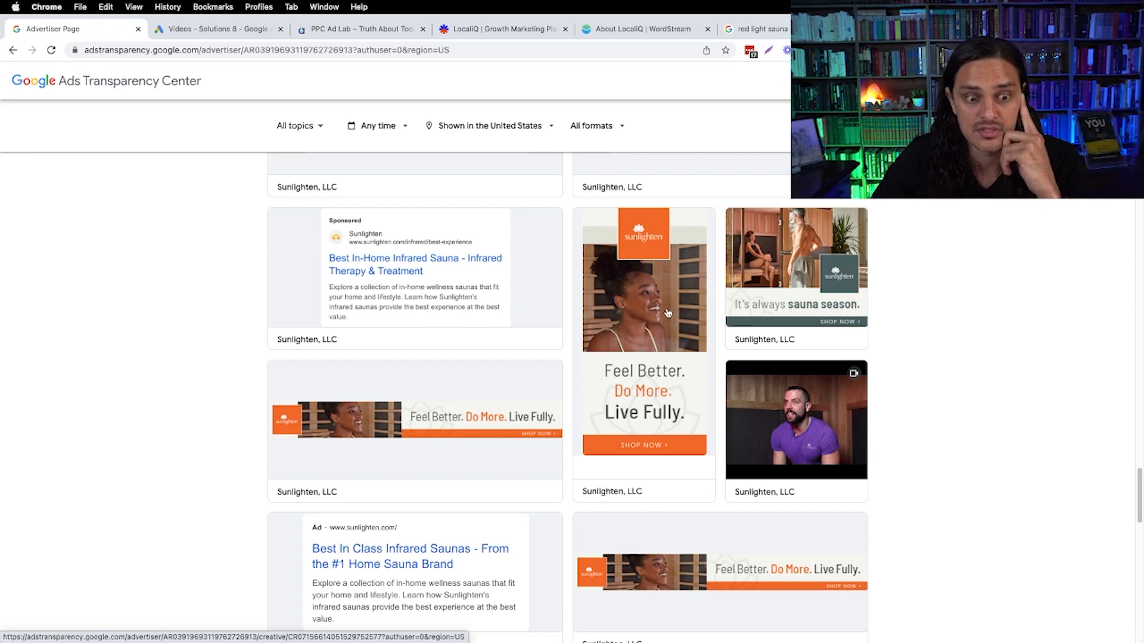
{"action": "mouse_move", "coordinate": [569, 332]}
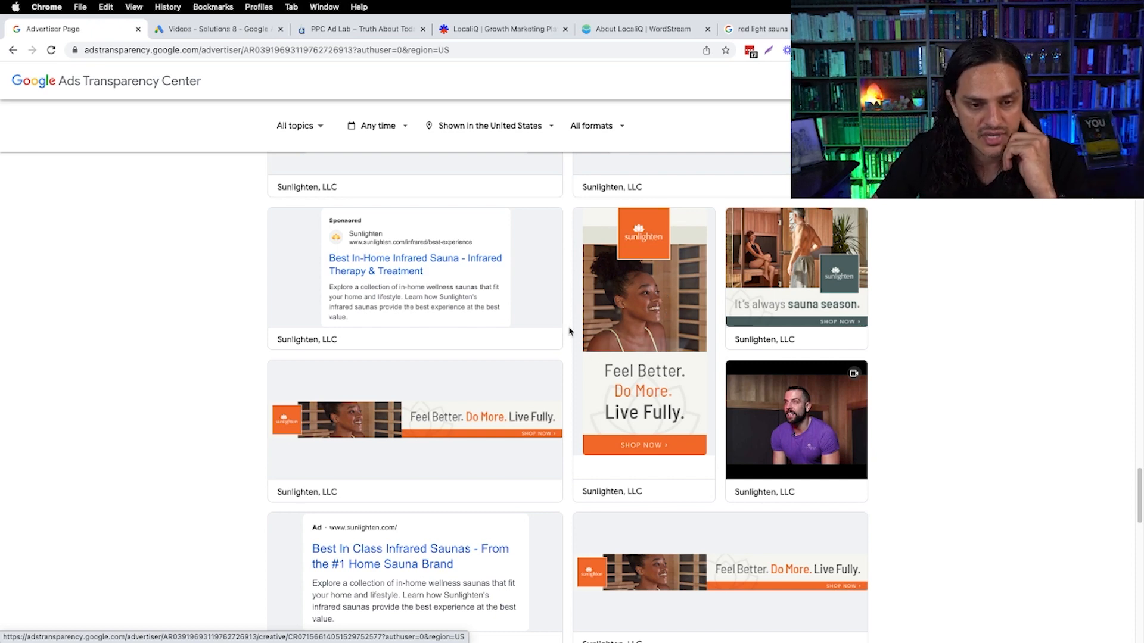
{"action": "scroll", "scroll_direction": "down", "scroll_amount": 3}
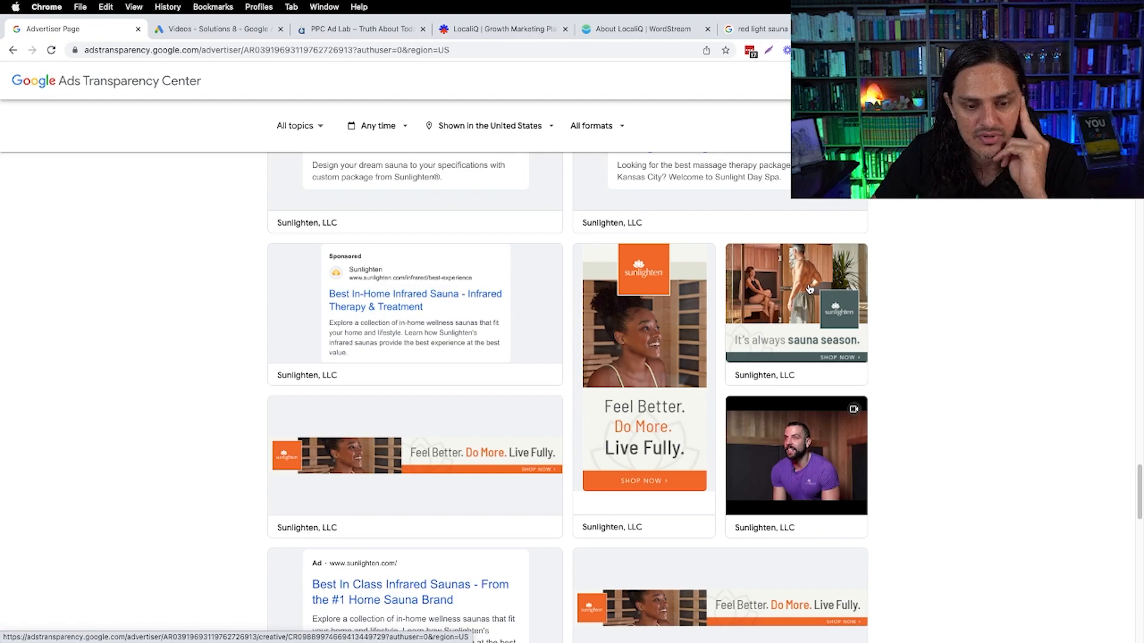
{"action": "scroll", "scroll_direction": "down", "scroll_amount": 3}
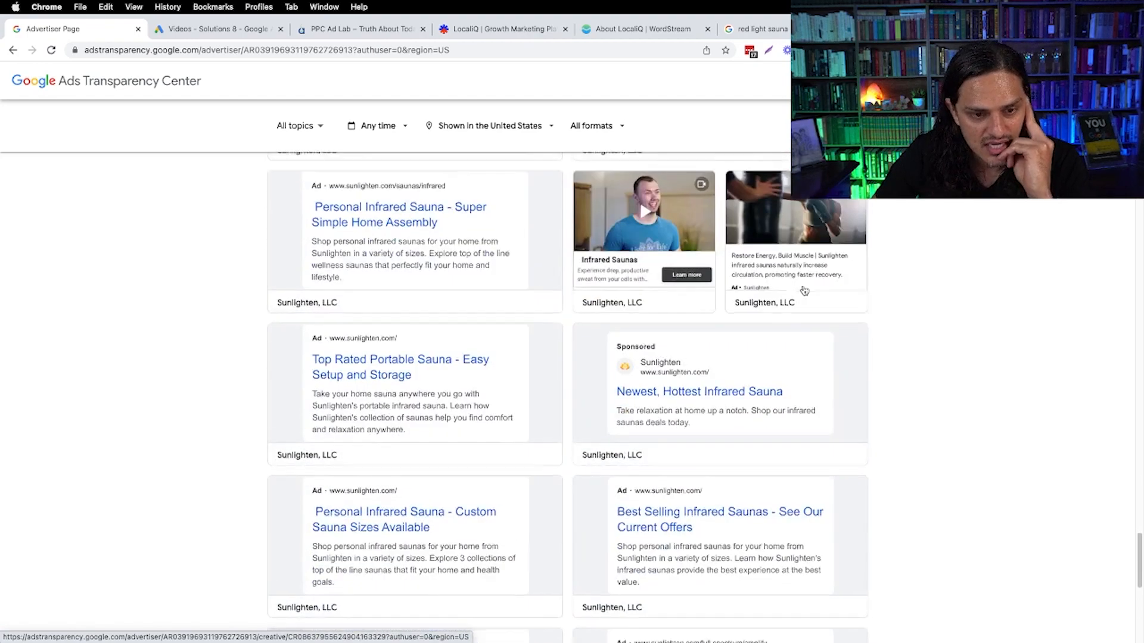
{"action": "scroll", "scroll_direction": "down", "scroll_amount": 3}
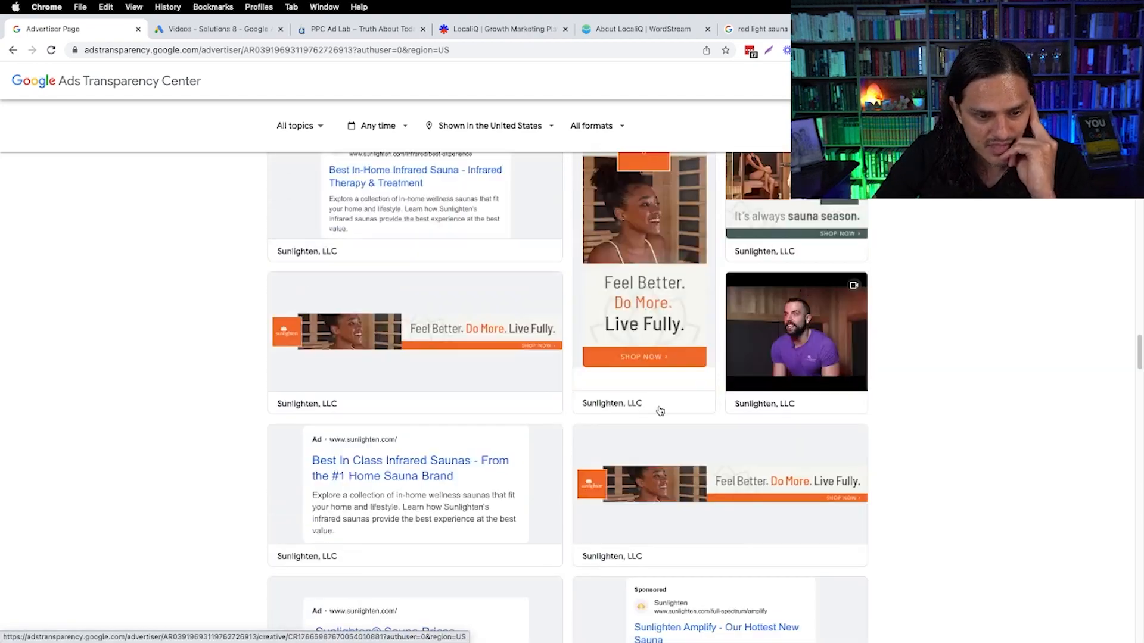
{"action": "scroll", "scroll_direction": "down", "scroll_amount": 3}
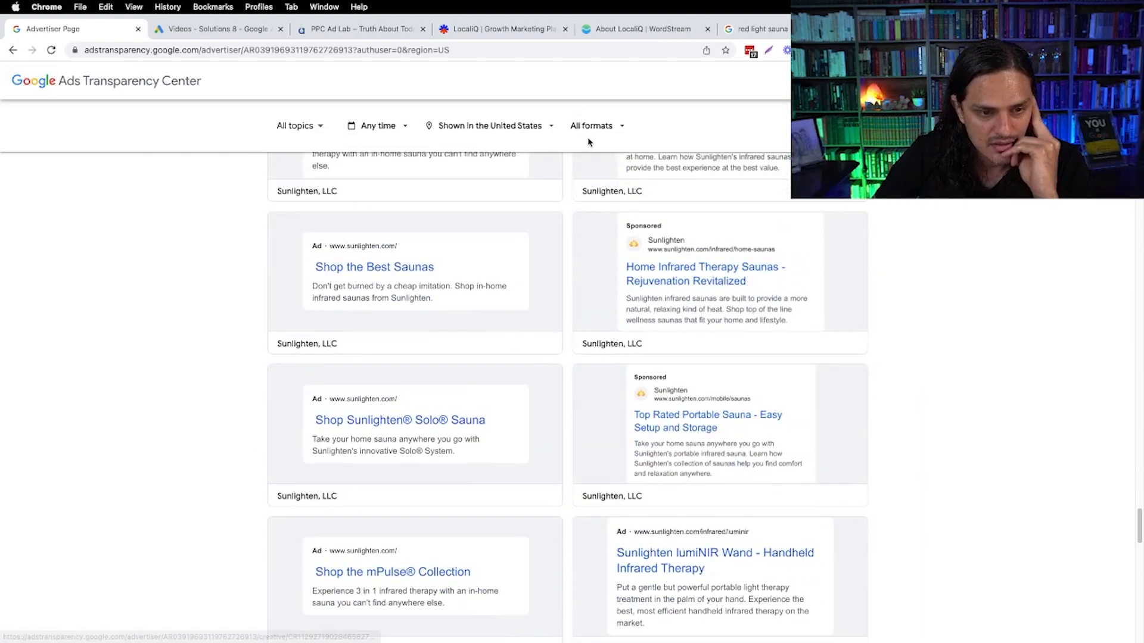
{"action": "left_click", "coordinate": [592, 126]}
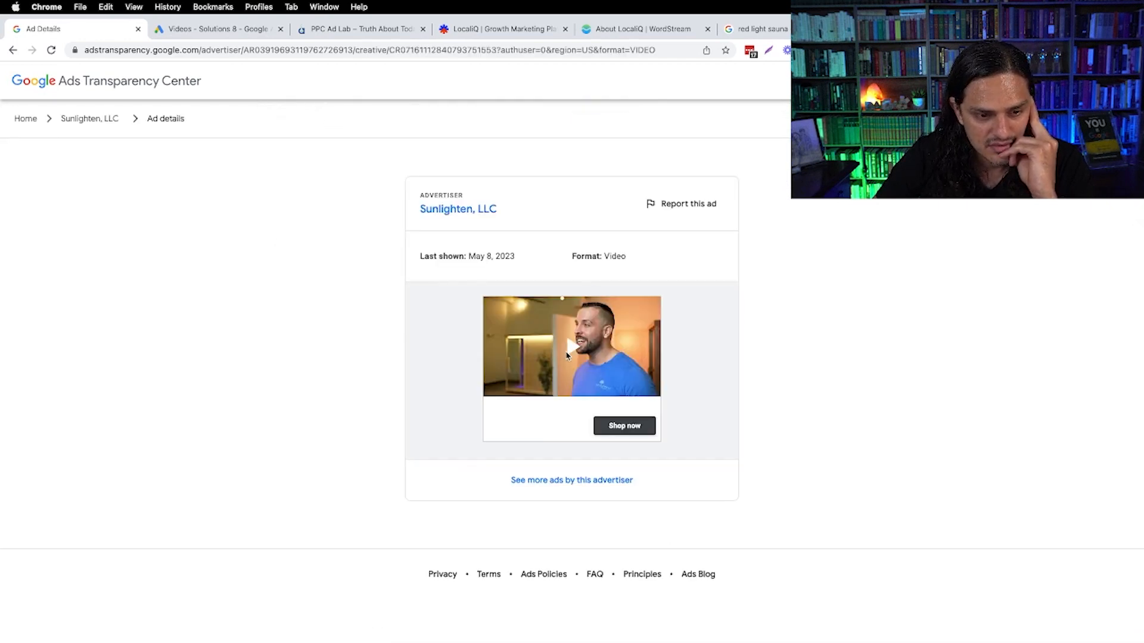
- Play a Sunlighten video ad, then return to its 17 video ads list
{"action": "left_click", "coordinate": [572, 346]}
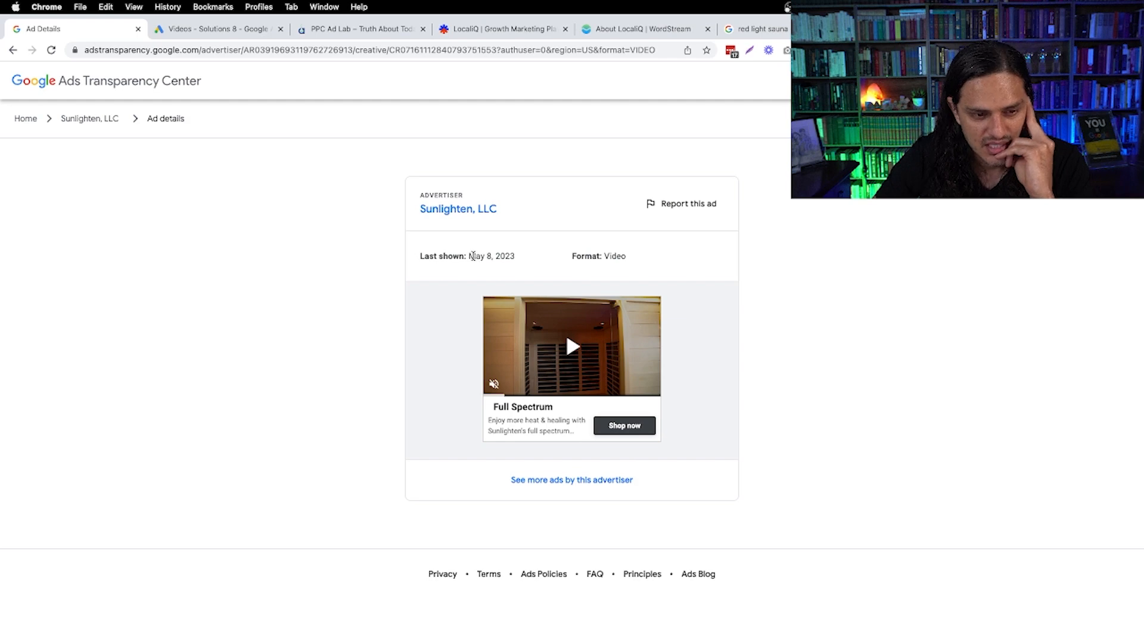
{"action": "double_click", "coordinate": [491, 256]}
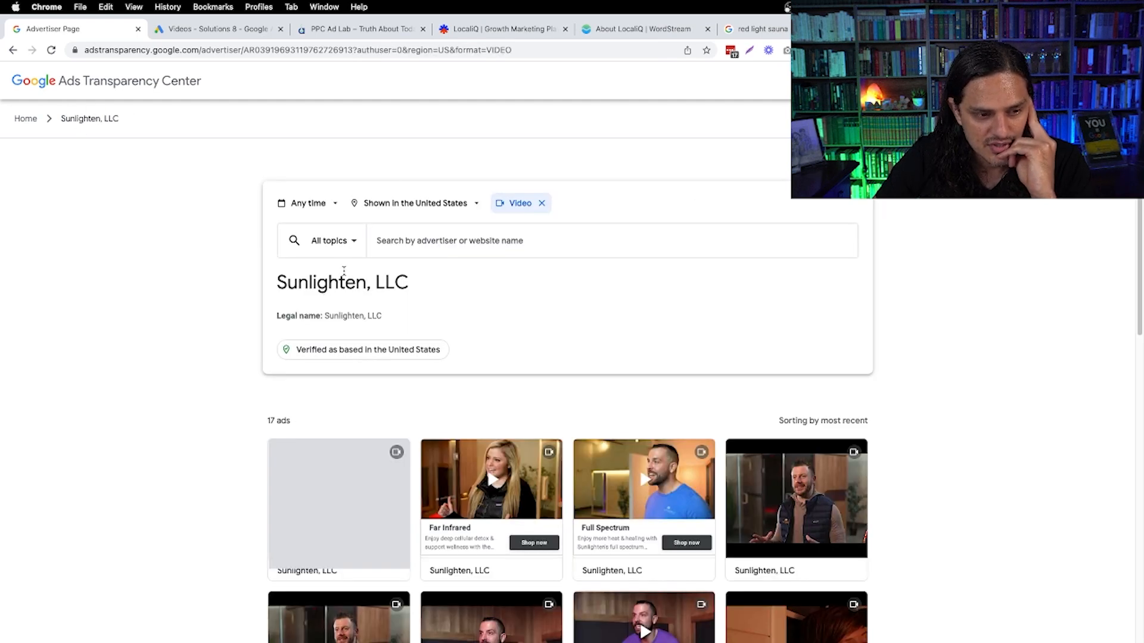
{"action": "left_click", "coordinate": [307, 202]}
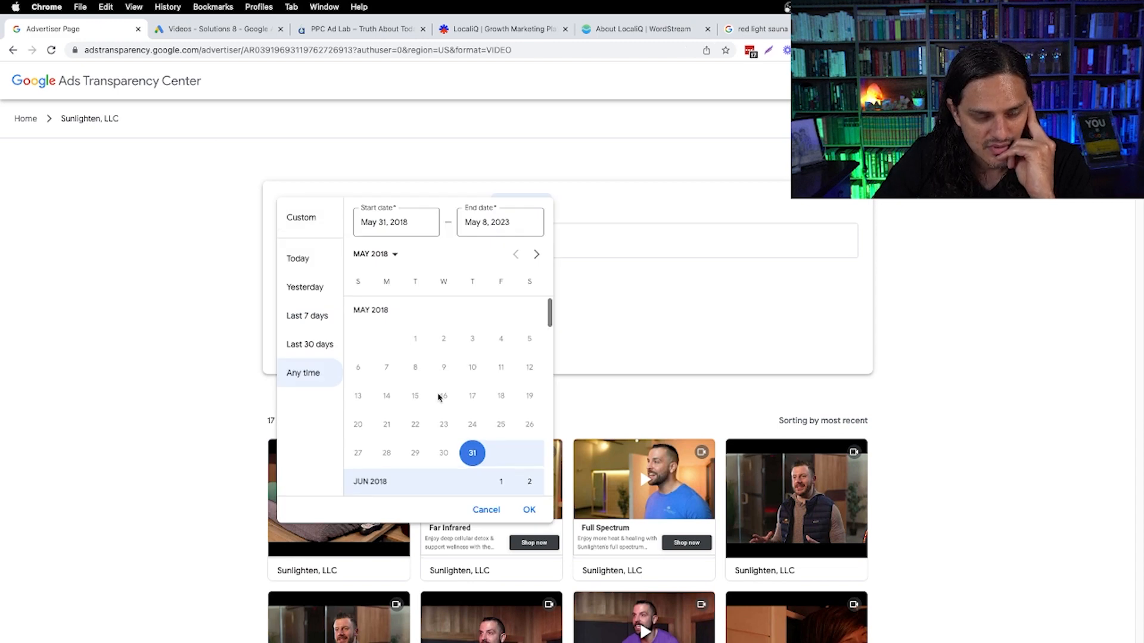
{"action": "scroll", "scroll_direction": "down", "scroll_amount": 3}
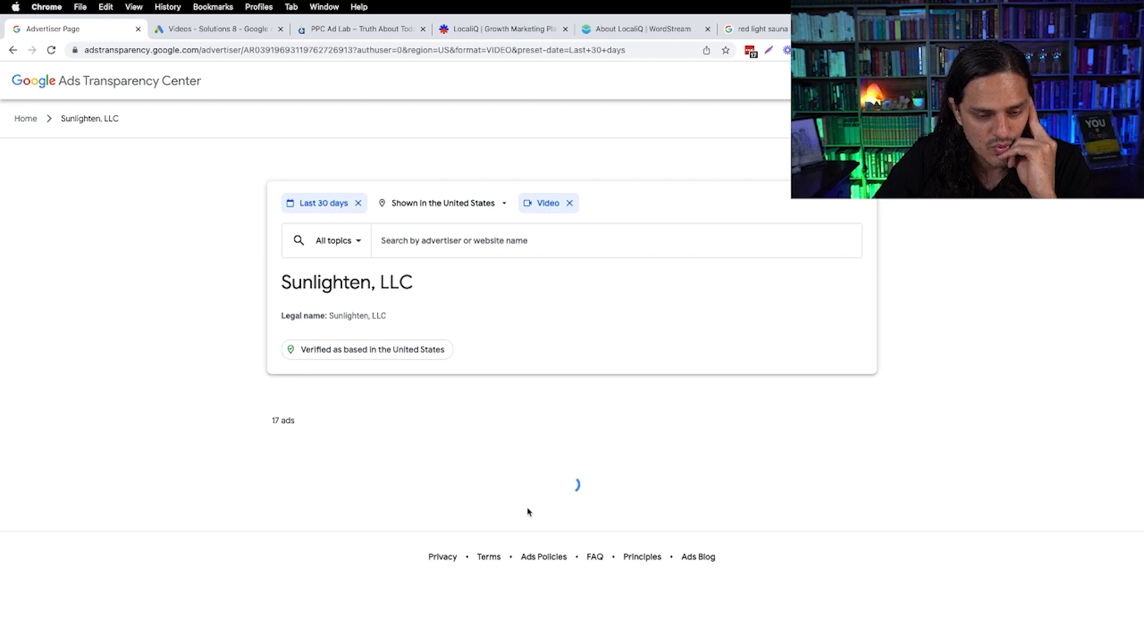
{"action": "scroll", "scroll_direction": "down", "scroll_amount": 3}
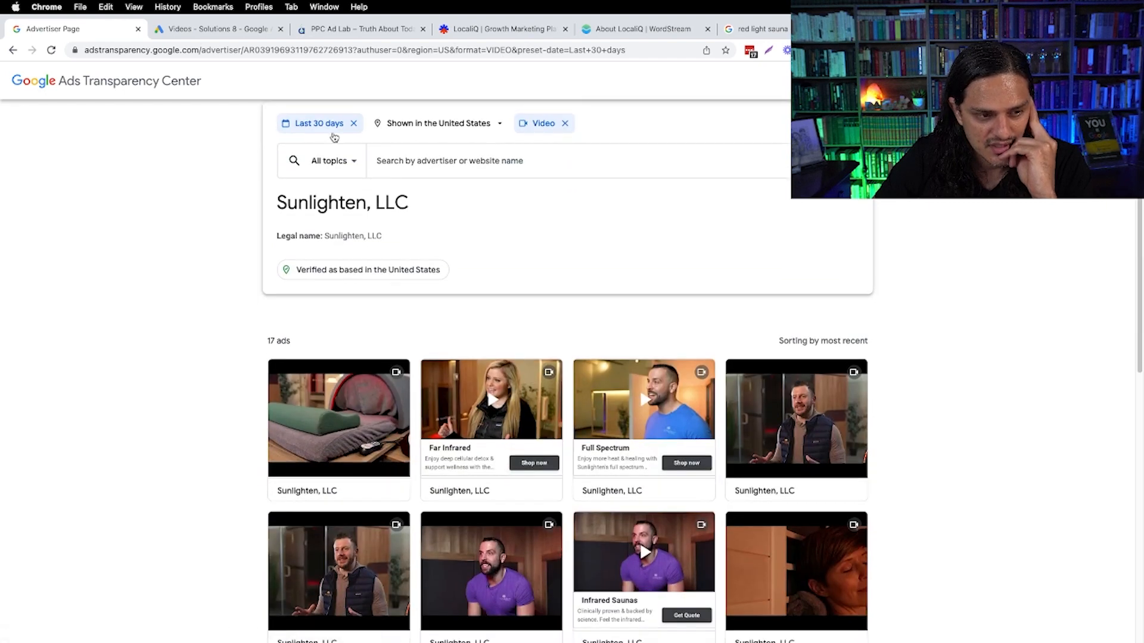
{"action": "left_click", "coordinate": [318, 123]}
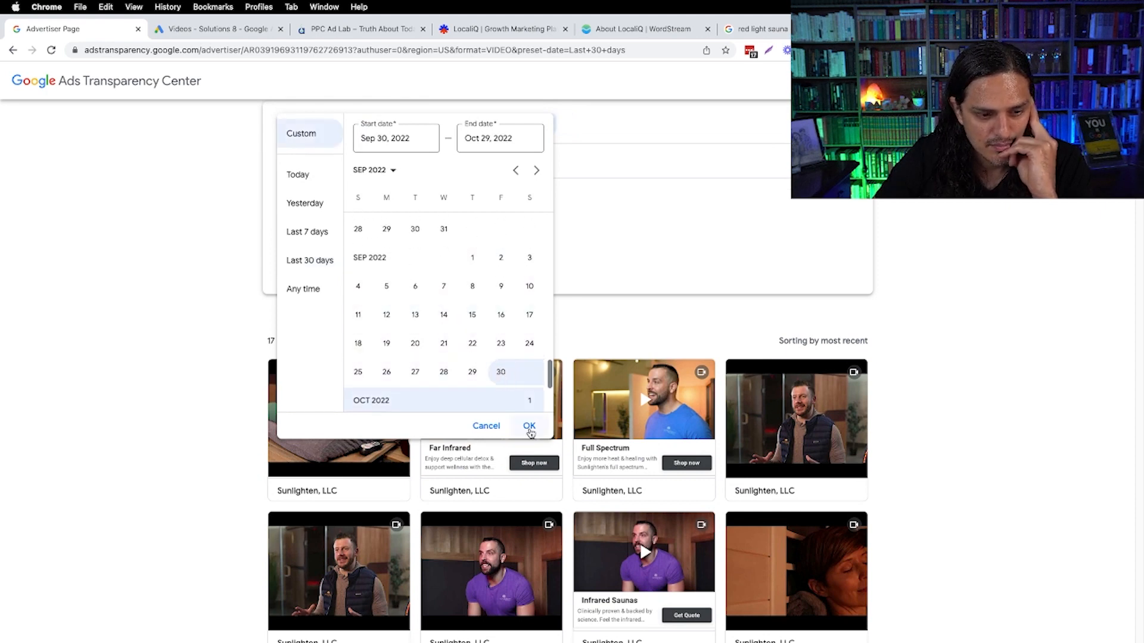
{"action": "left_click", "coordinate": [472, 258]}
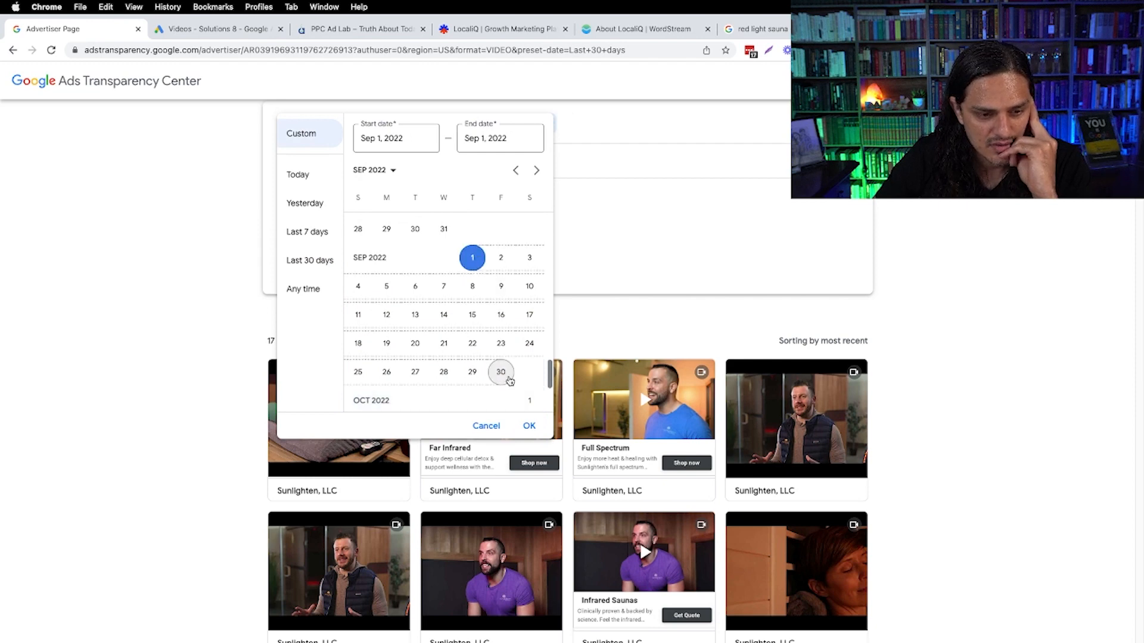
{"action": "left_click", "coordinate": [529, 426]}
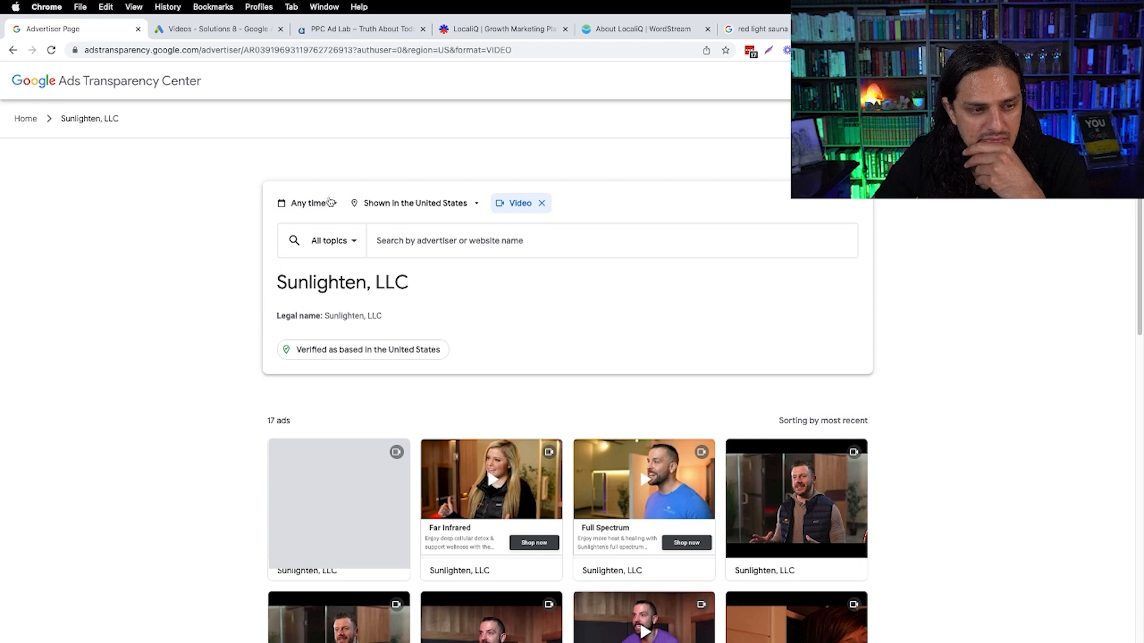
{"action": "left_click", "coordinate": [308, 202]}
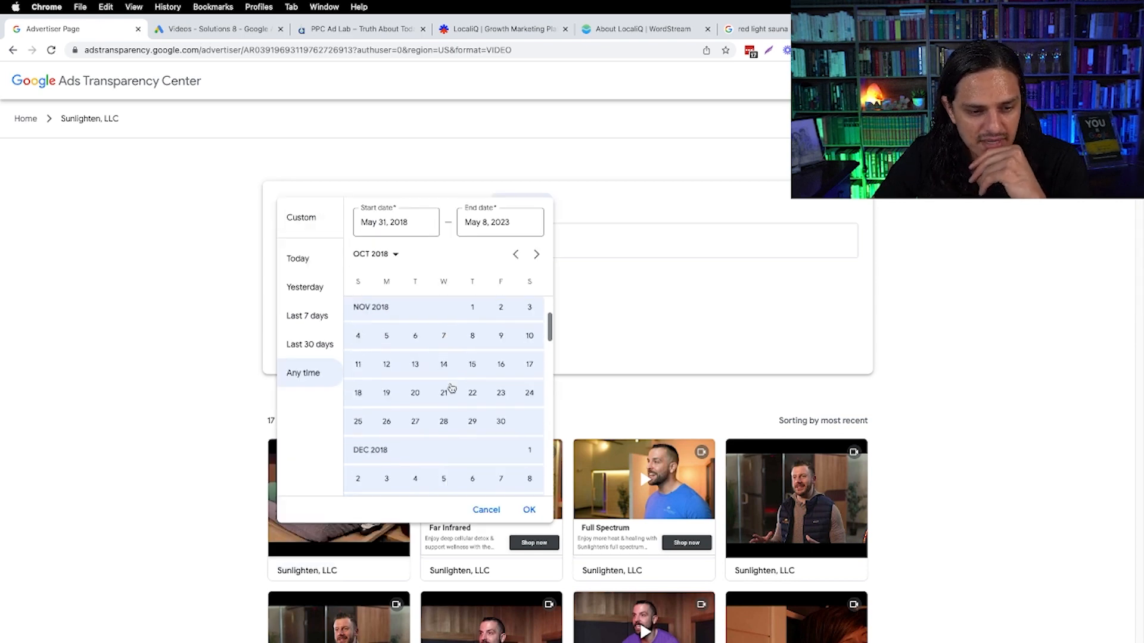
{"action": "left_click", "coordinate": [309, 340]}
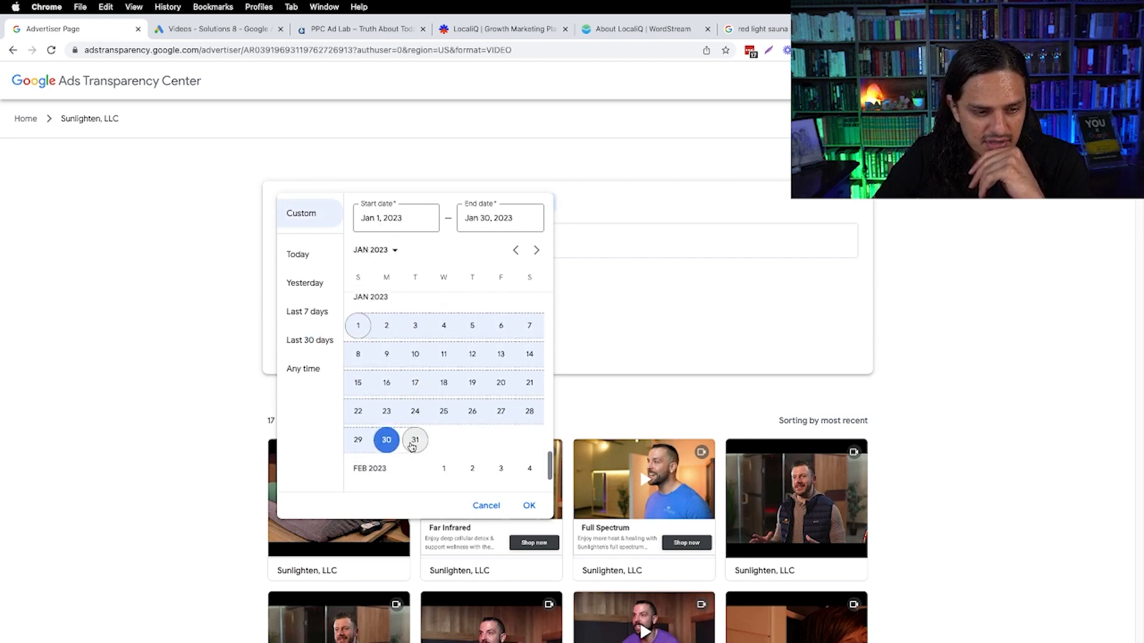
{"action": "left_click", "coordinate": [530, 504]}
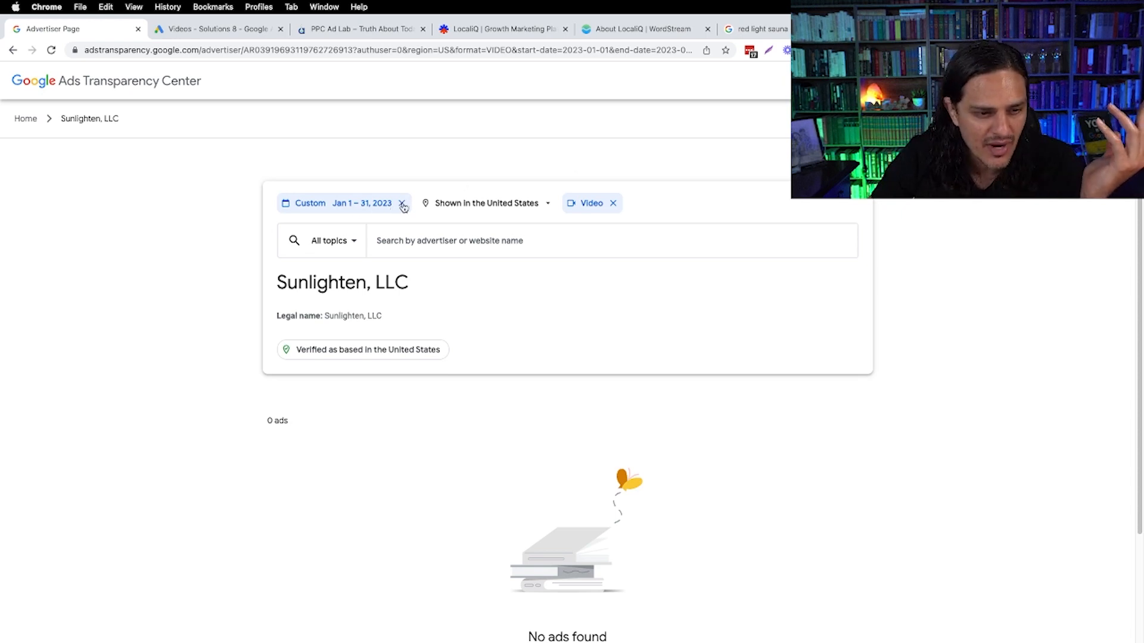
{"action": "left_click", "coordinate": [403, 202]}
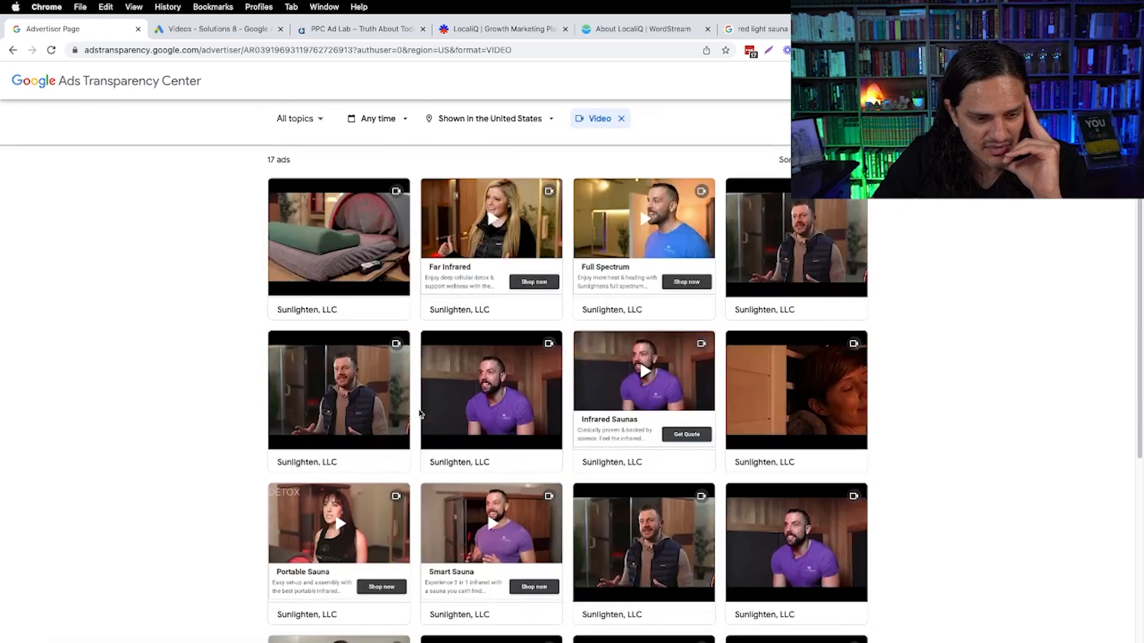
- Clear the Video filter to list all ~300 Sunlighten ads, keeping region United States
{"action": "scroll", "scroll_direction": "down", "scroll_amount": 3}
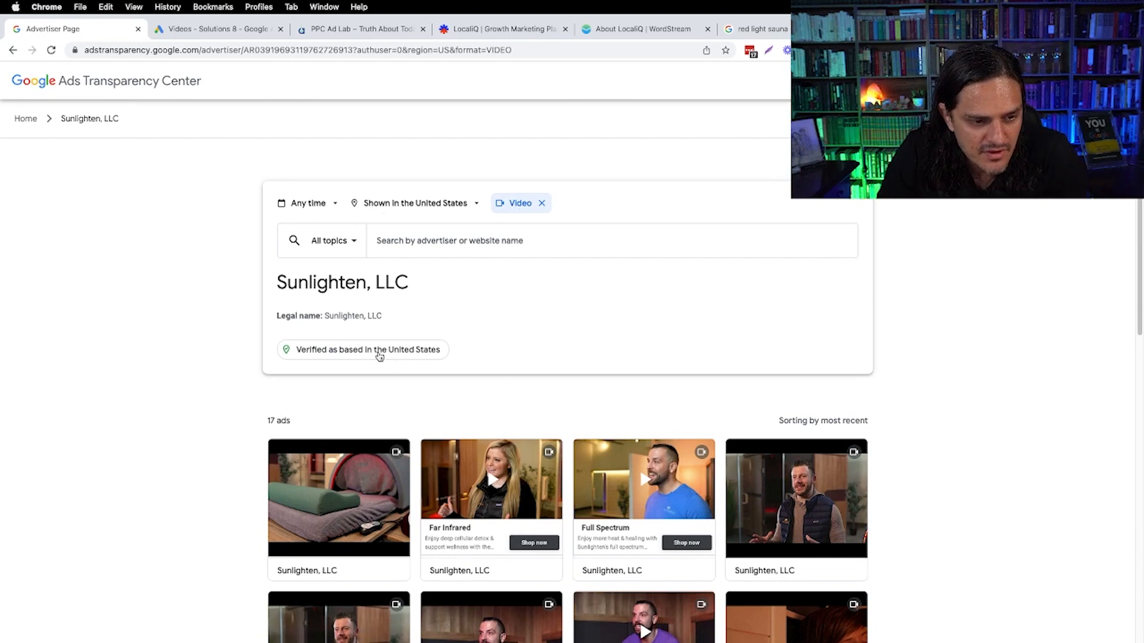
{"action": "left_click", "coordinate": [541, 203]}
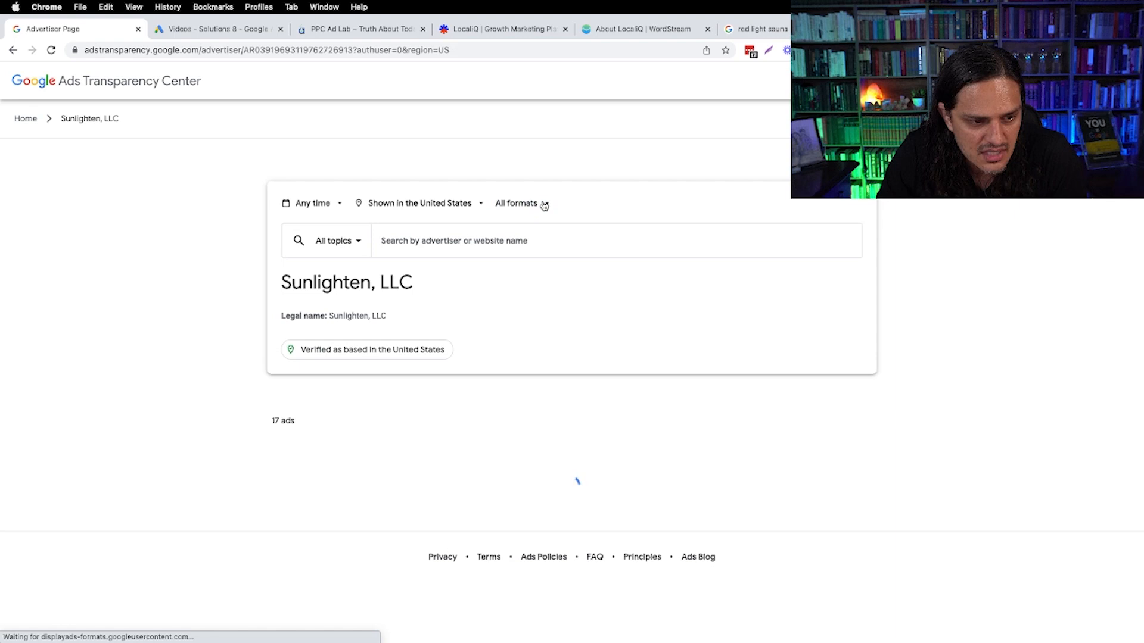
{"action": "left_click", "coordinate": [418, 203]}
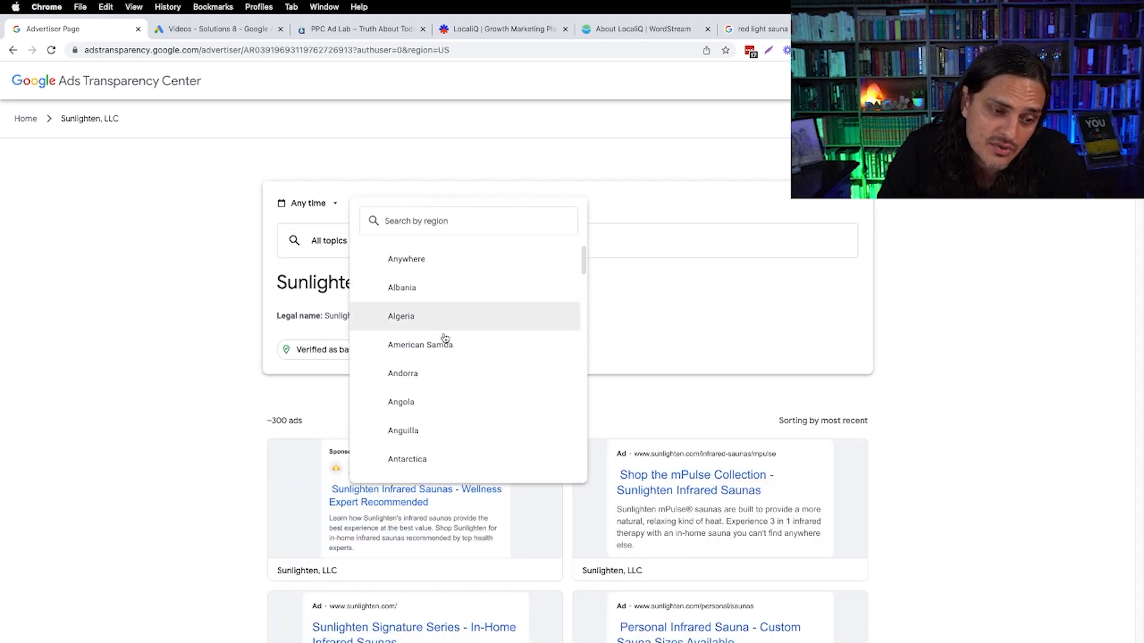
{"action": "scroll", "scroll_direction": "down", "scroll_amount": 3}
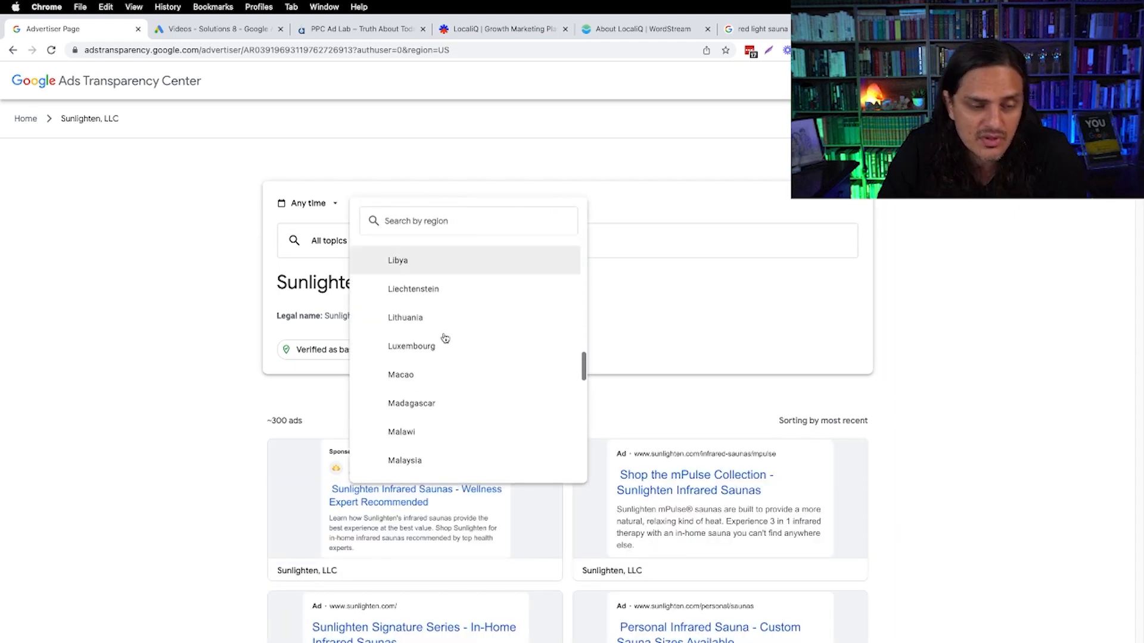
{"action": "scroll", "scroll_direction": "down", "scroll_amount": 3}
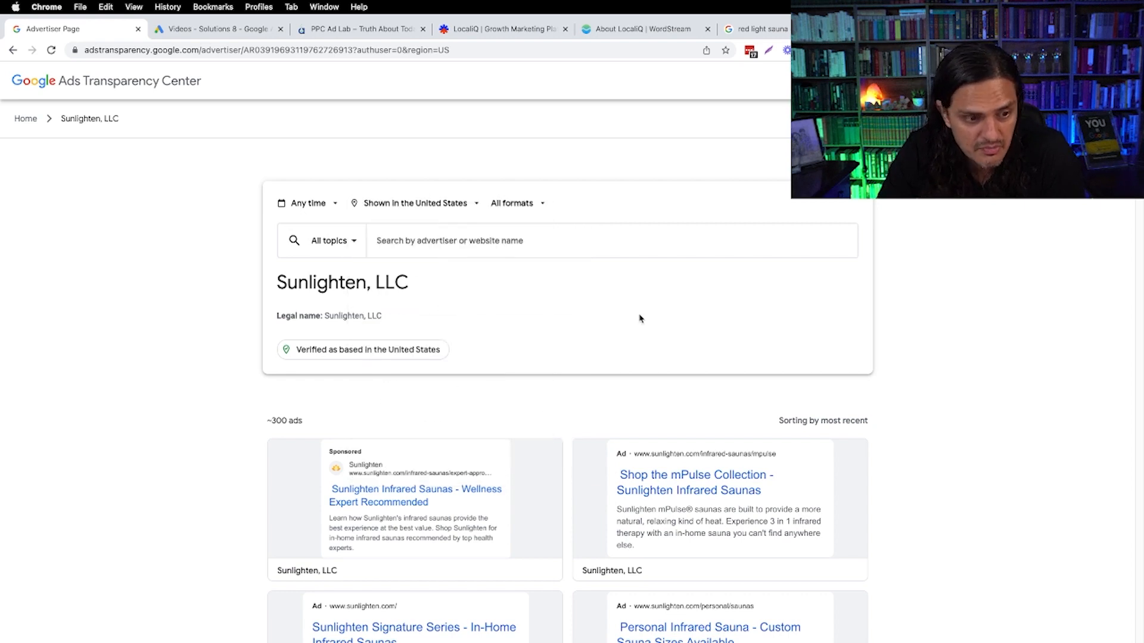
{"action": "mouse_move", "coordinate": [541, 416]}
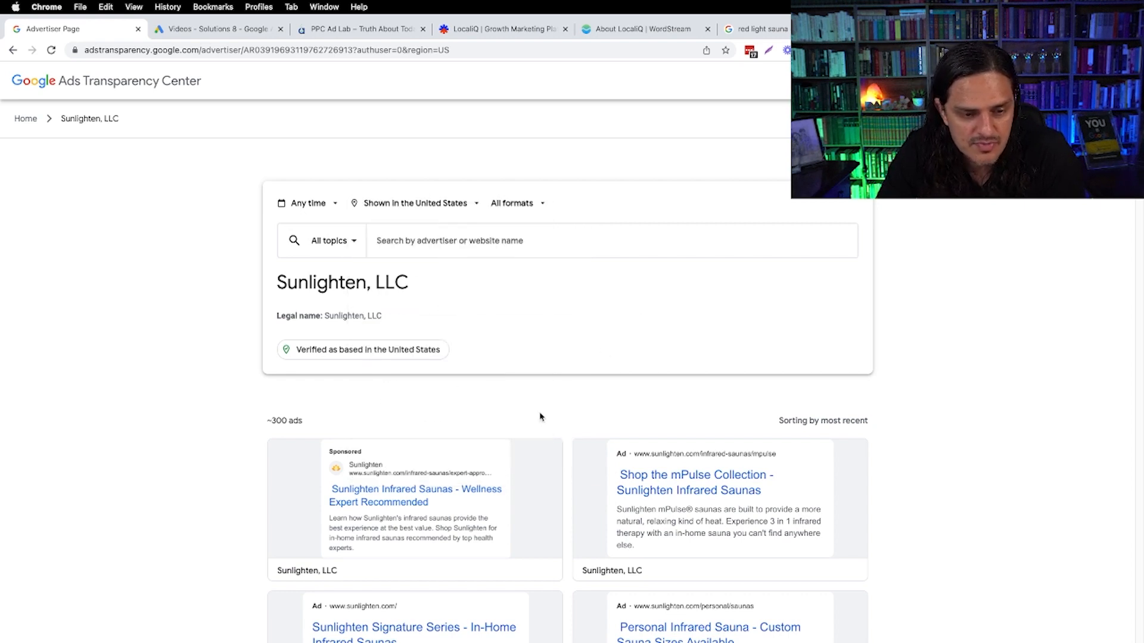
{"action": "mouse_move", "coordinate": [563, 402]}
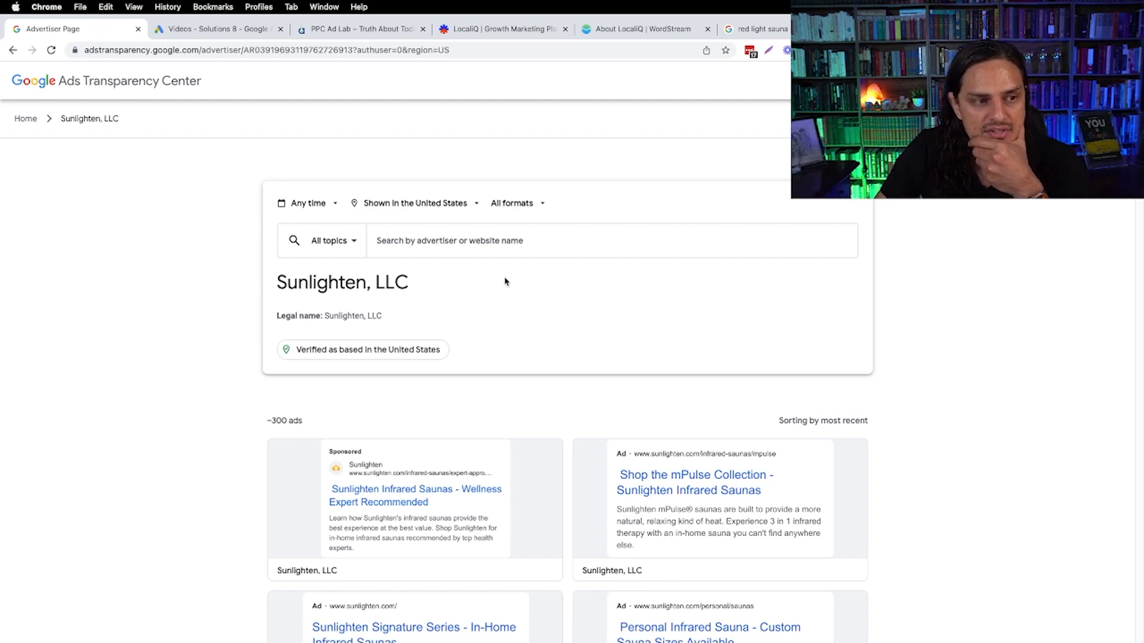
{"action": "left_click", "coordinate": [515, 202]}
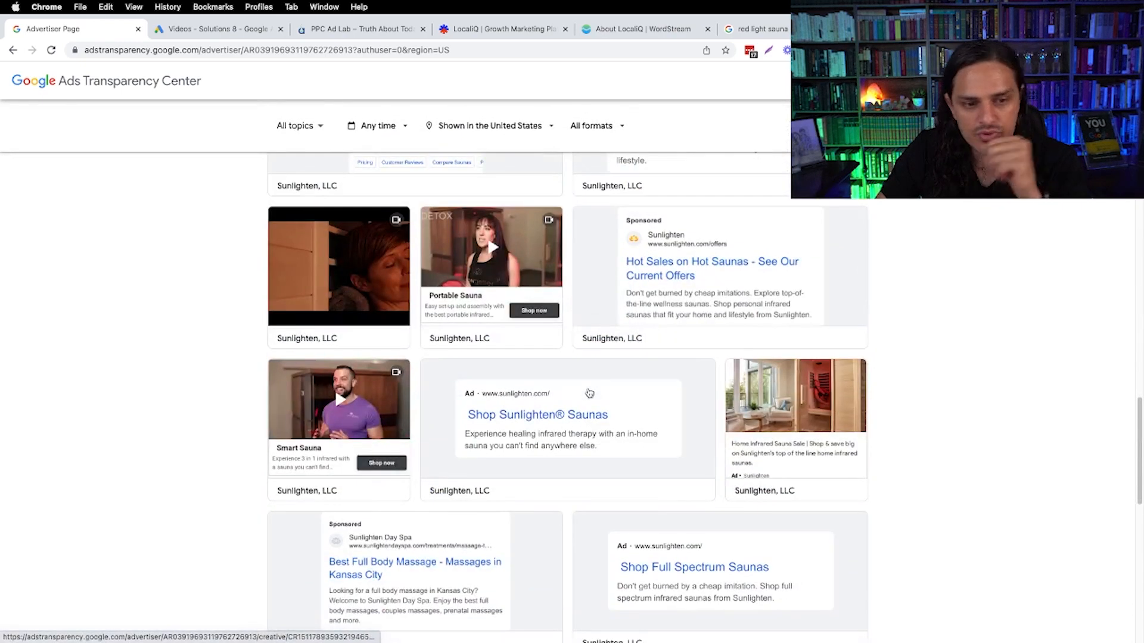
{"action": "scroll", "scroll_direction": "down", "scroll_amount": 3}
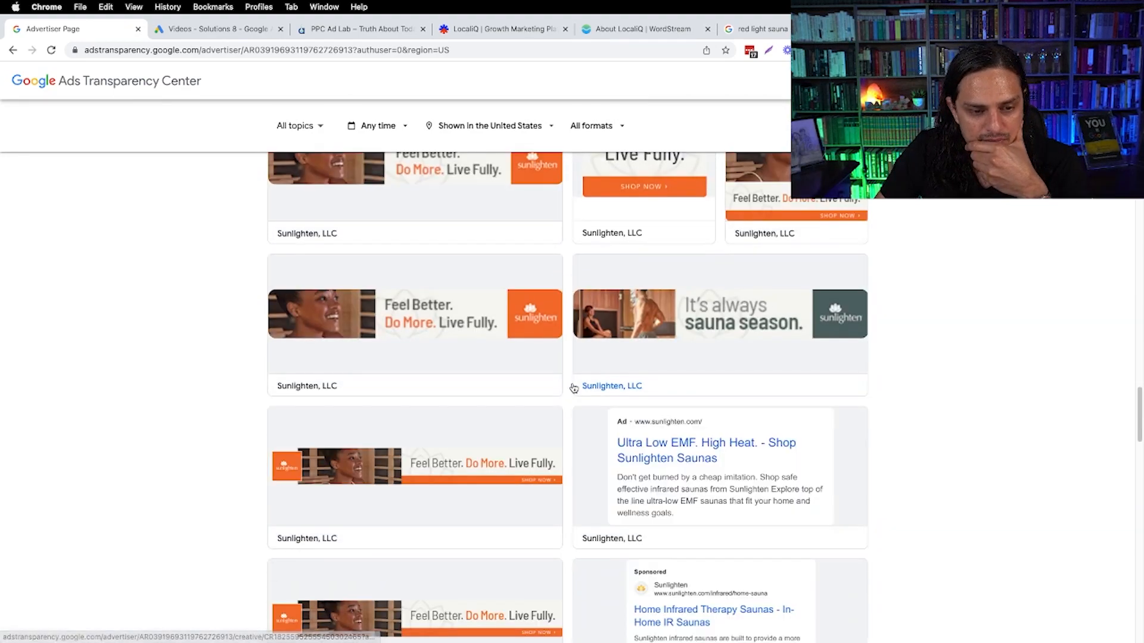
{"action": "scroll", "scroll_direction": "down", "scroll_amount": 3}
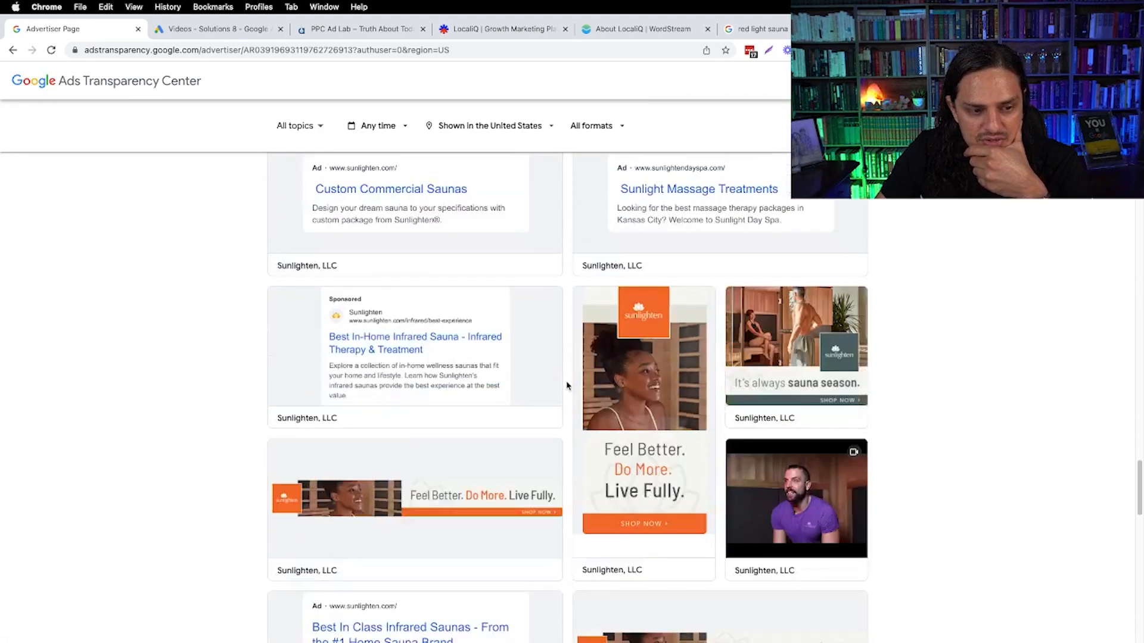
{"action": "scroll", "scroll_direction": "down", "scroll_amount": 3}
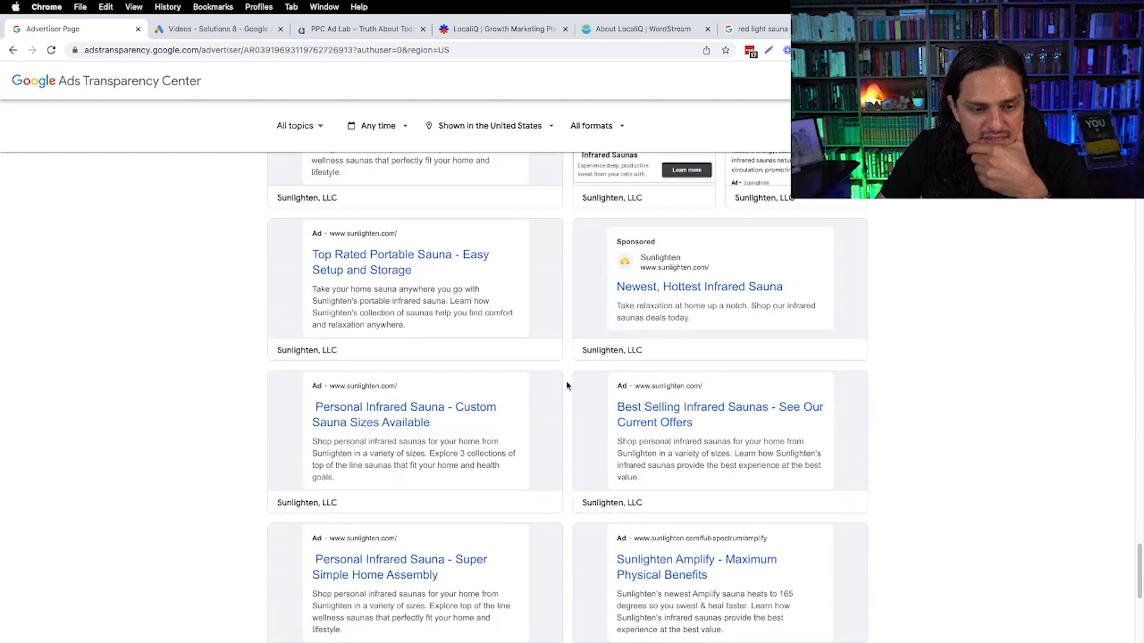
{"action": "scroll", "scroll_direction": "down", "scroll_amount": 3}
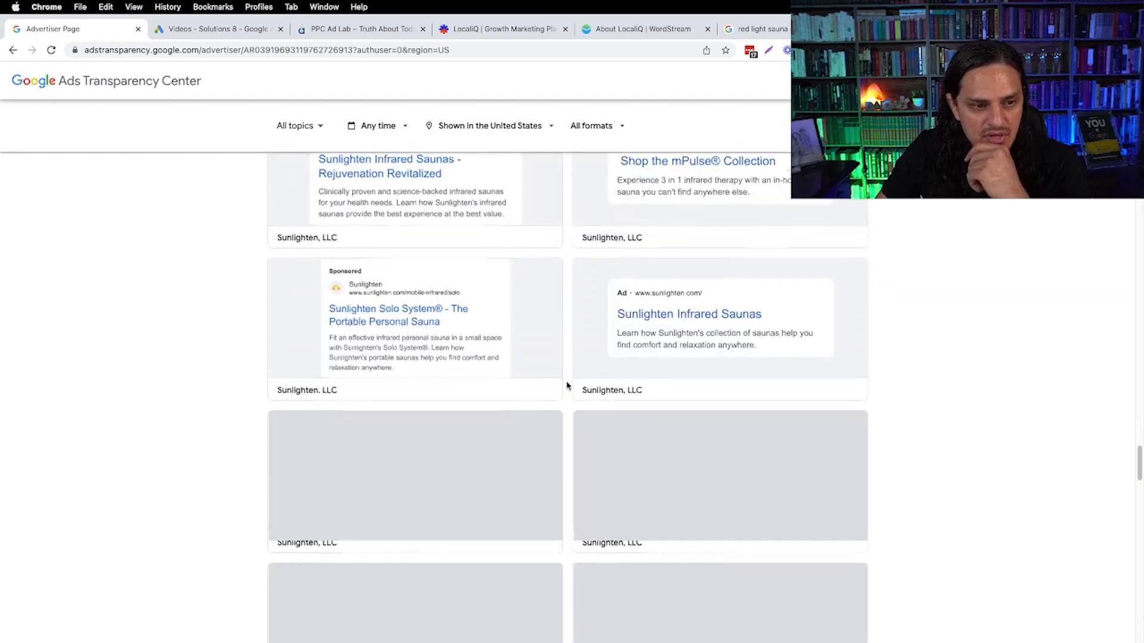
{"action": "scroll", "scroll_direction": "down", "scroll_amount": 3}
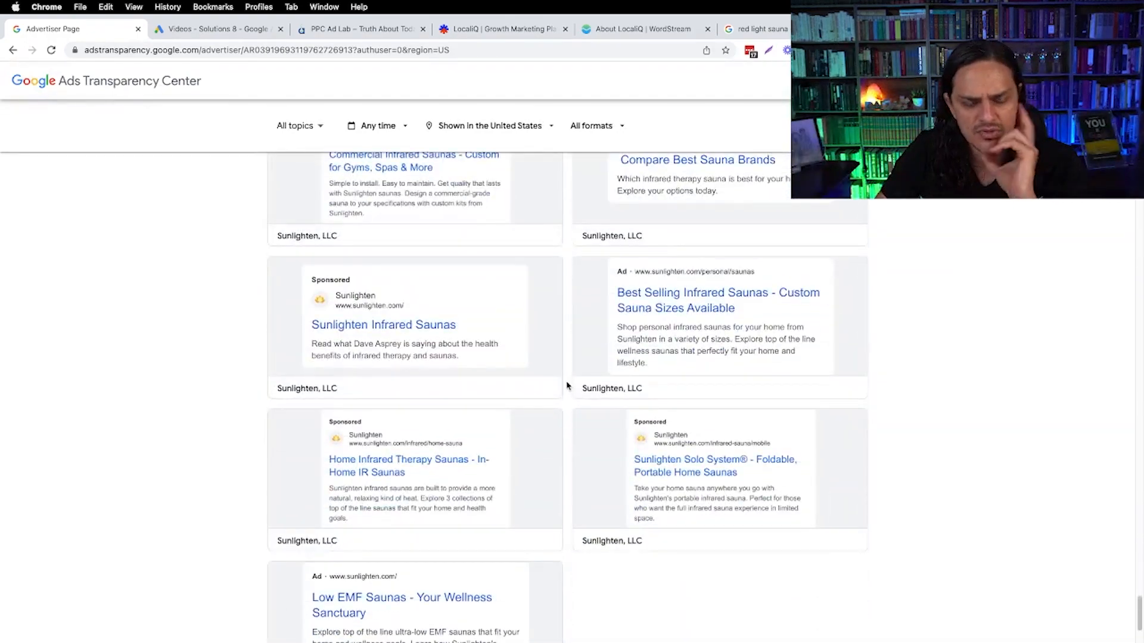
{"action": "scroll", "scroll_direction": "down", "scroll_amount": 3}
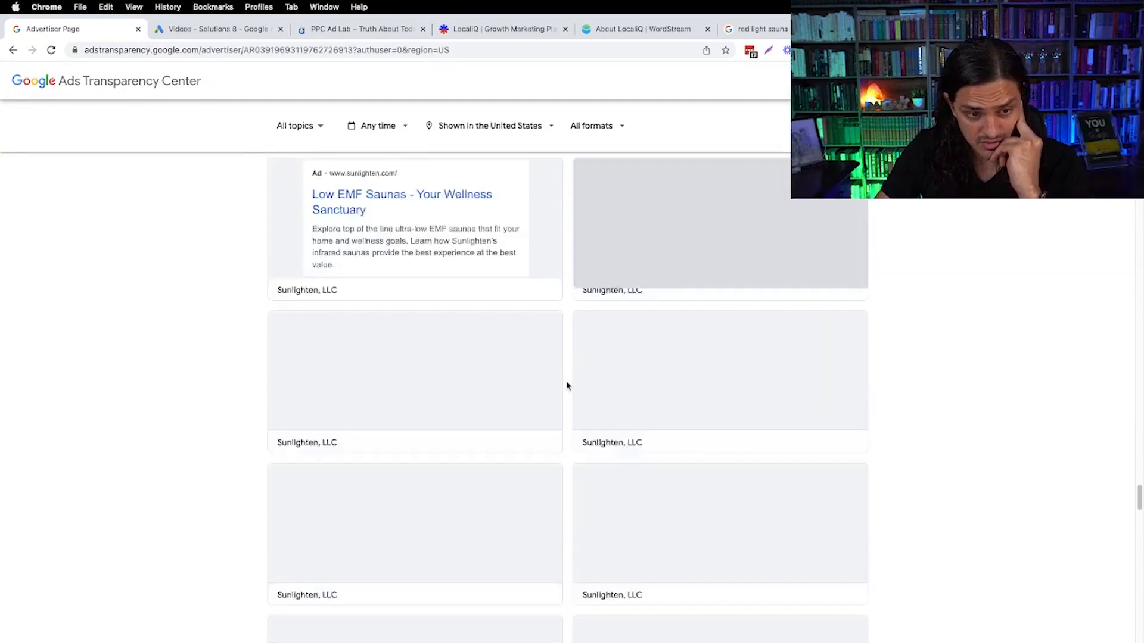